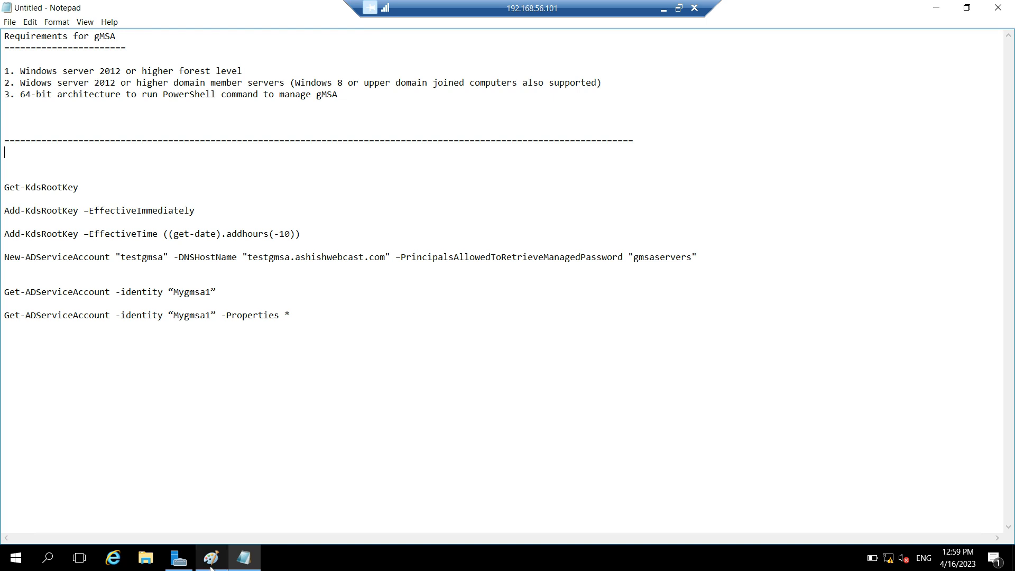
# Launch Windows PowerShell as administrator from Start search, maximize it, and return to the Notepad notes.
pyautogui.click(211, 556)
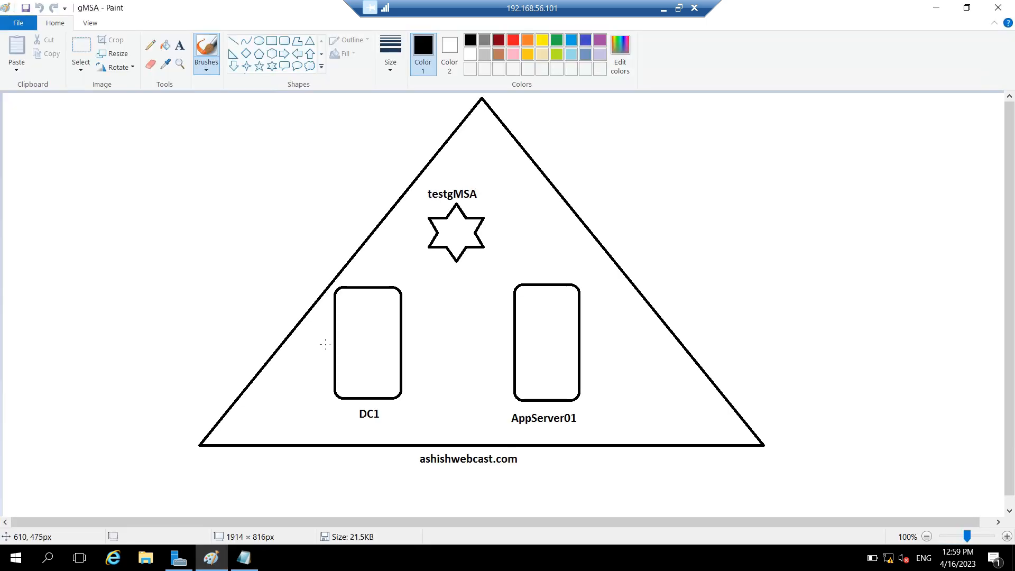
pyautogui.moveTo(418, 458)
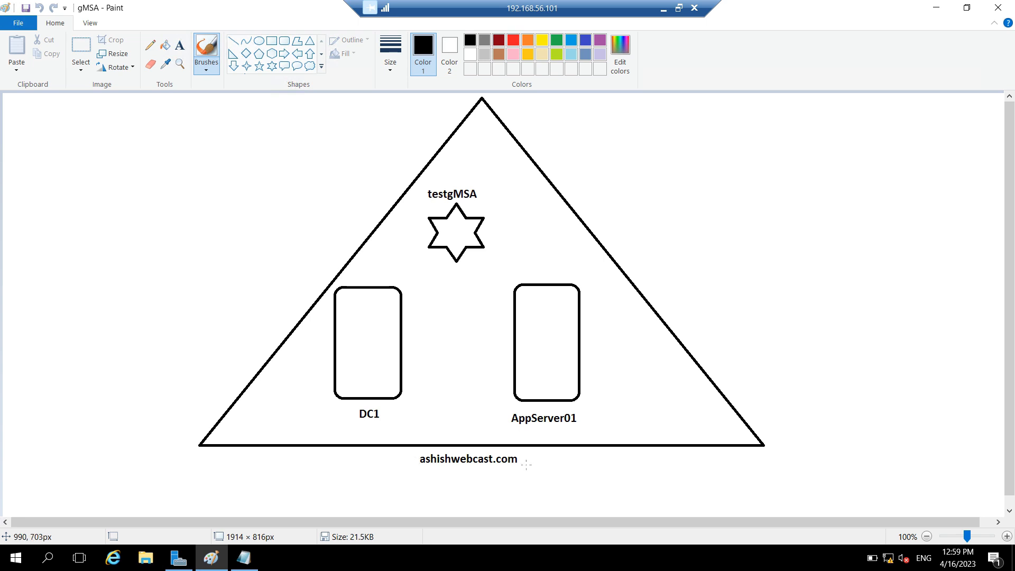
pyautogui.moveTo(353, 418)
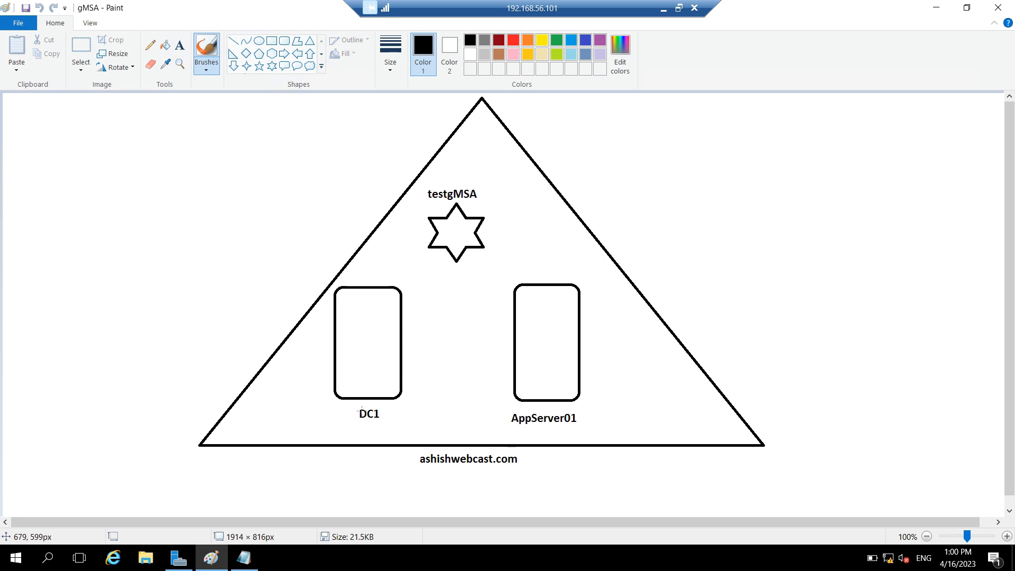
pyautogui.moveTo(558, 421)
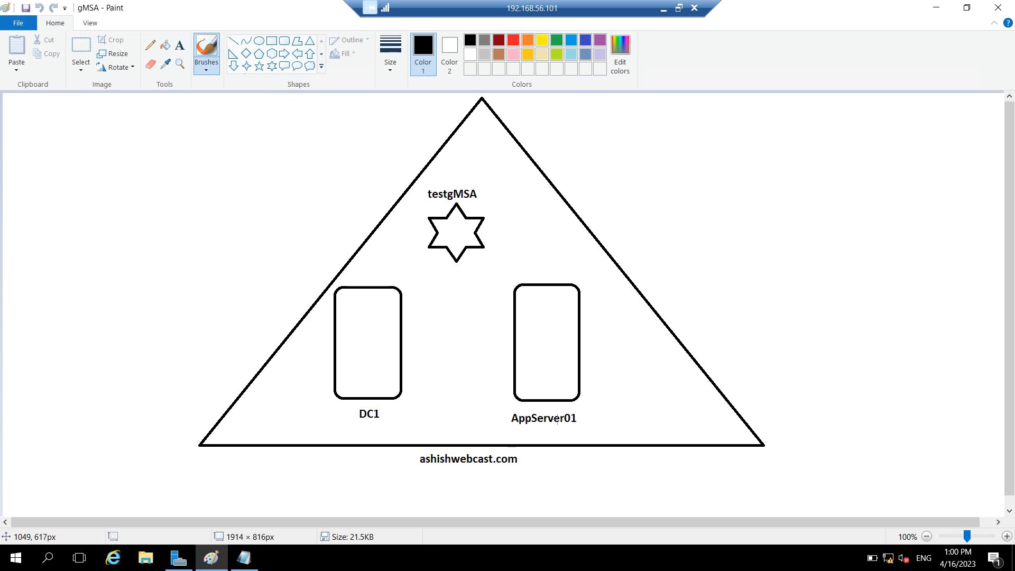
pyautogui.moveTo(504, 293)
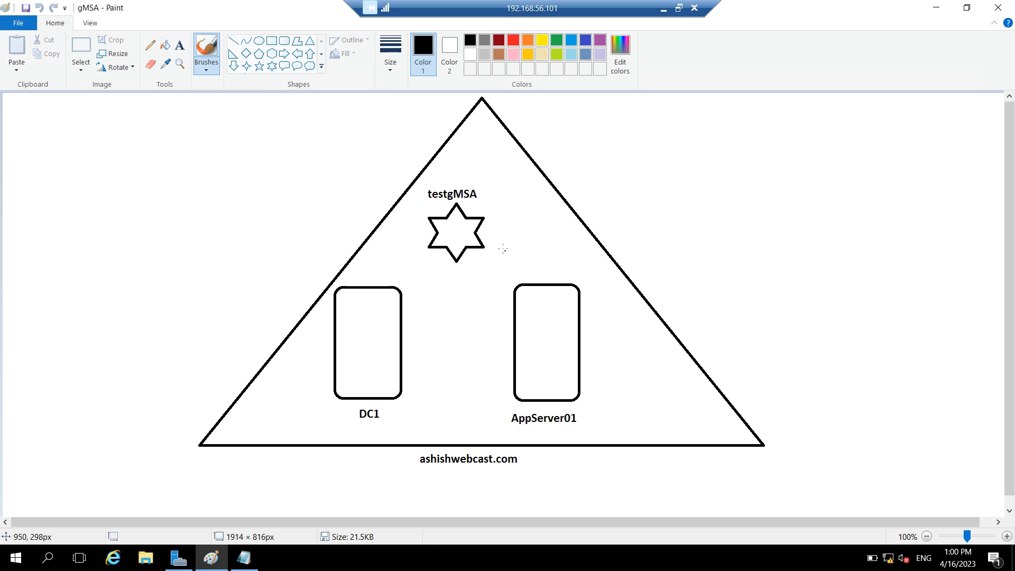
pyautogui.moveTo(426, 195)
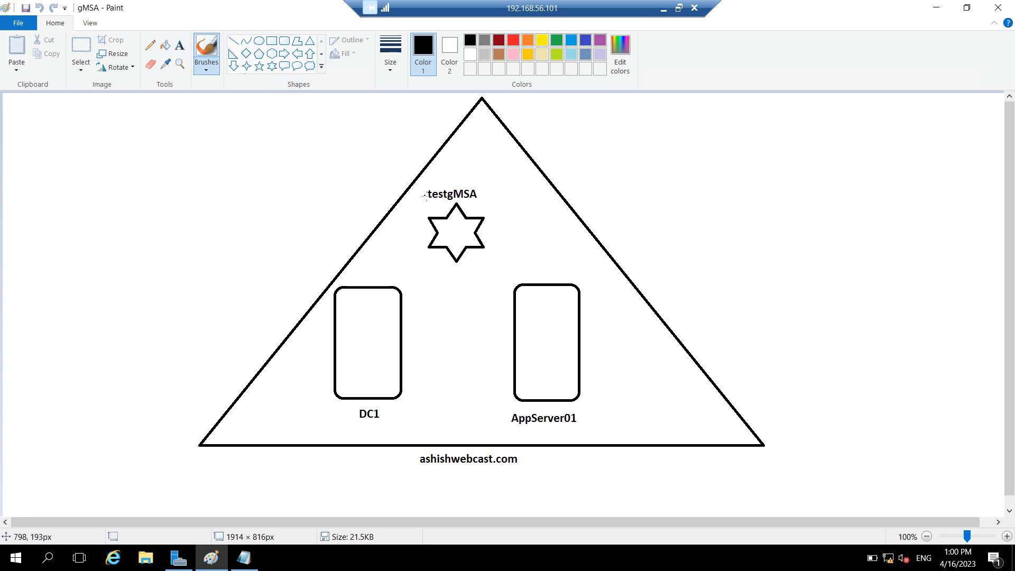
pyautogui.moveTo(497, 196)
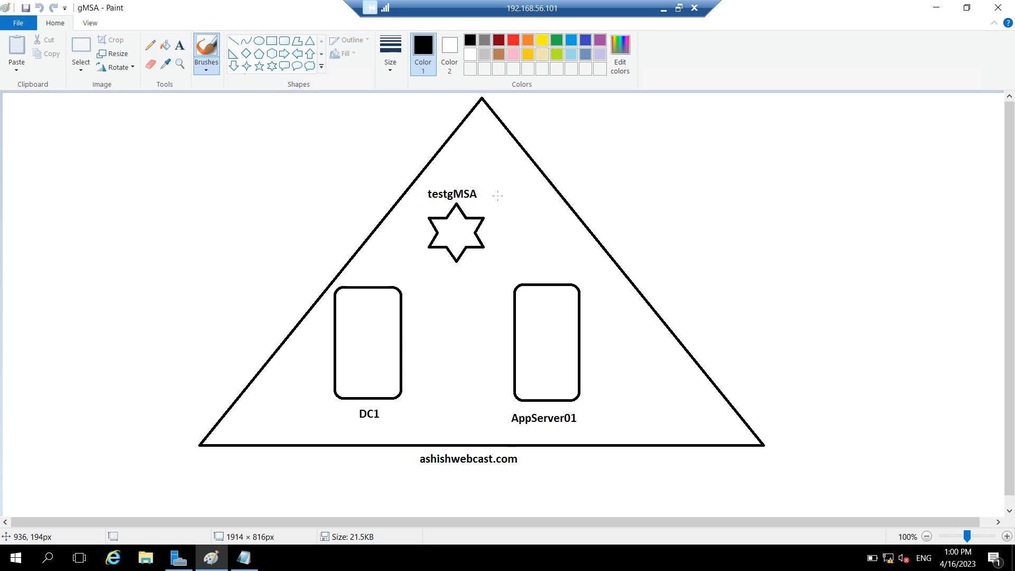
pyautogui.moveTo(225, 440)
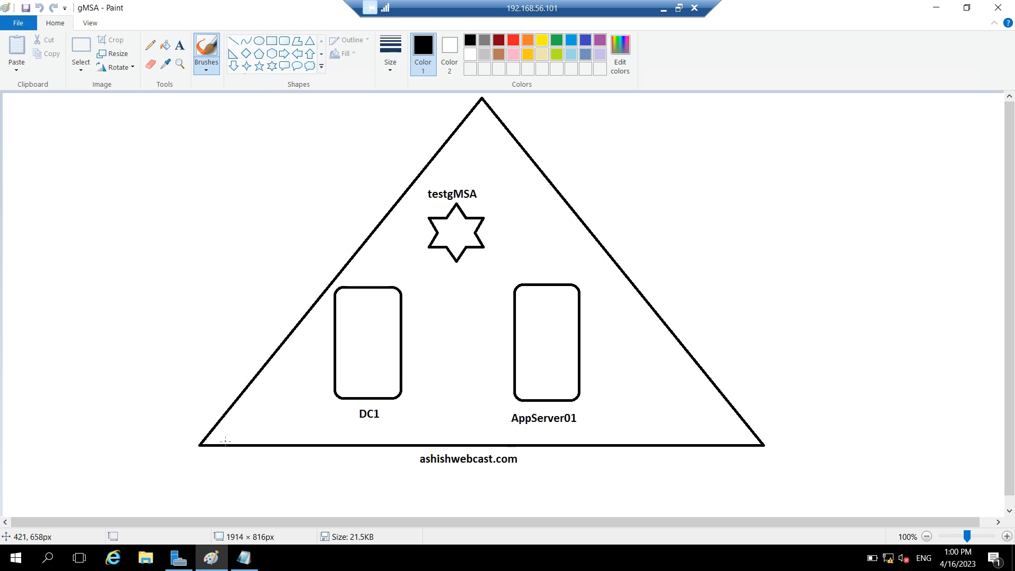
pyautogui.click(244, 557)
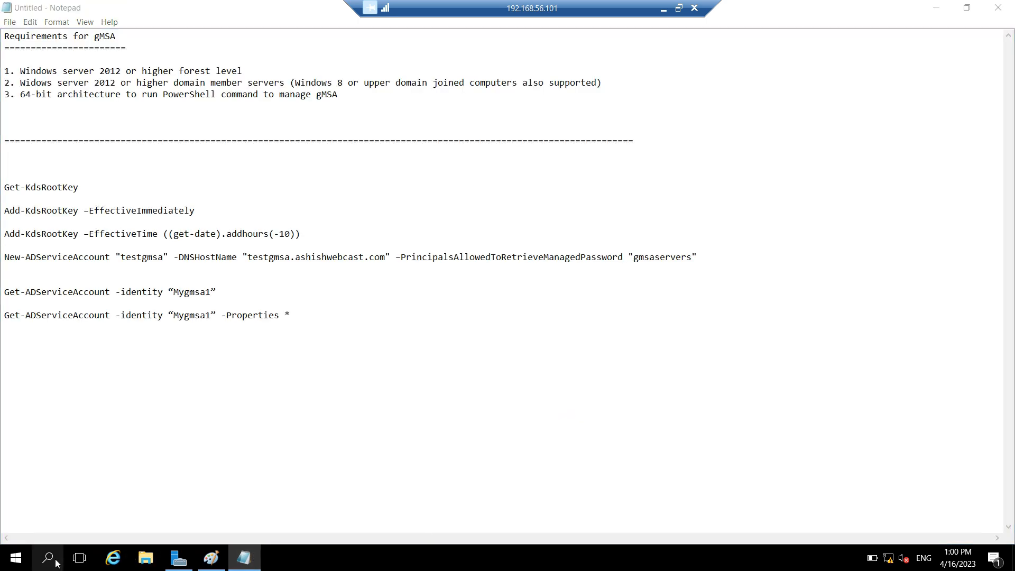
pyautogui.write('power')
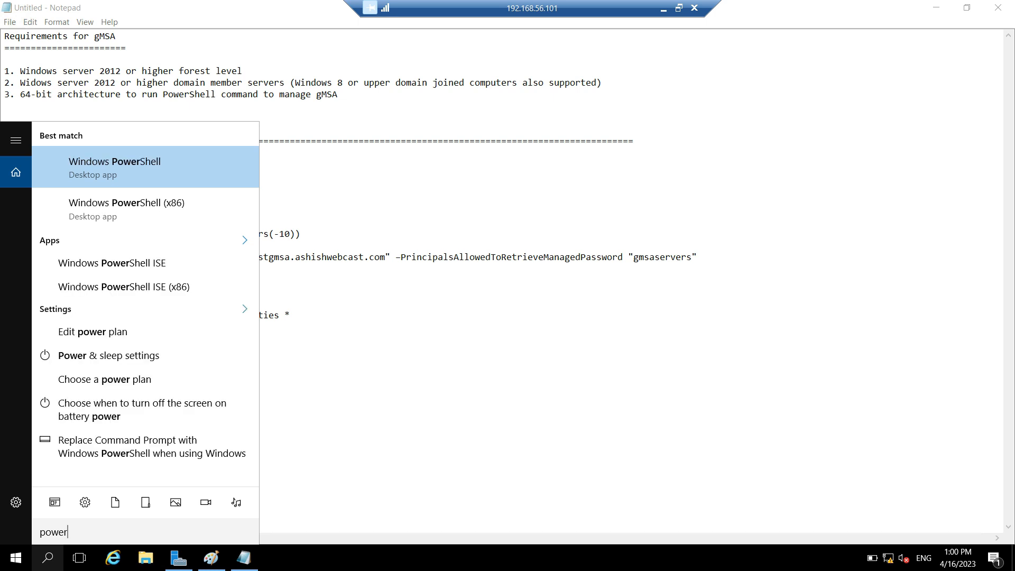
pyautogui.rightClick(114, 167)
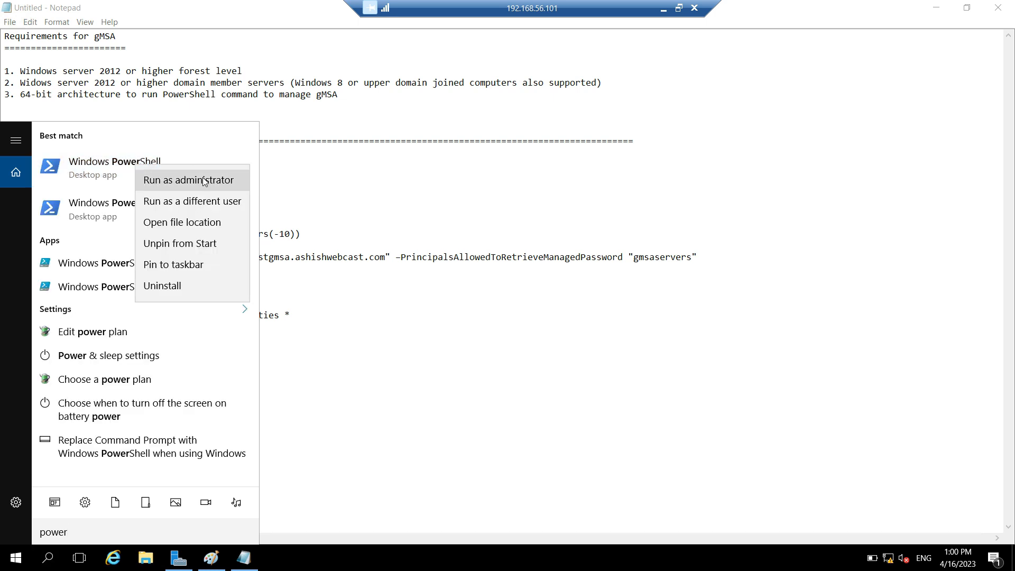
pyautogui.click(188, 179)
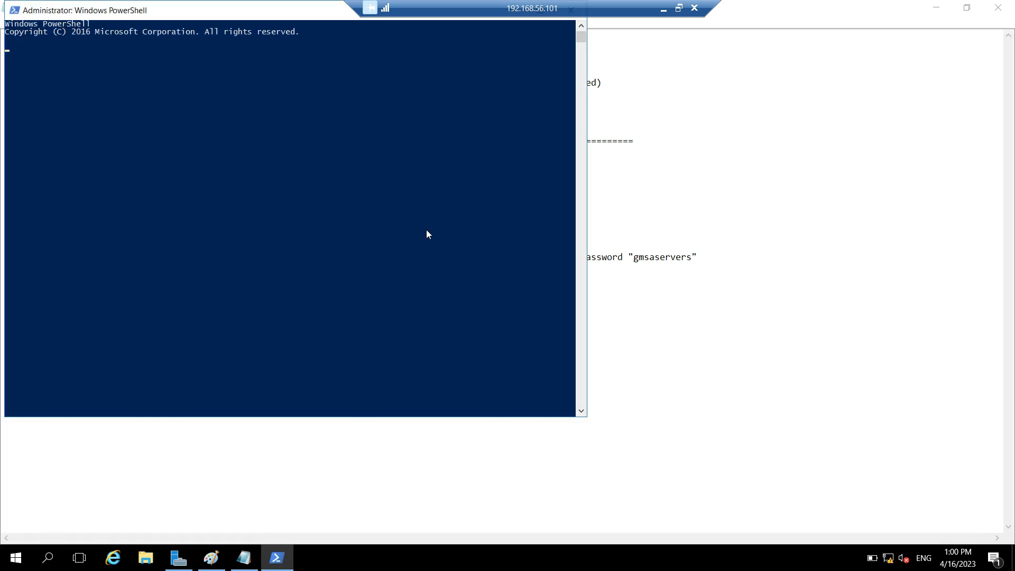
pyautogui.click(677, 8)
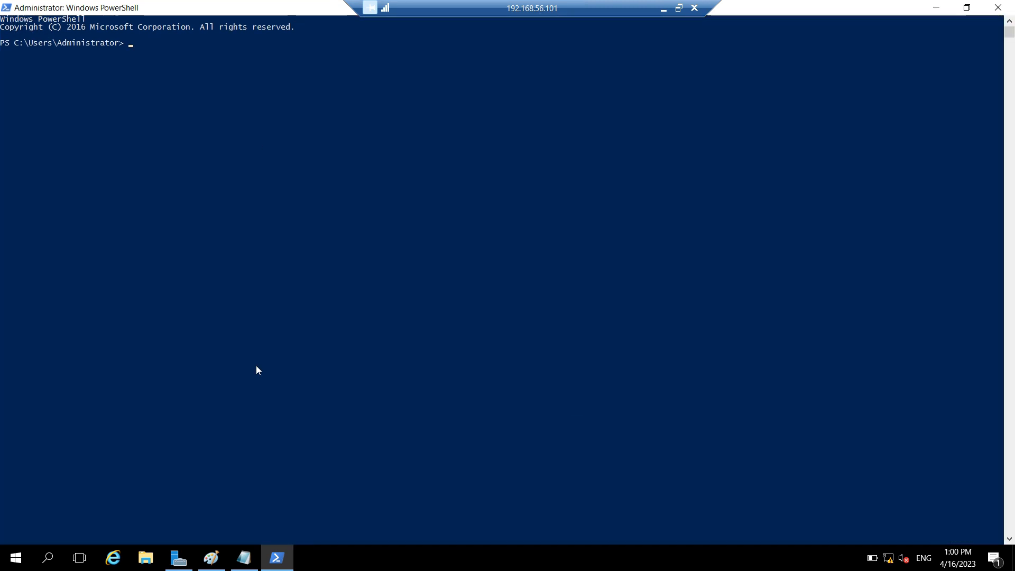
pyautogui.click(243, 557)
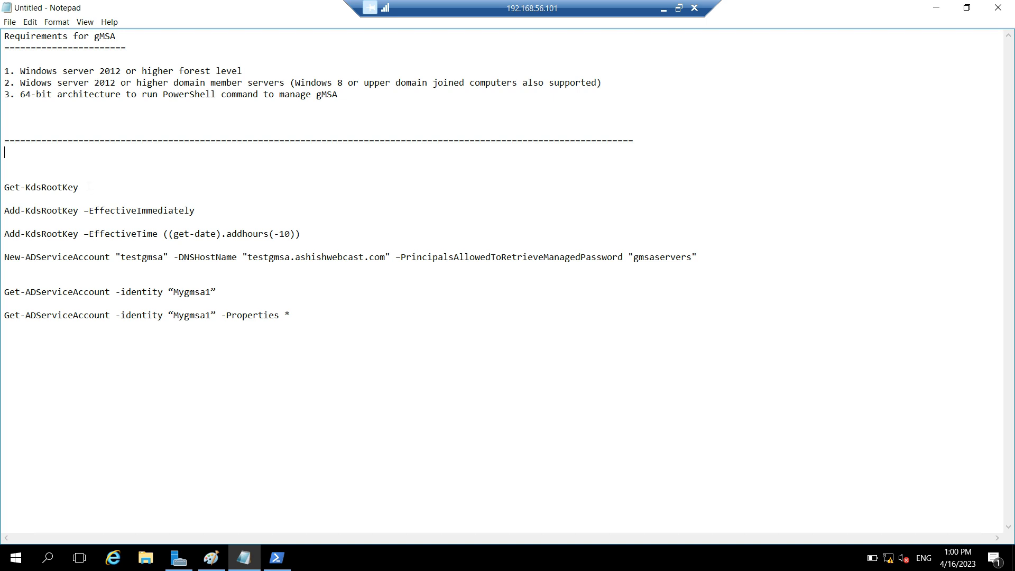
# Run Get-KdsRootKey in the admin console; it returns no existing KDS root key.
pyautogui.doubleClick(41, 187)
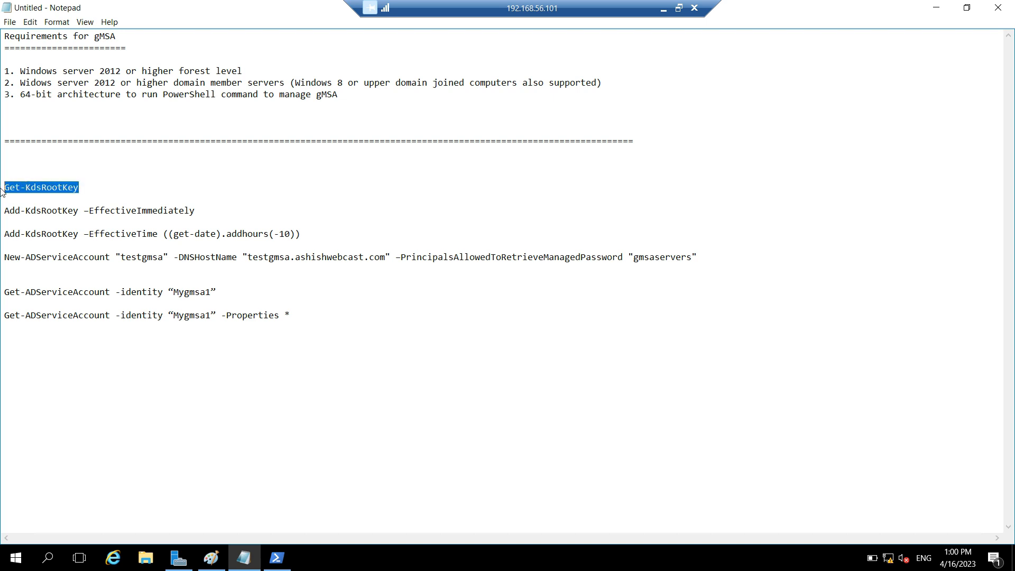
pyautogui.click(277, 557)
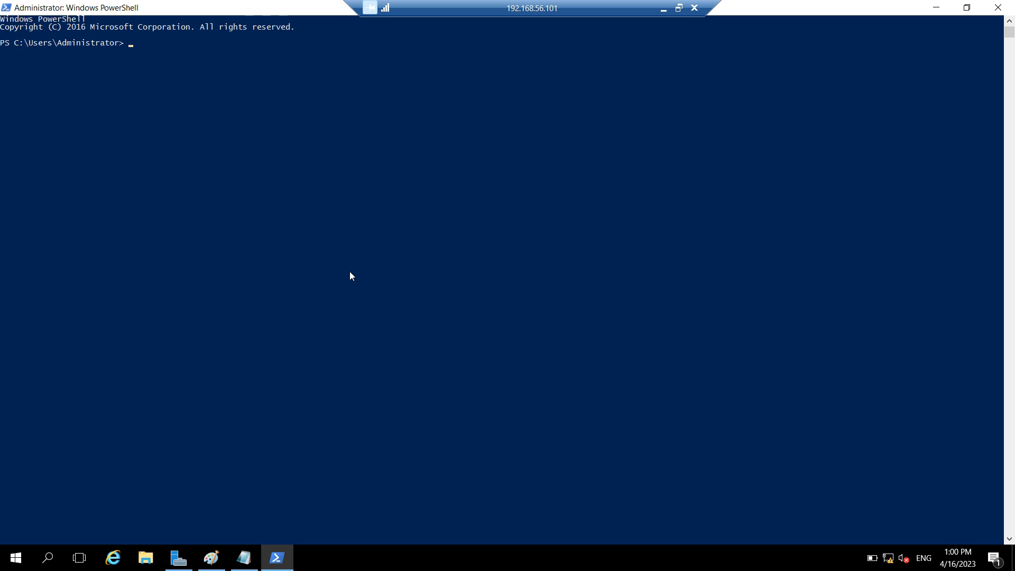
pyautogui.write('Get-KdsRootKey')
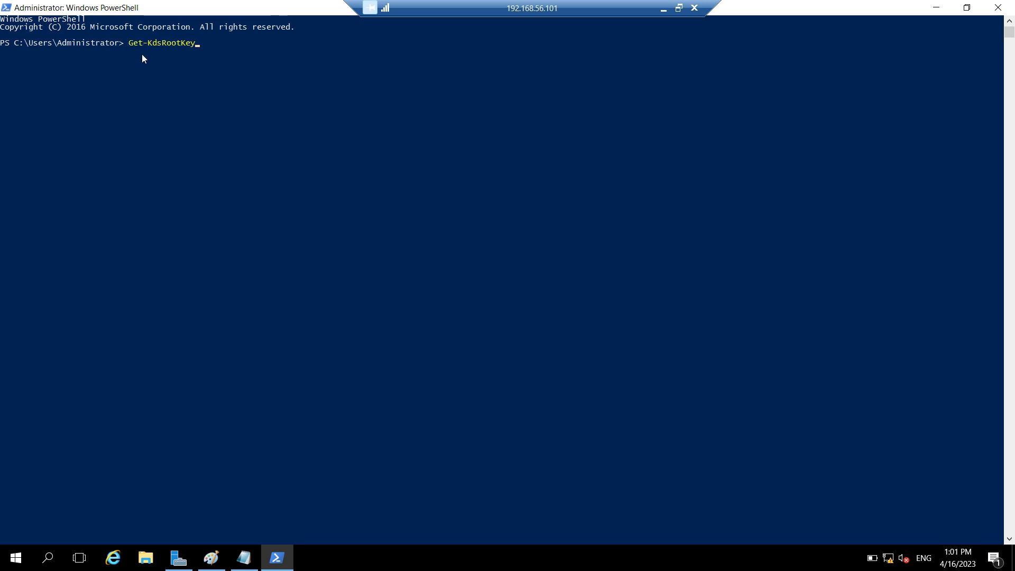
pyautogui.moveTo(167, 53)
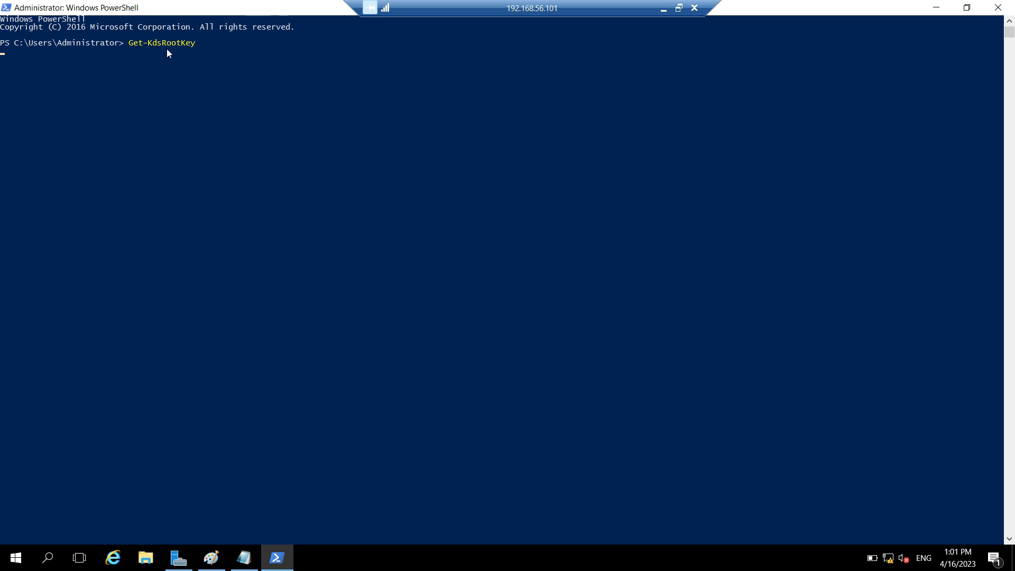
pyautogui.press('Return')
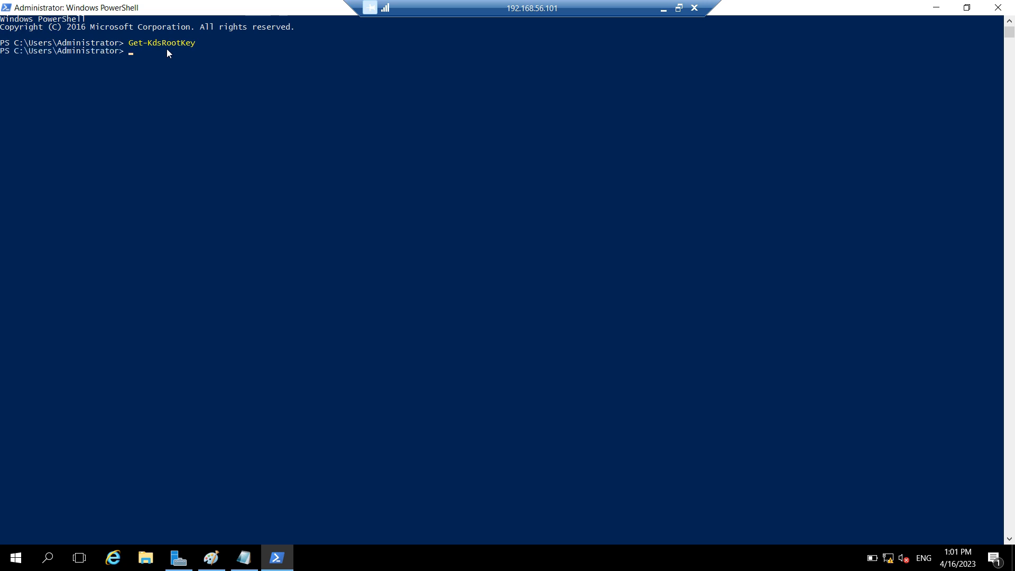
pyautogui.moveTo(162, 52)
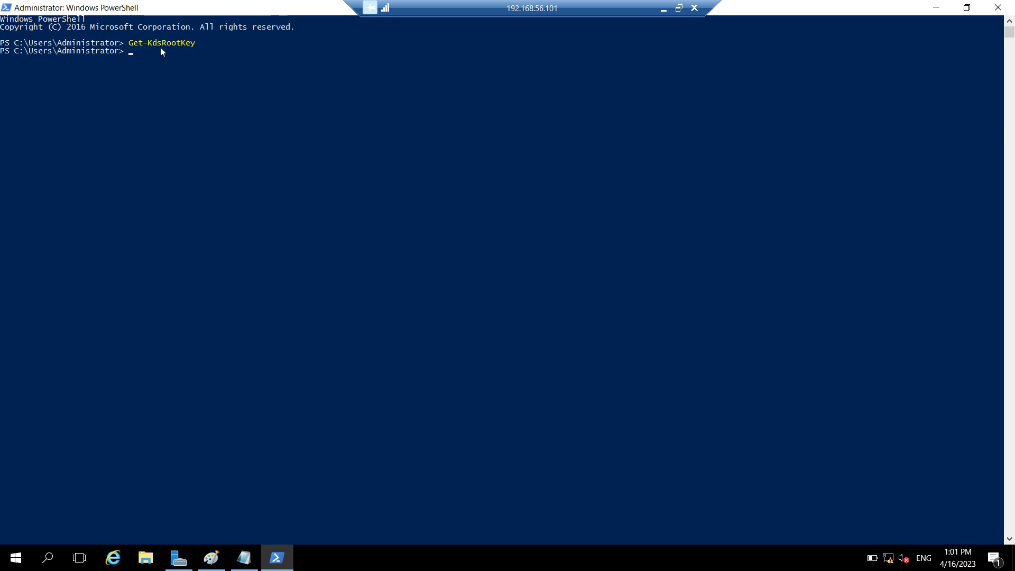
pyautogui.moveTo(139, 54)
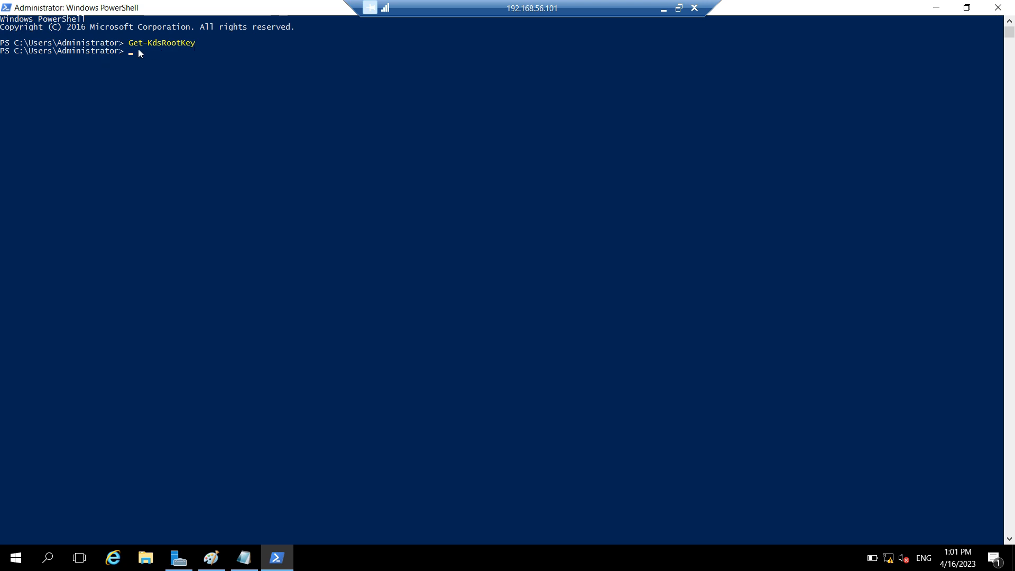
pyautogui.moveTo(233, 538)
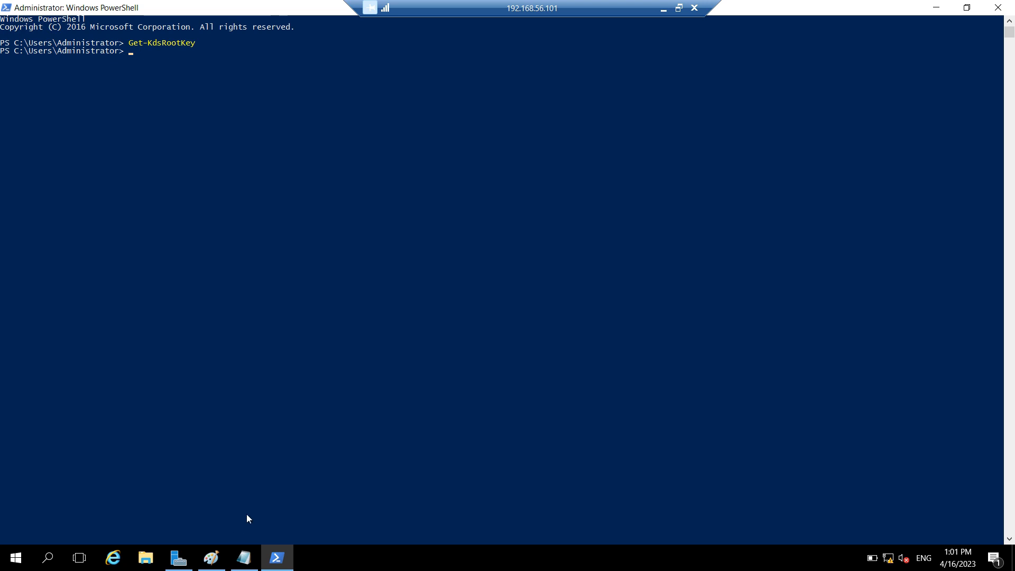
# Run Add-KdsRootKey -EffectiveTime ((get-date).addhours(-10)), then Get-KdsRootKey to list the new key.
pyautogui.click(243, 557)
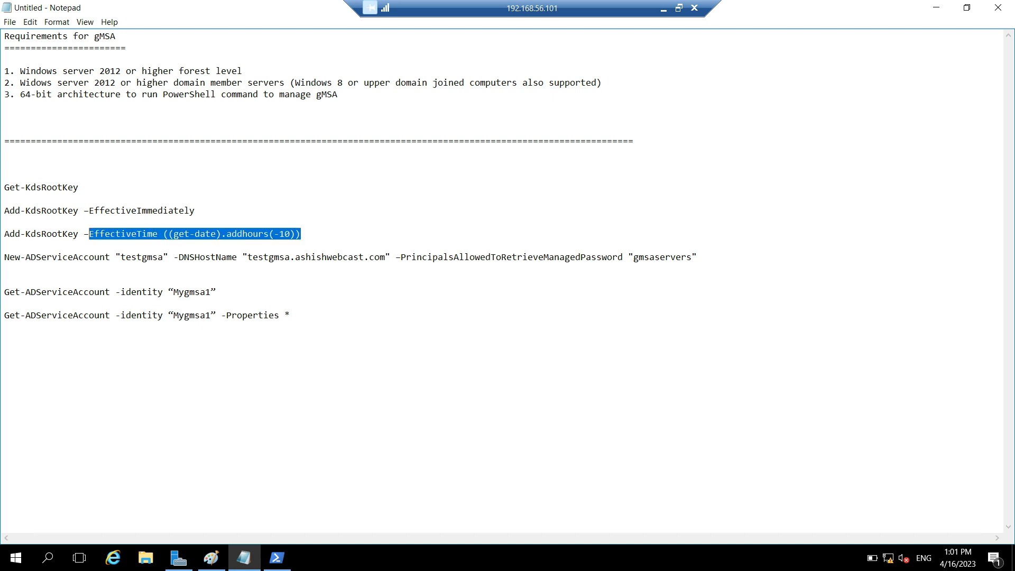
pyautogui.moveTo(89, 233); pyautogui.dragTo(3, 234)
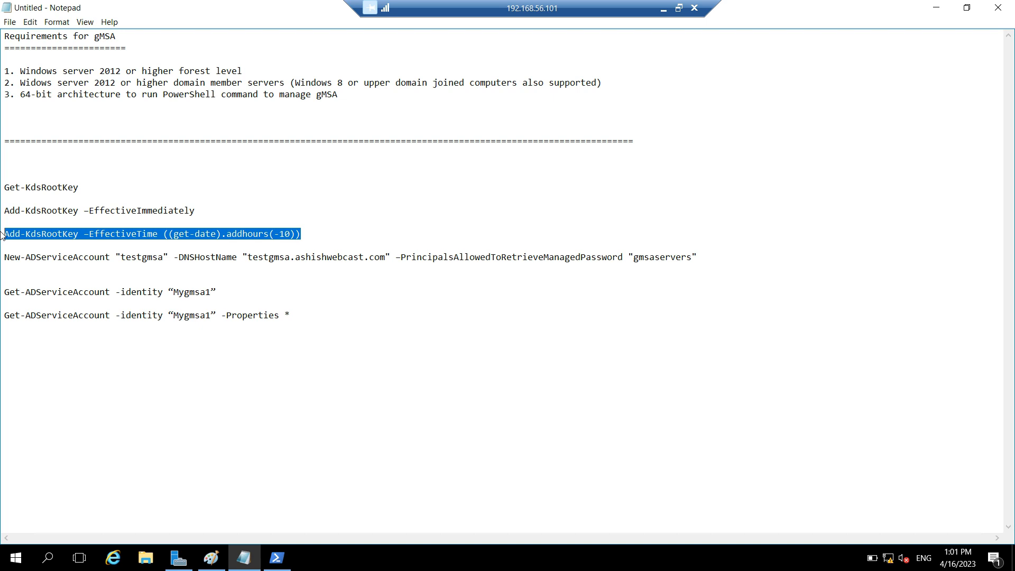
pyautogui.moveTo(277, 558)
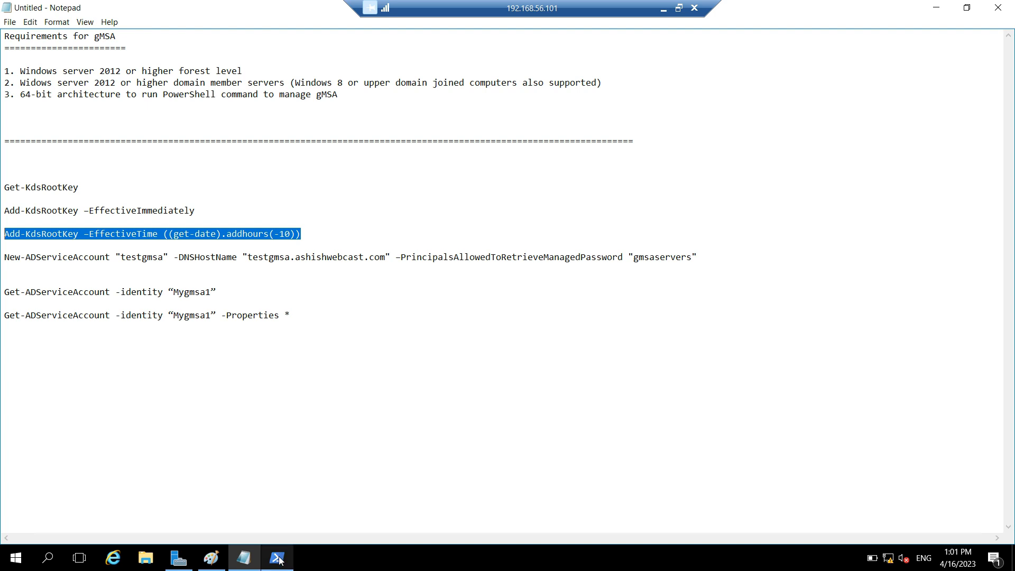
pyautogui.click(277, 557)
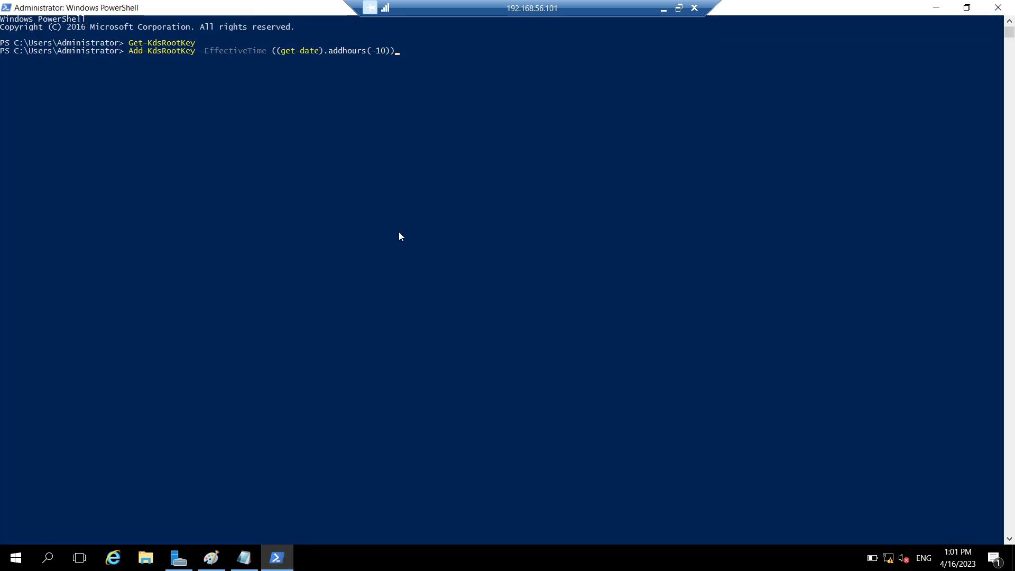
pyautogui.press('Return')
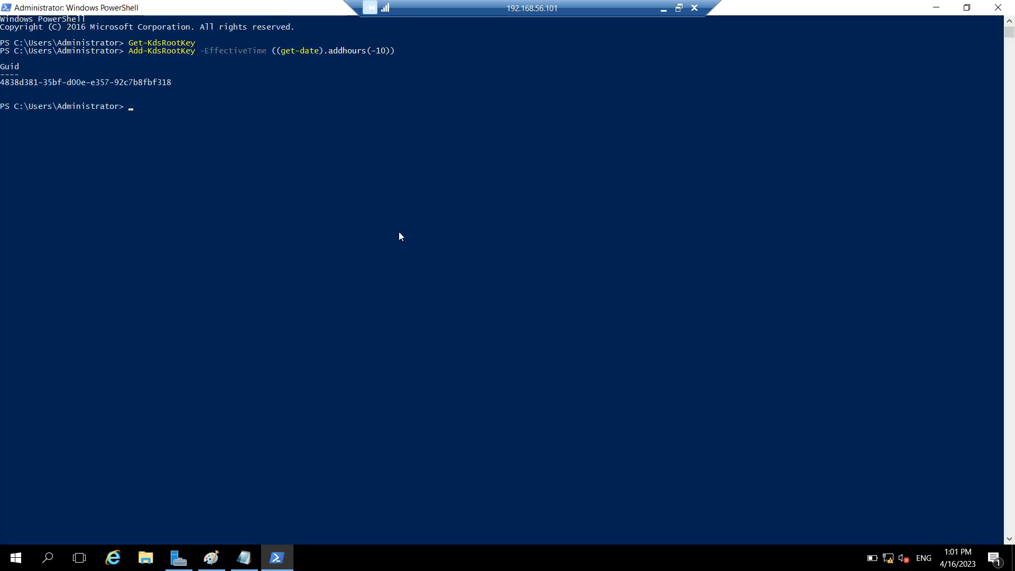
pyautogui.write('Get-KdsRootKey')
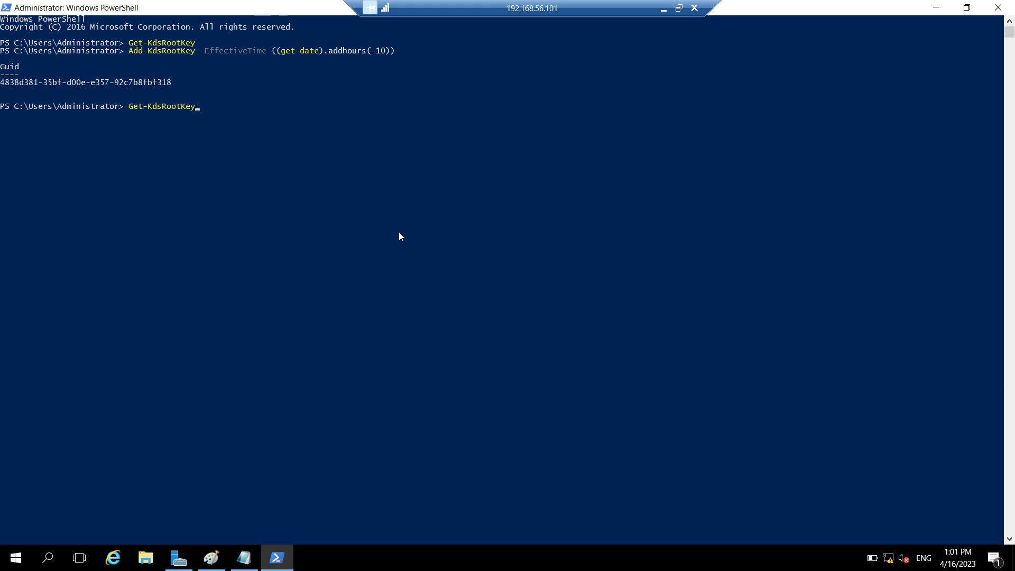
pyautogui.press('Return')
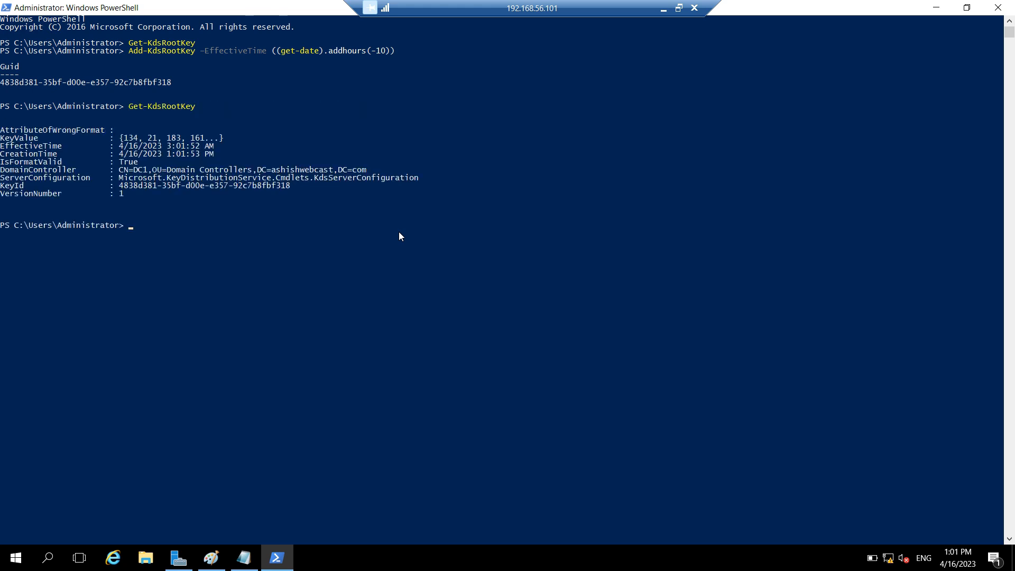
pyautogui.moveTo(208, 145)
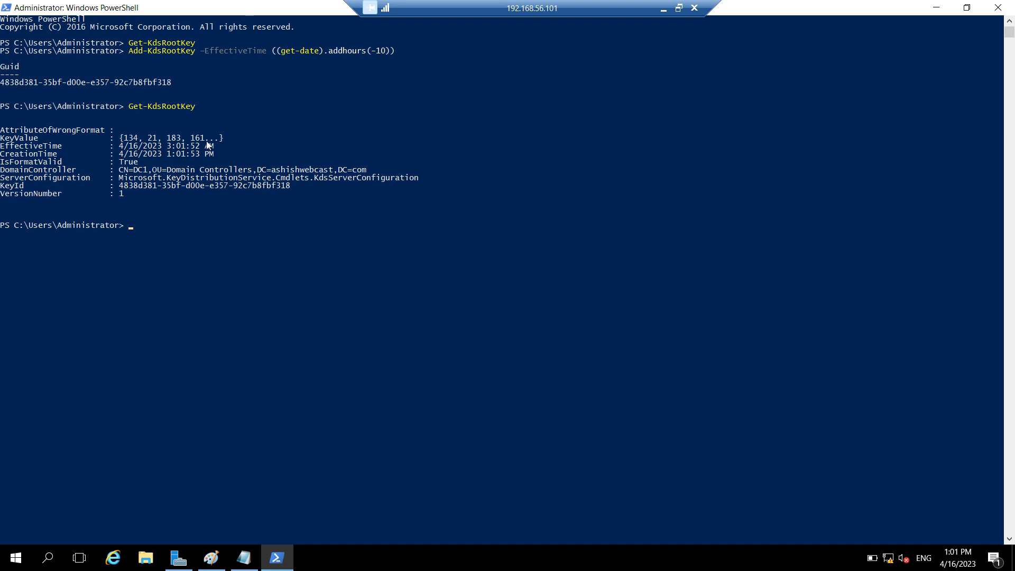
# Review the New-ADServiceAccount line's testgmsa DNS name, PrincipalsAllowedToRetrieveManagedPassword and gmsaservers parameters.
pyautogui.click(243, 557)
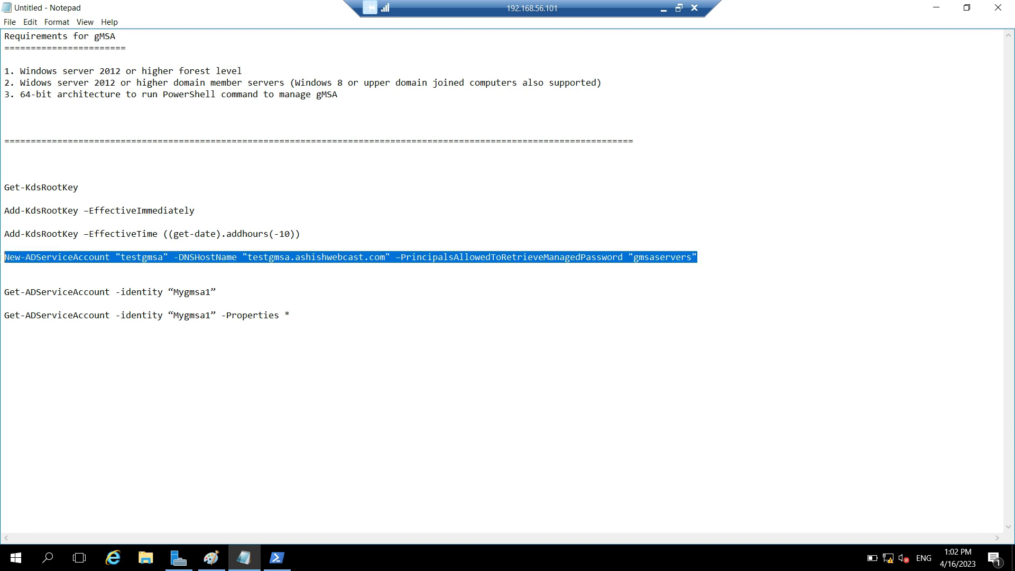
pyautogui.doubleClick(141, 257)
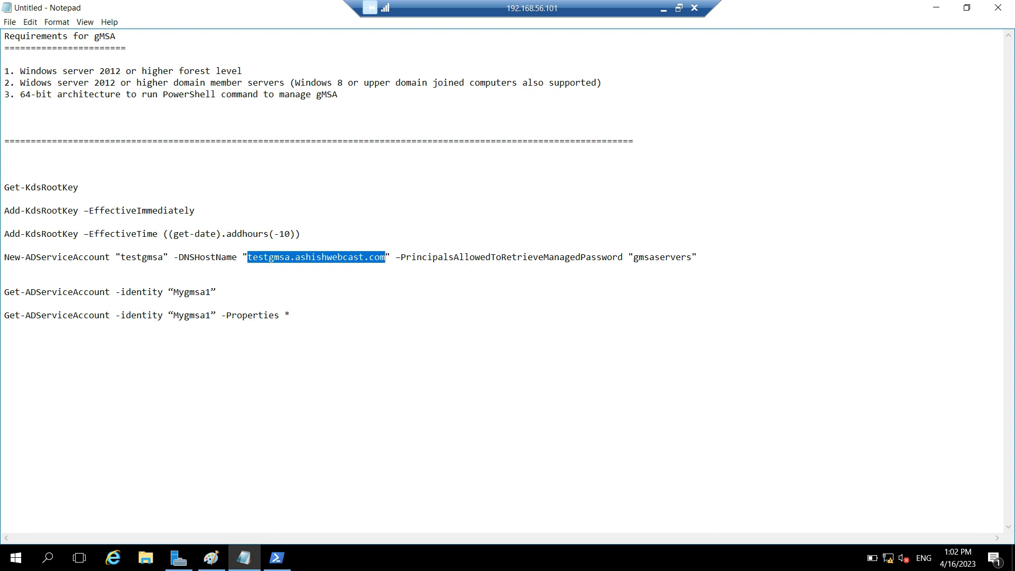
pyautogui.doubleClick(512, 257)
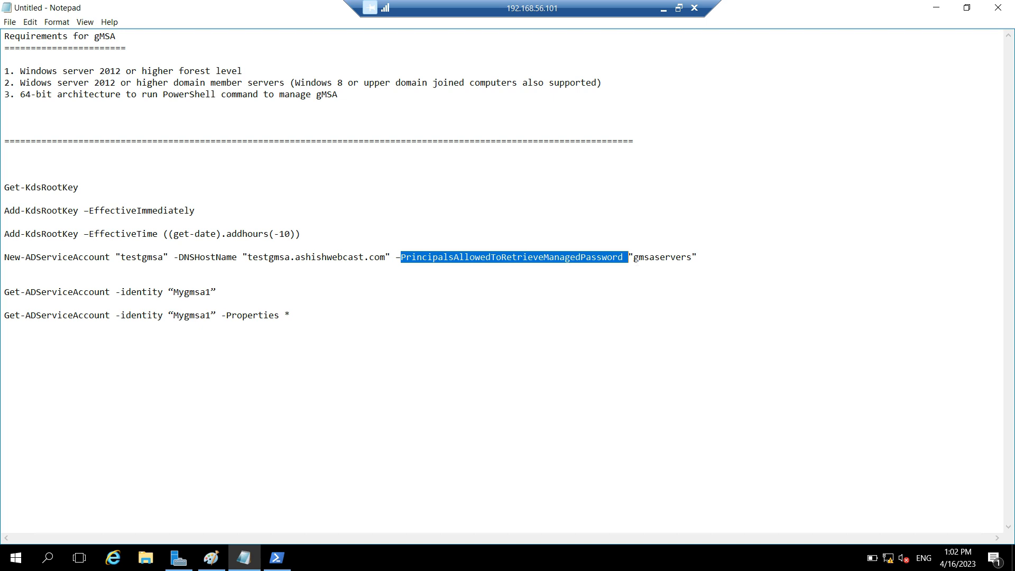
pyautogui.doubleClick(661, 256)
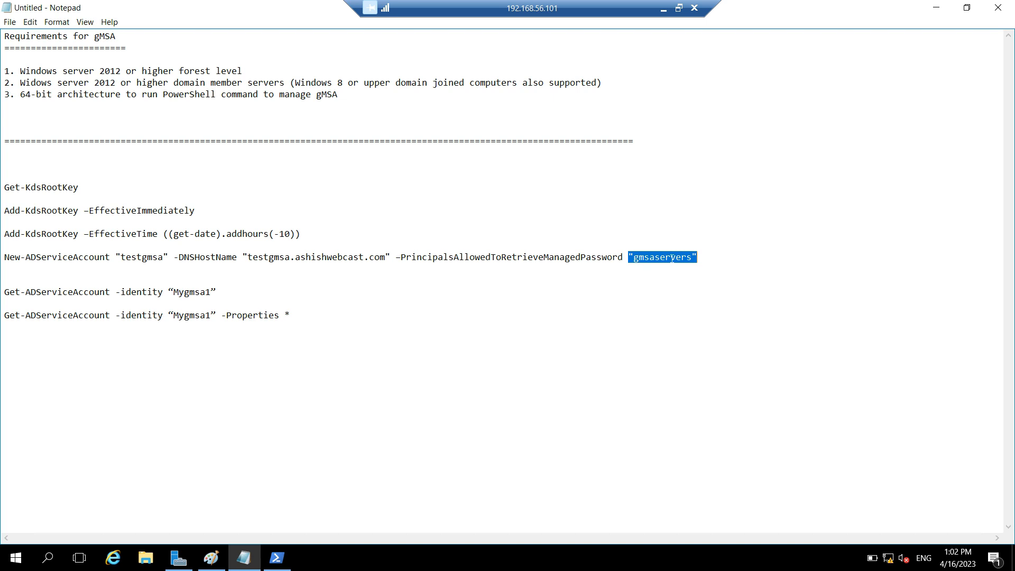
pyautogui.write('$')
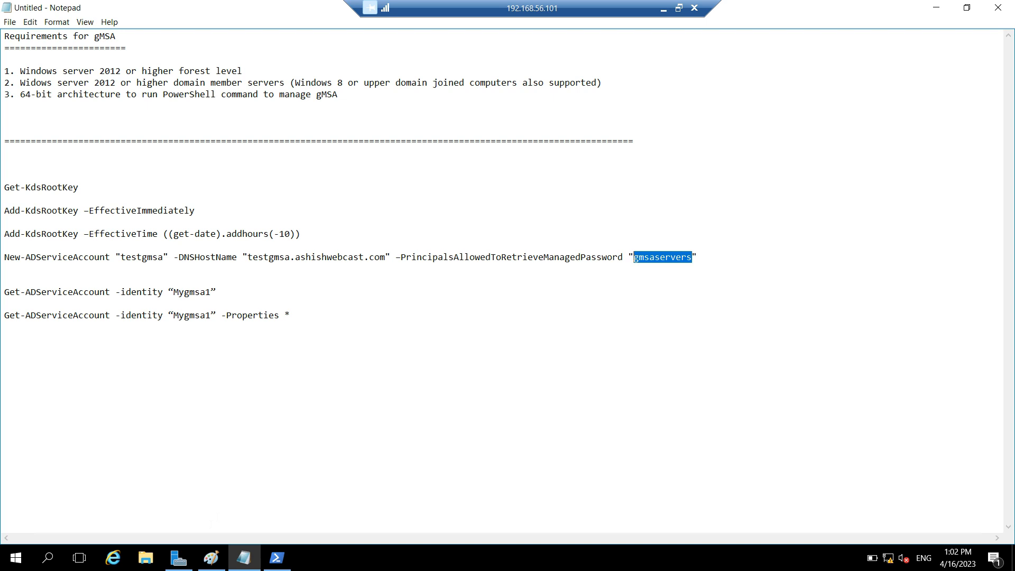
pyautogui.click(277, 557)
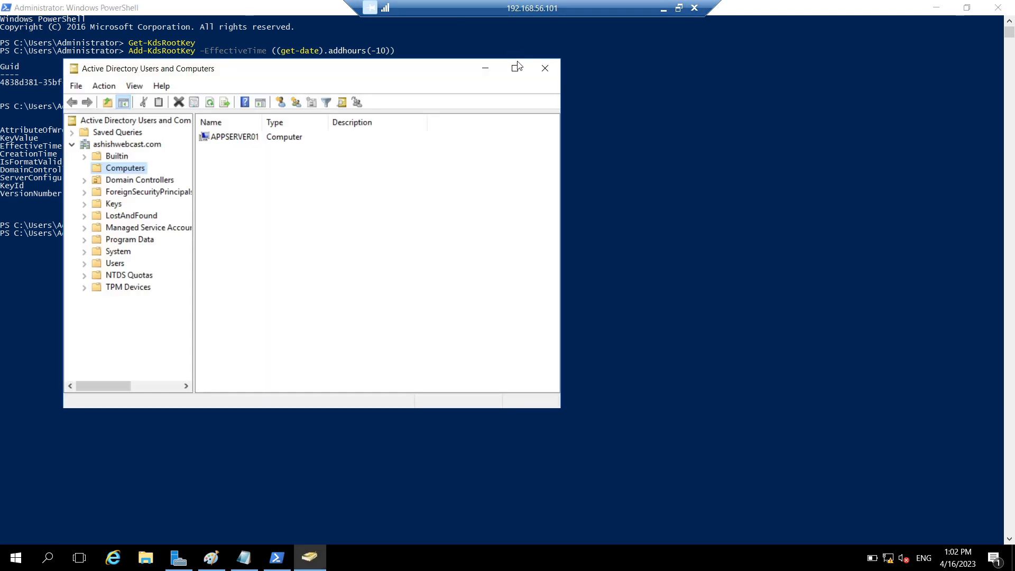
# Create a new Global Security group named gmsaservers in the Users container.
pyautogui.click(515, 67)
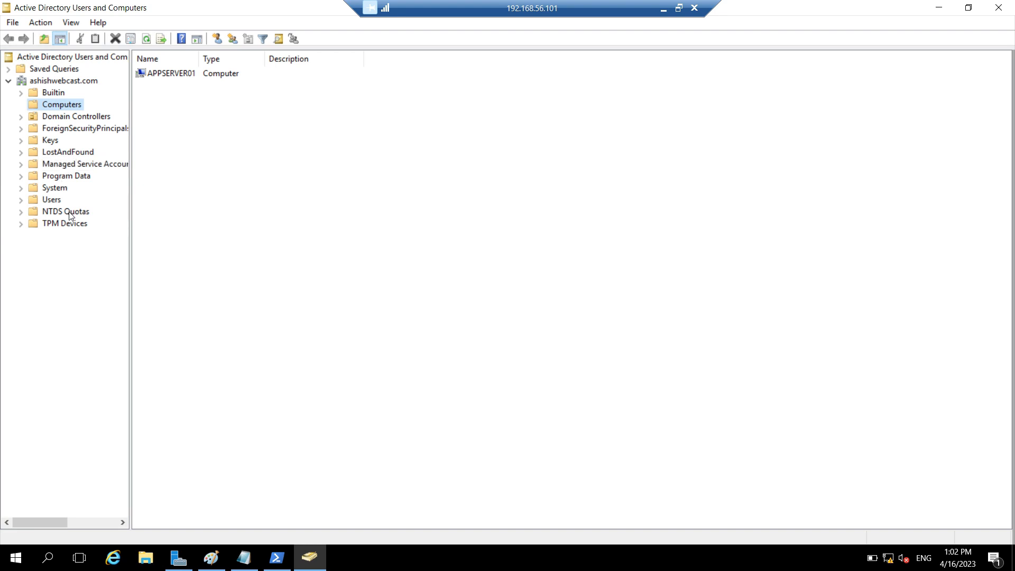
pyautogui.moveTo(64, 168)
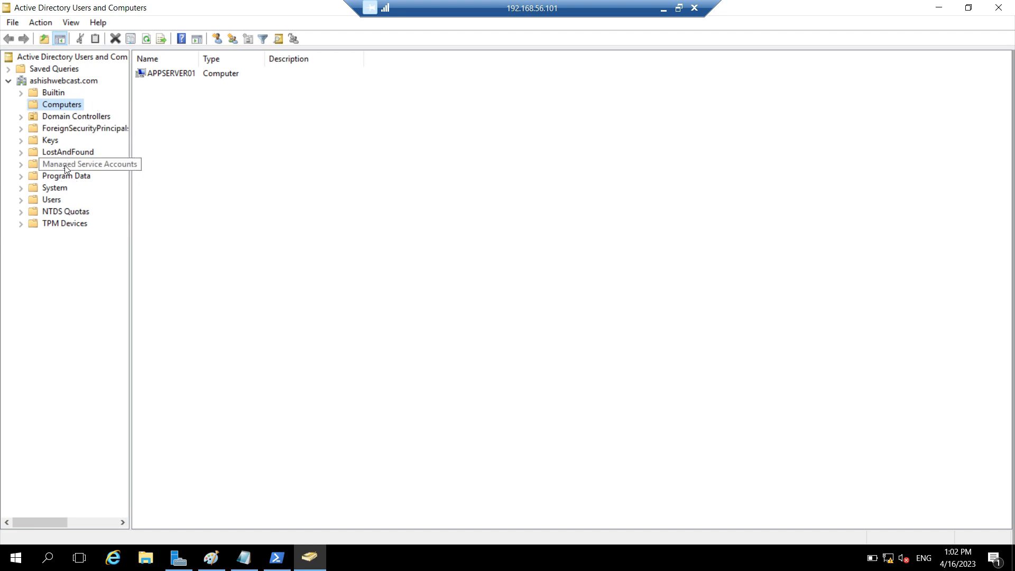
pyautogui.click(52, 199)
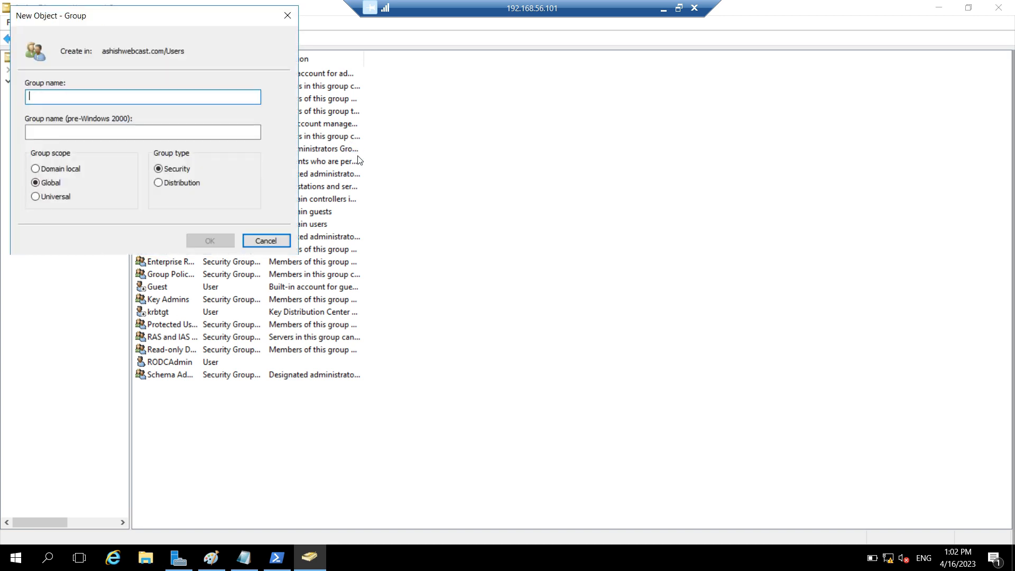
pyautogui.write('gmsaservers')
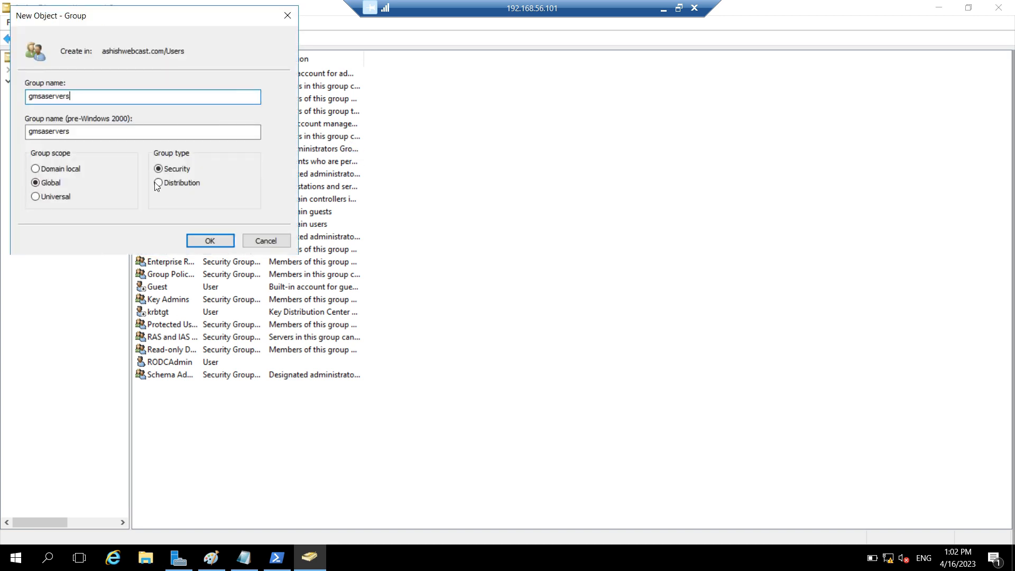
pyautogui.click(210, 239)
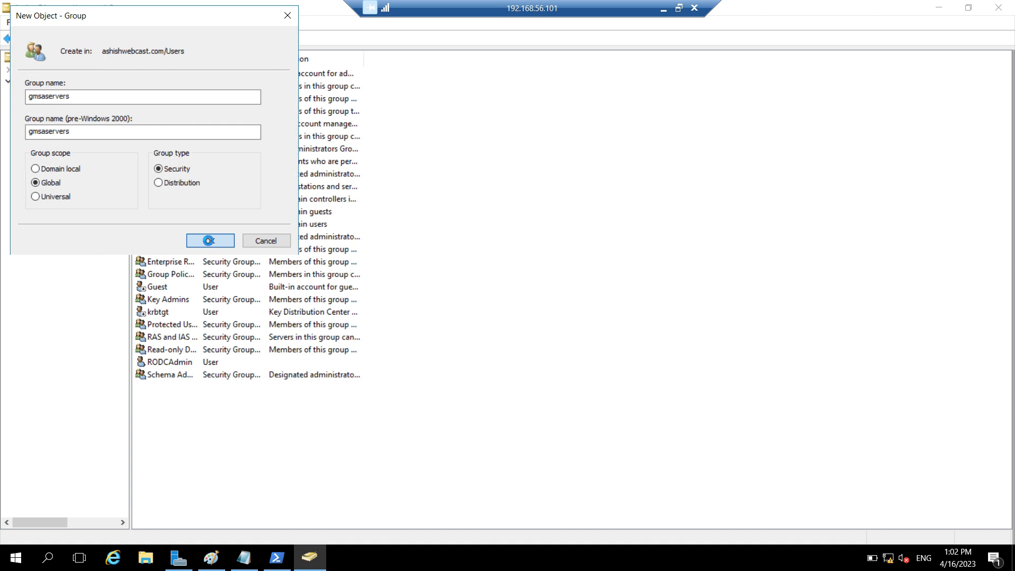
pyautogui.click(209, 240)
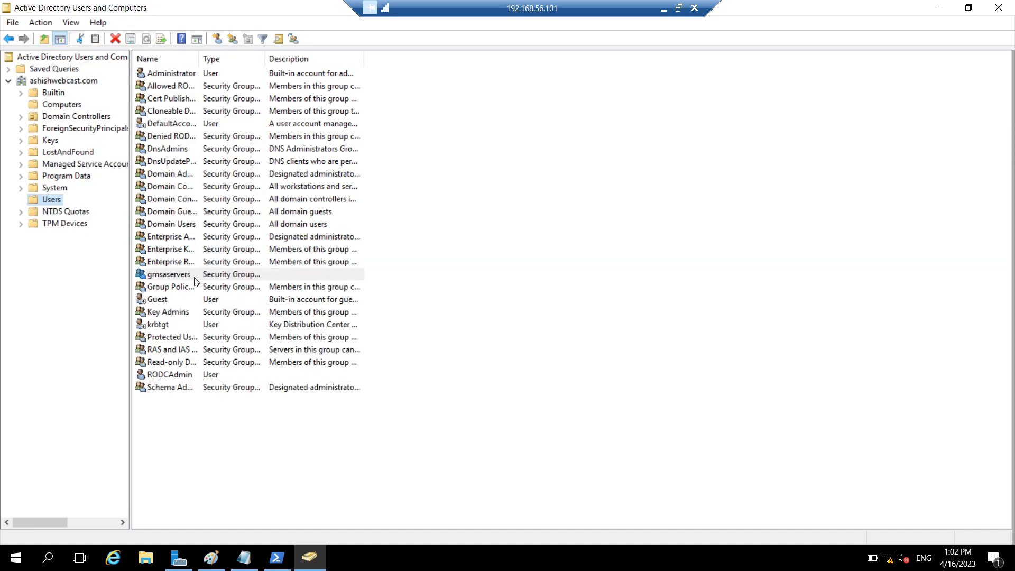
pyautogui.click(169, 274)
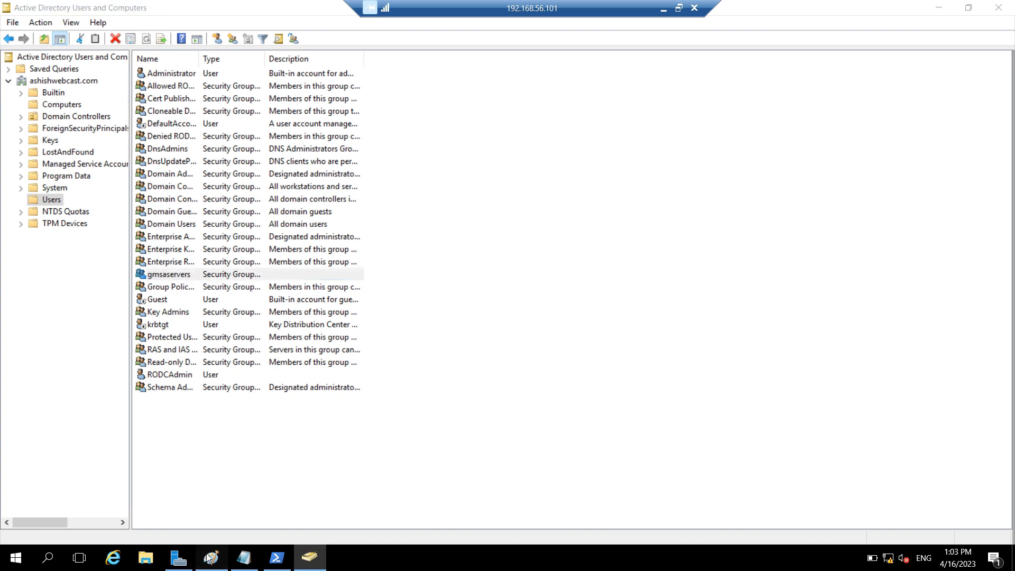
# In gmsaservers Properties Members, start adding a member and enter the app server name.
pyautogui.click(210, 557)
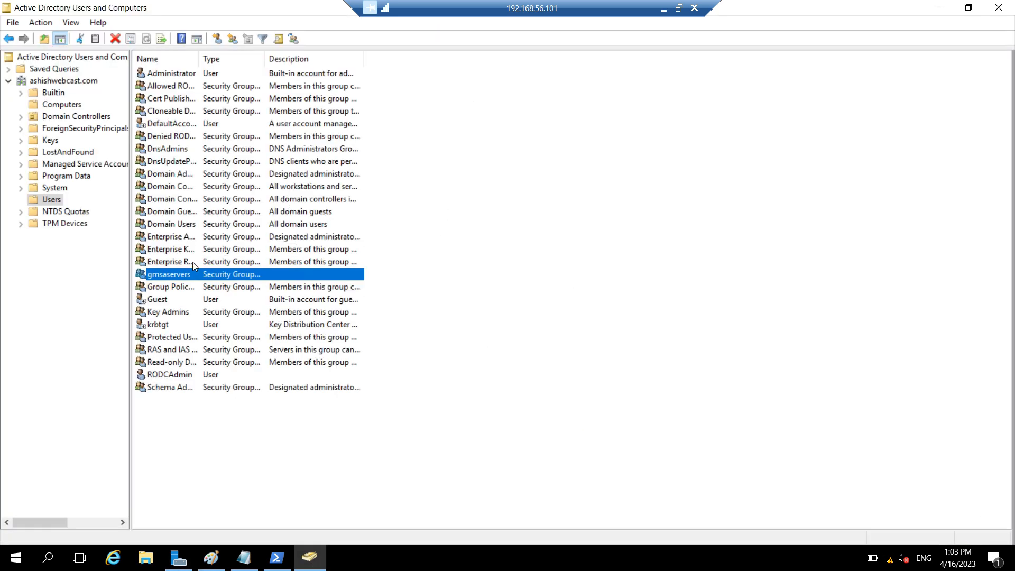
pyautogui.doubleClick(168, 274)
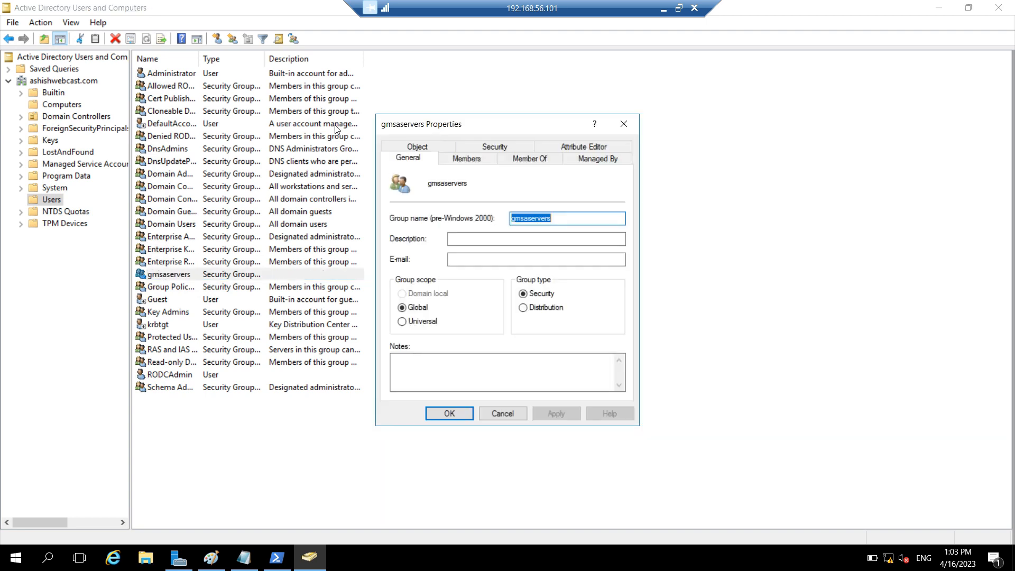
pyautogui.click(466, 158)
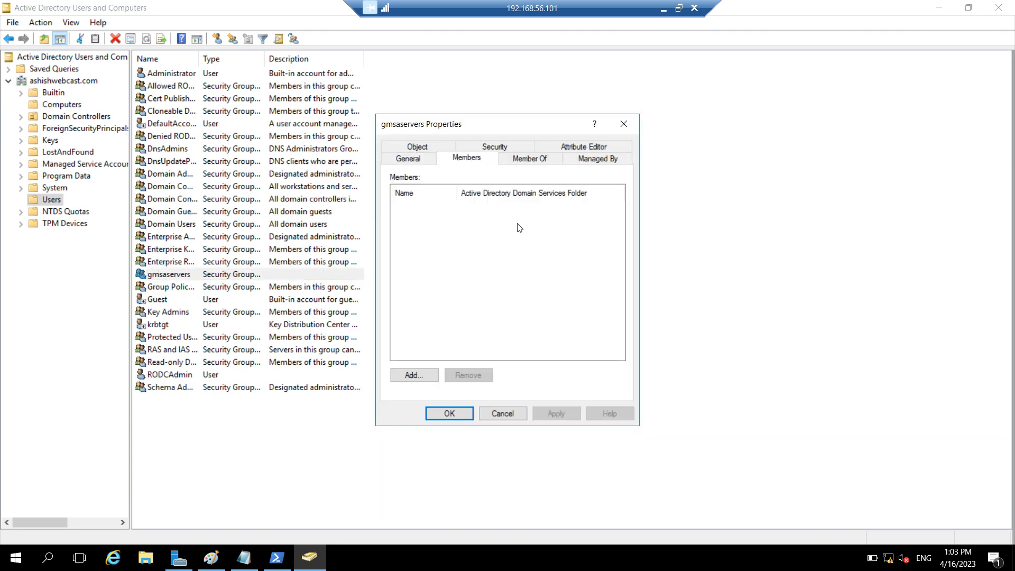
pyautogui.click(413, 375)
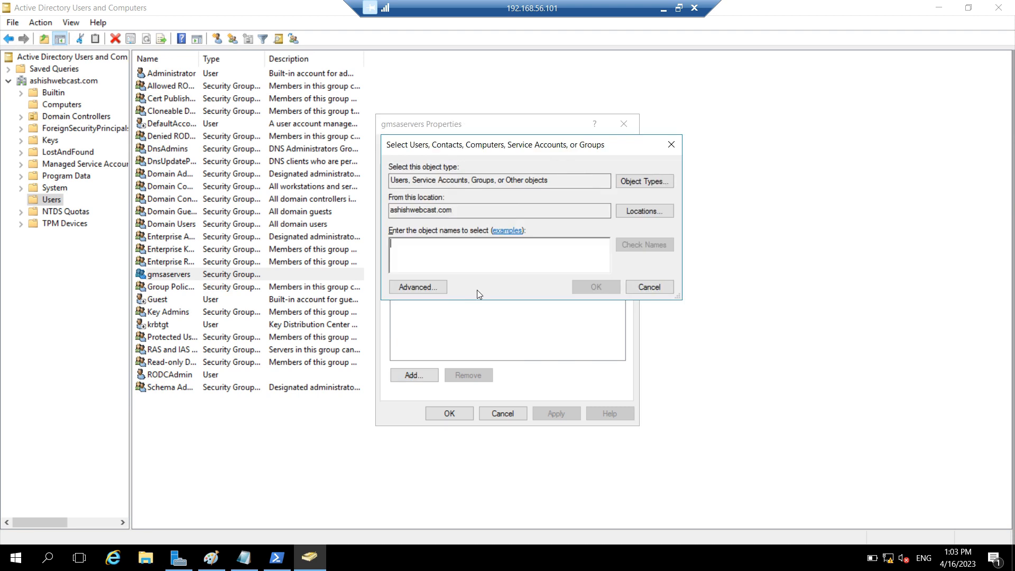
pyautogui.write('appservr')
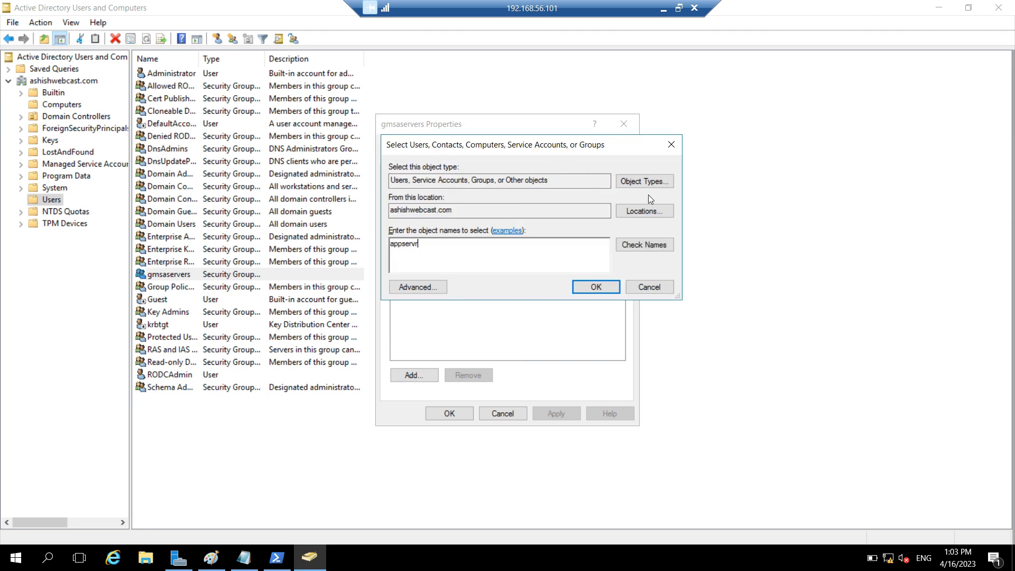
# Include Computers in object types, resolve APPSERVER01, add it and save the group membership.
pyautogui.click(643, 181)
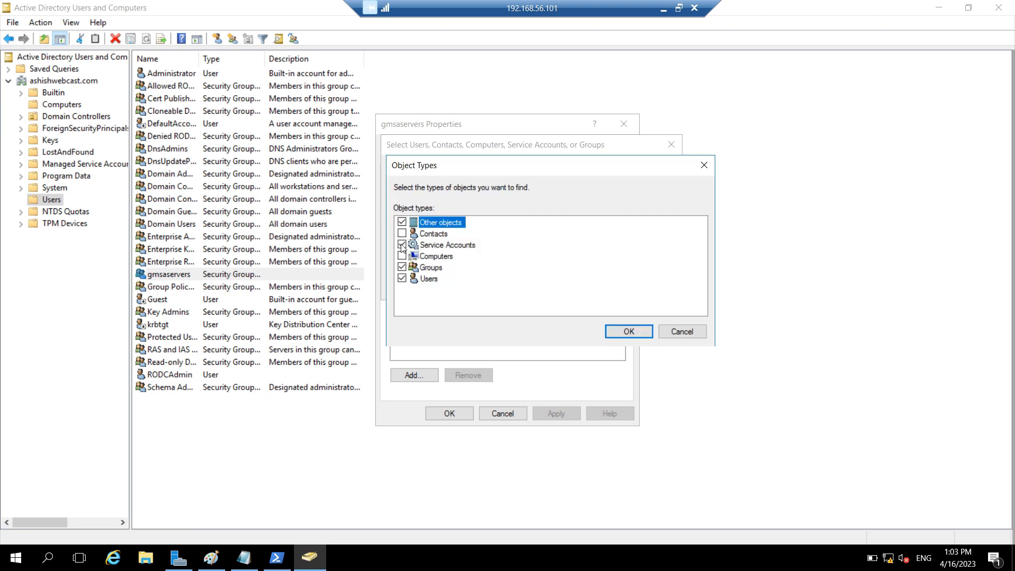
pyautogui.click(627, 330)
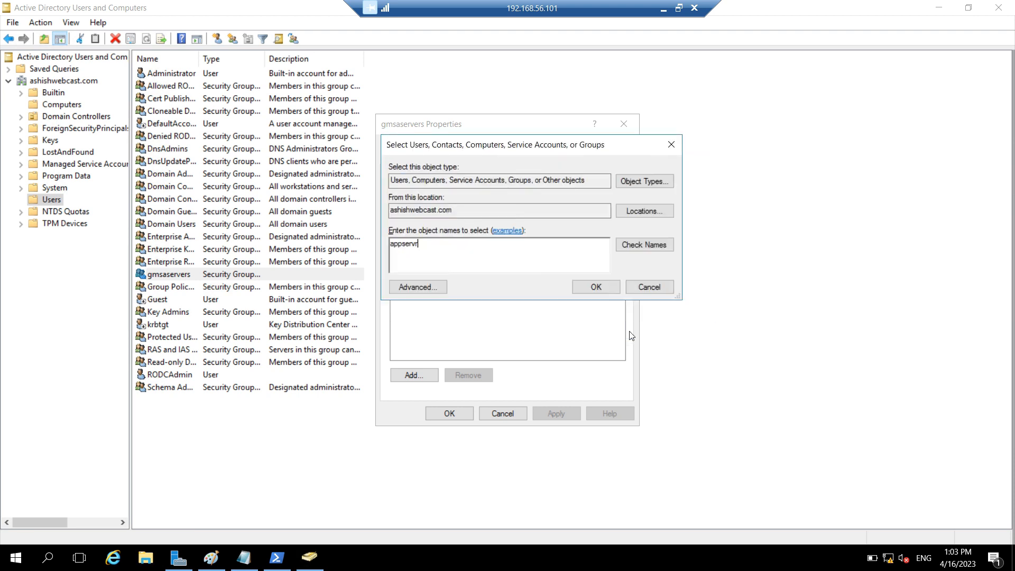
pyautogui.click(643, 245)
pyautogui.write('appserver')
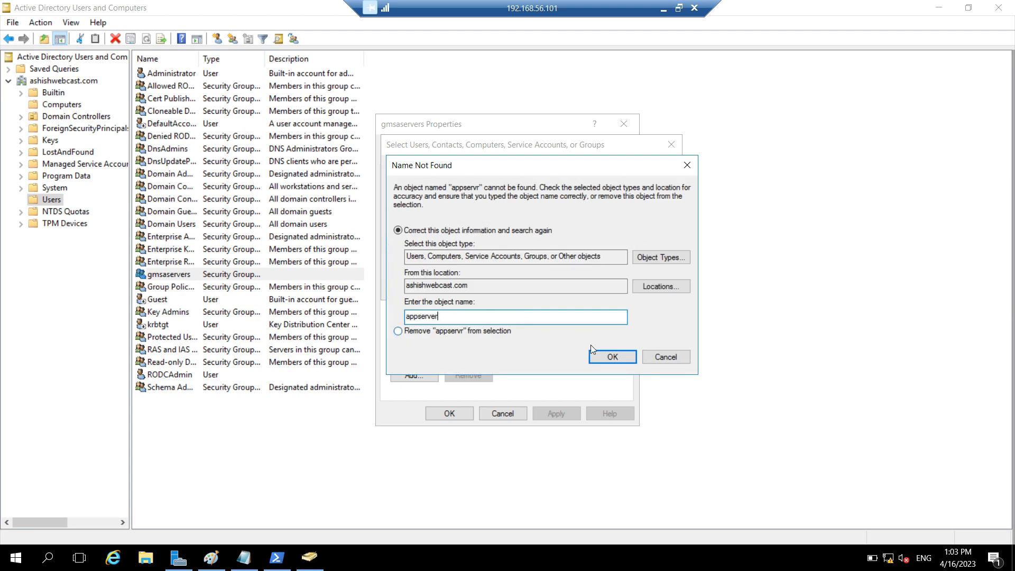
pyautogui.click(610, 357)
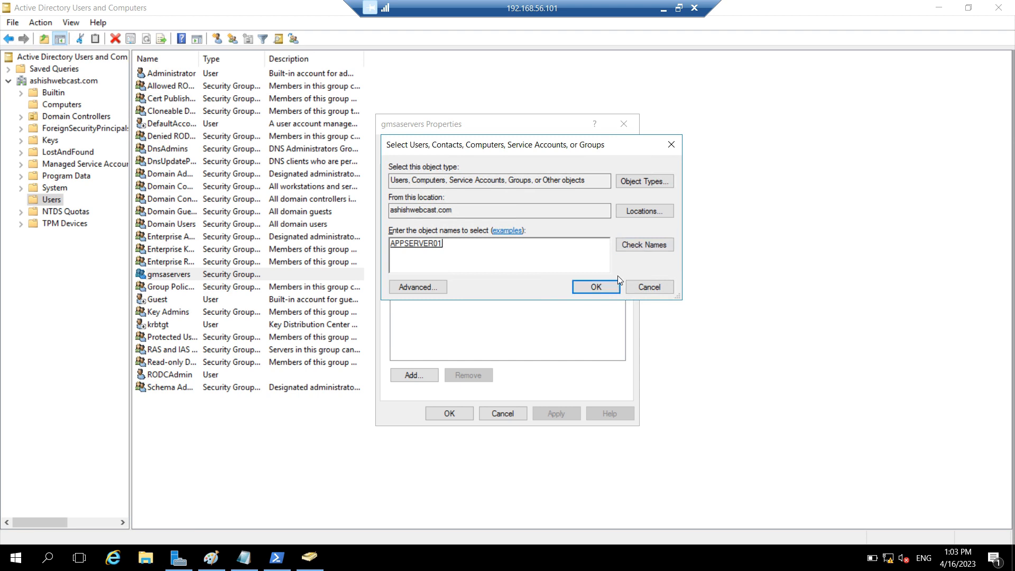
pyautogui.click(594, 286)
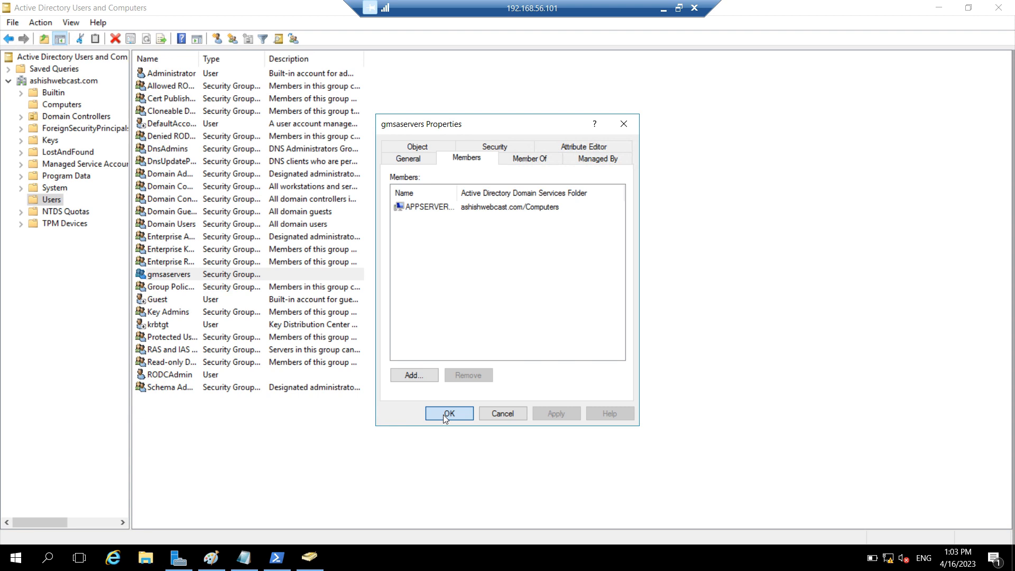
pyautogui.click(448, 412)
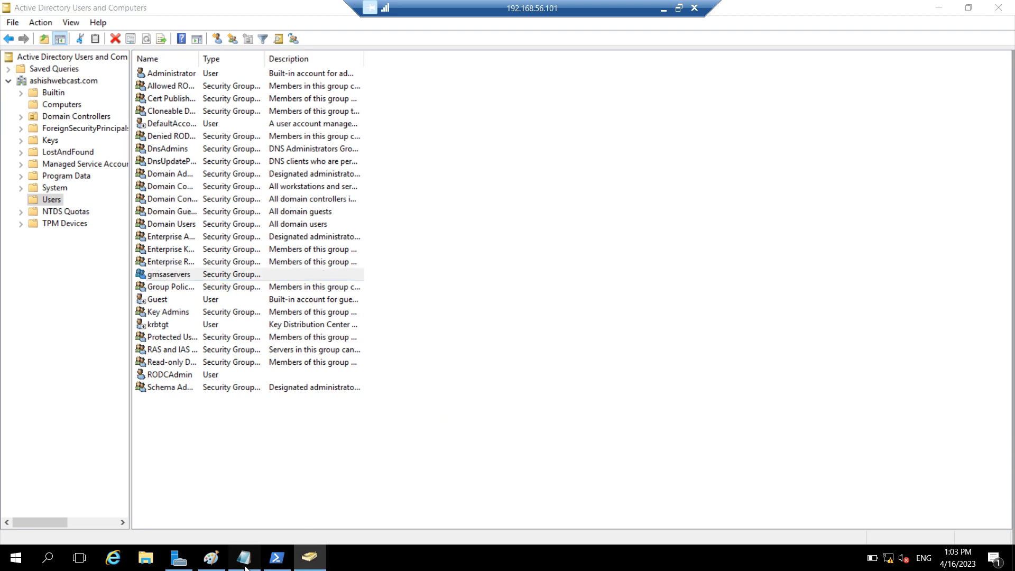
# Select the full New-ADServiceAccount command for testgmsa in the Notepad notes.
pyautogui.click(243, 557)
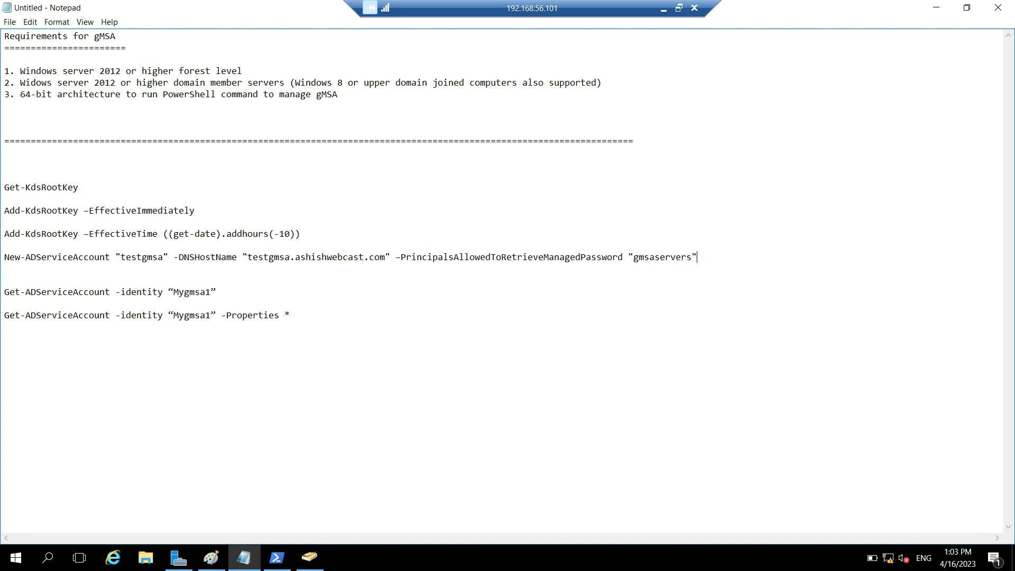
pyautogui.click(527, 256)
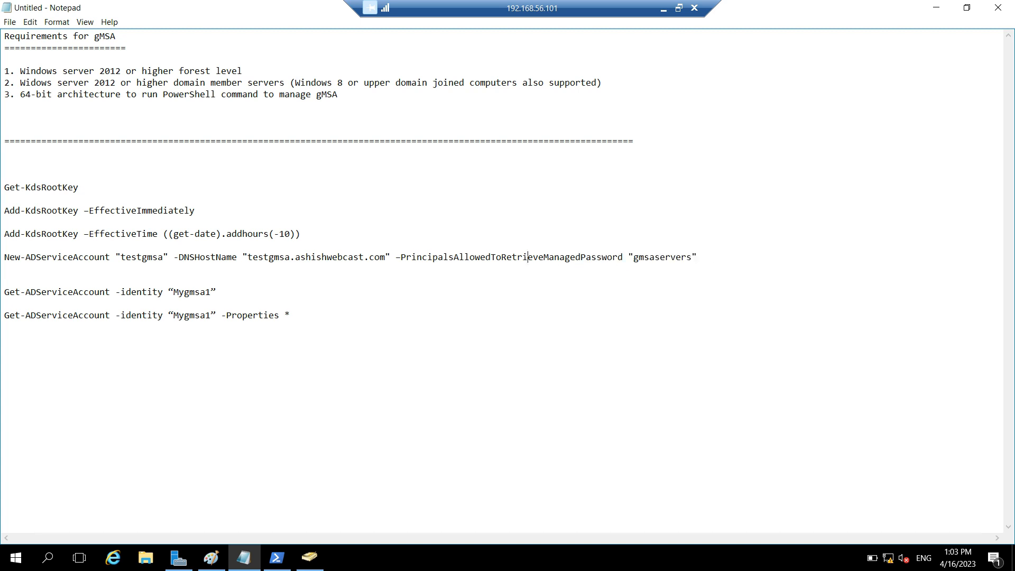
pyautogui.doubleClick(510, 256)
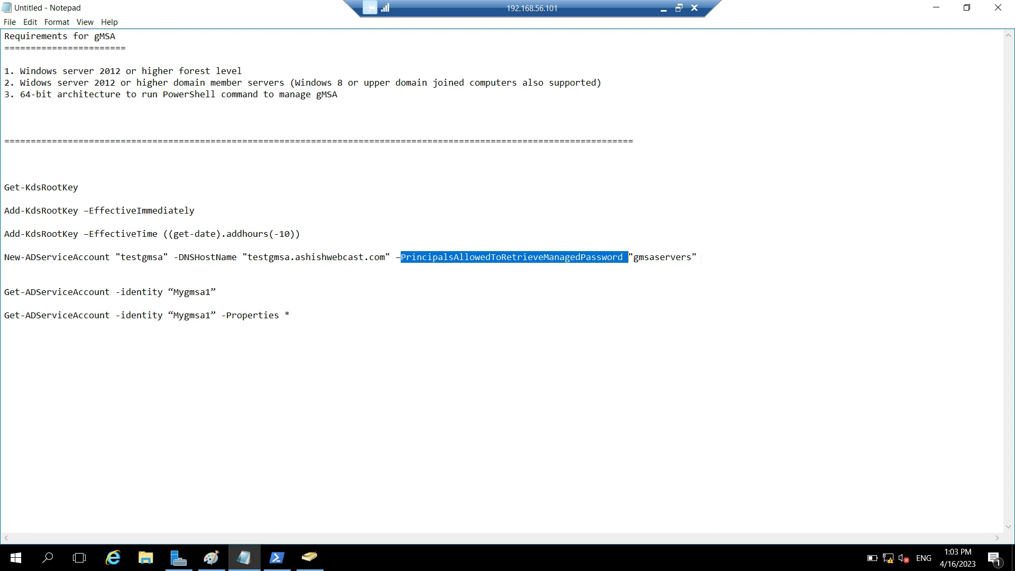
pyautogui.doubleClick(669, 256)
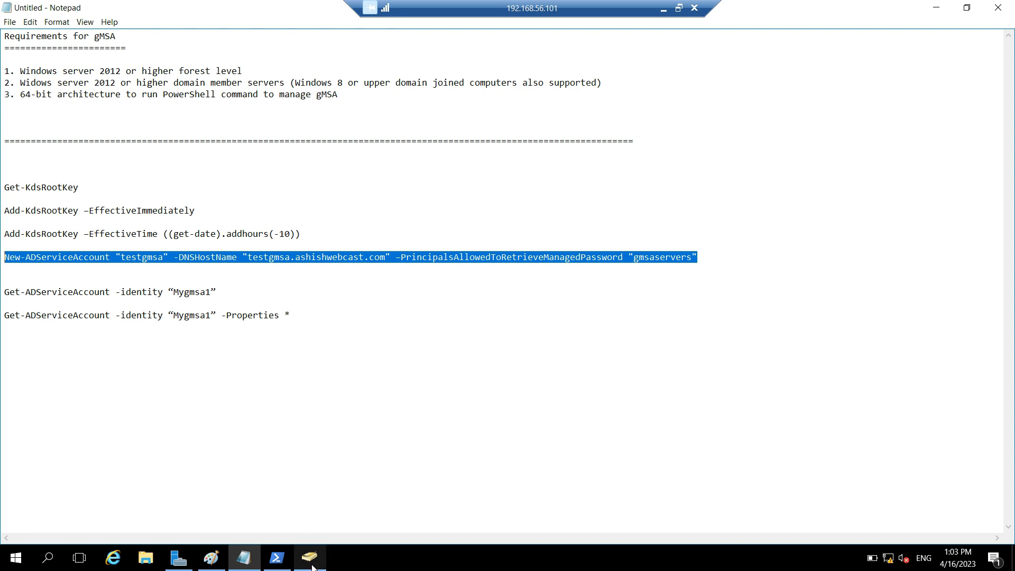
# Run New-ADServiceAccount "testgmsa" with DNSHostName testgmsa.ashishwebcast.com and gmsaservers as allowed principals.
pyautogui.click(276, 557)
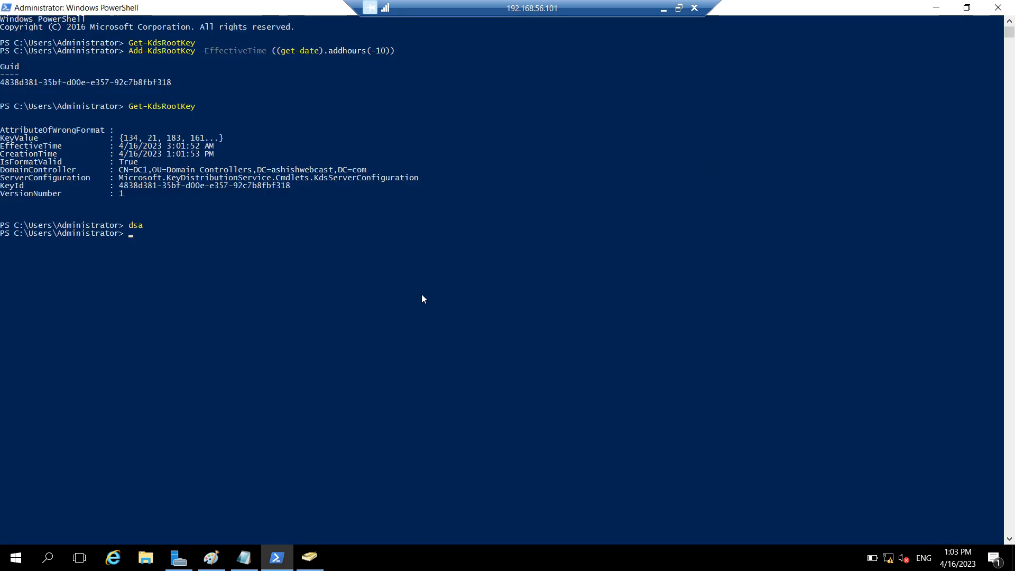
pyautogui.write('New-ADServiceAccount "testgmsa" -DNSHostName "testgmsa.ashishwebcast.com" -PrincipalsAllowedToRetrieveManagedPassword "gmsaservers"')
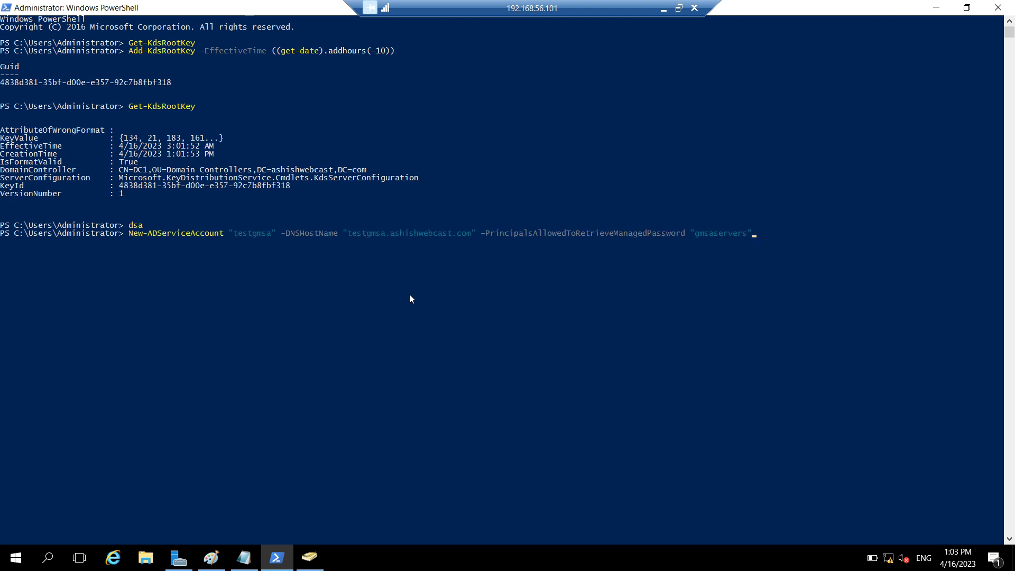
pyautogui.press('Return')
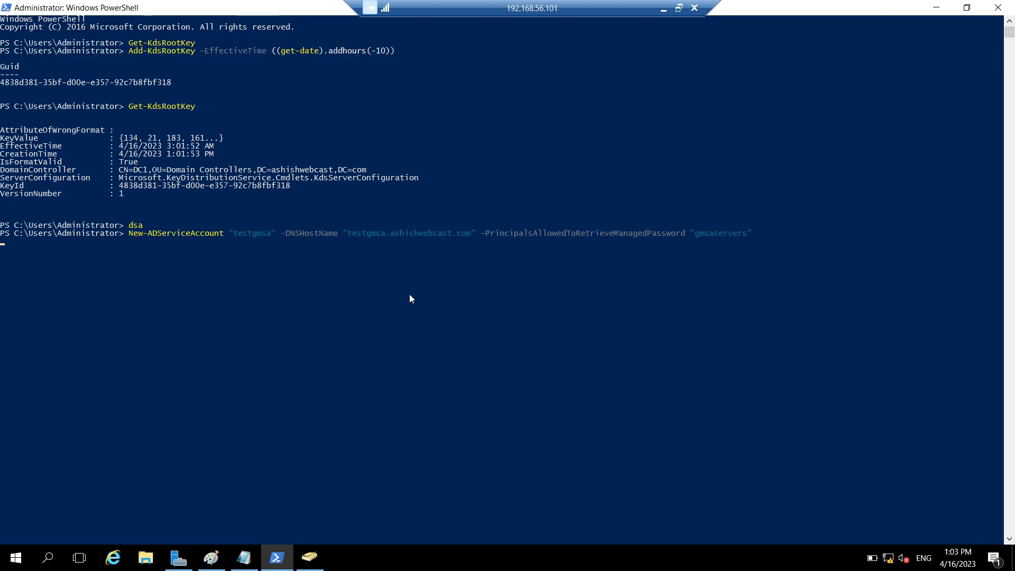
pyautogui.press('Return')
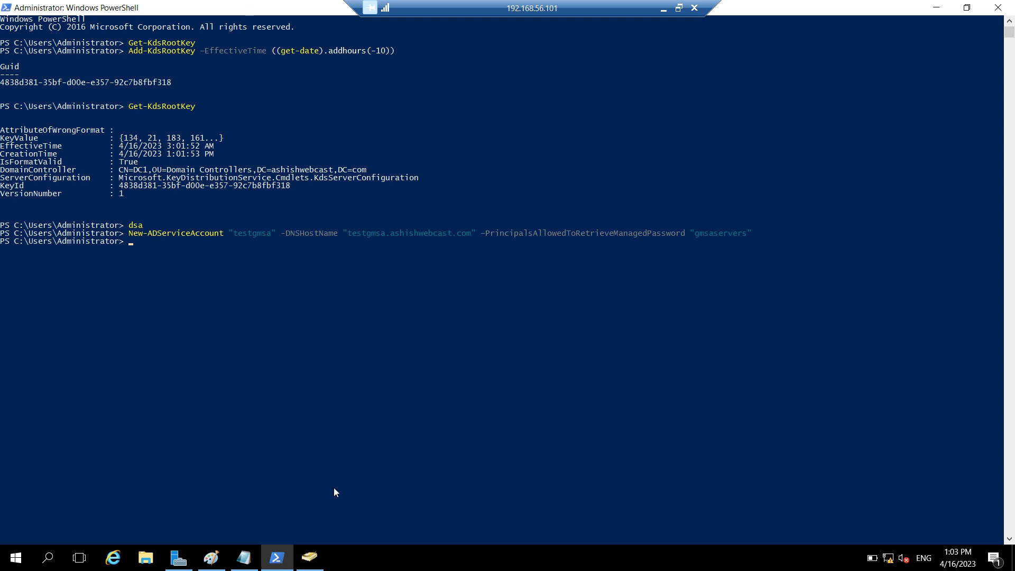
pyautogui.click(309, 557)
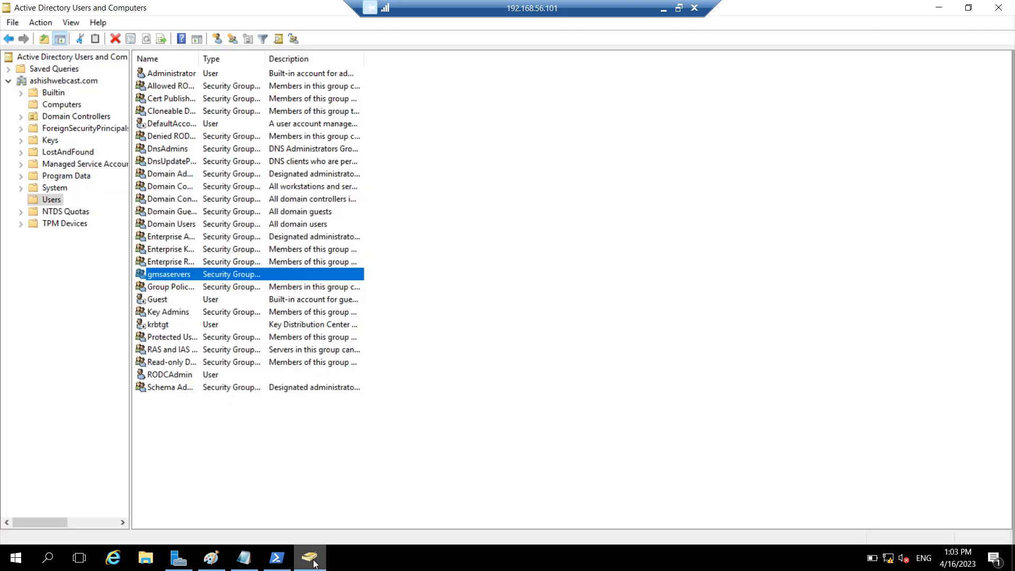
pyautogui.moveTo(96, 188)
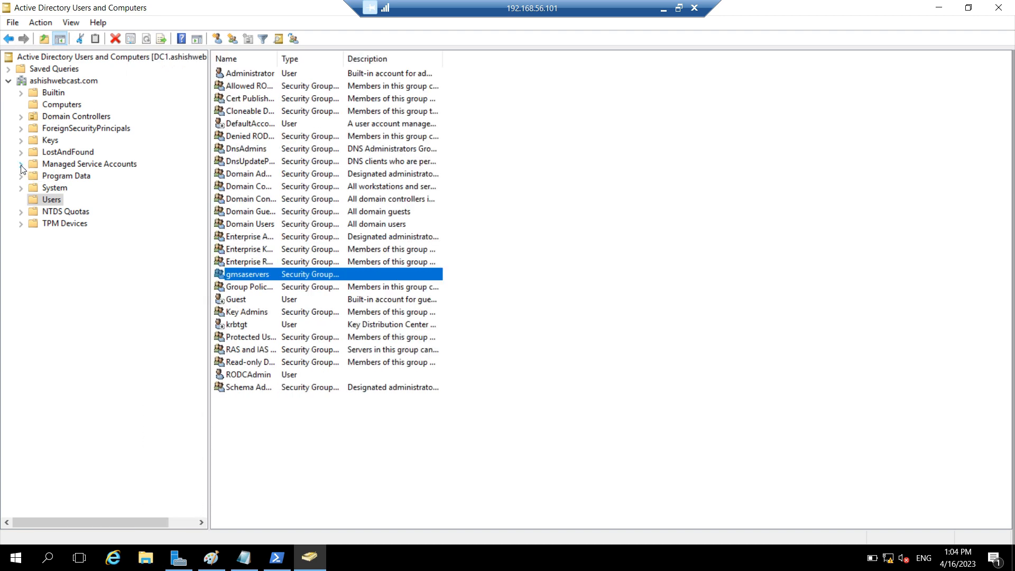
# Expand Managed Service Accounts and view the new testgmsa account entry.
pyautogui.click(21, 164)
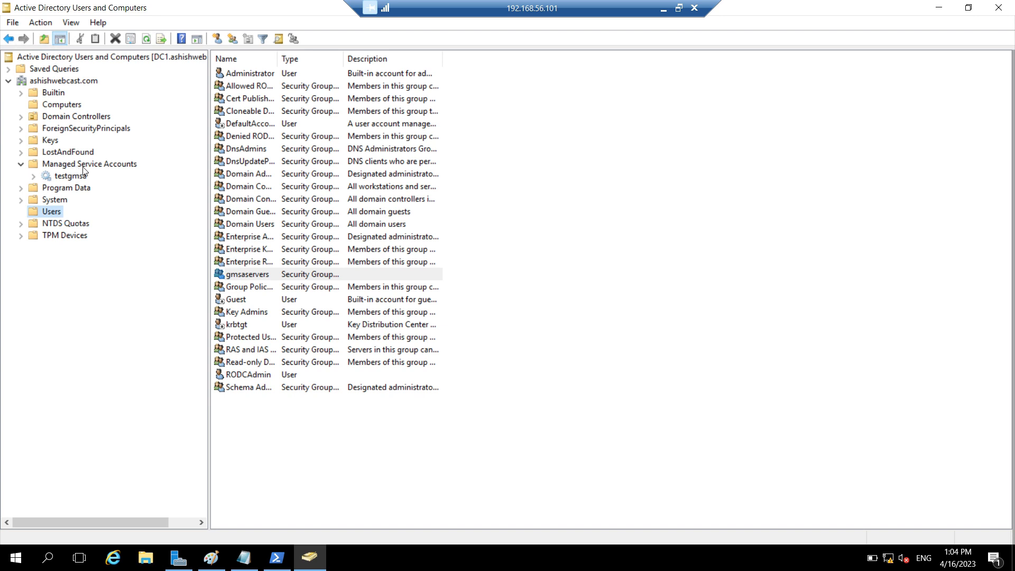
pyautogui.click(89, 163)
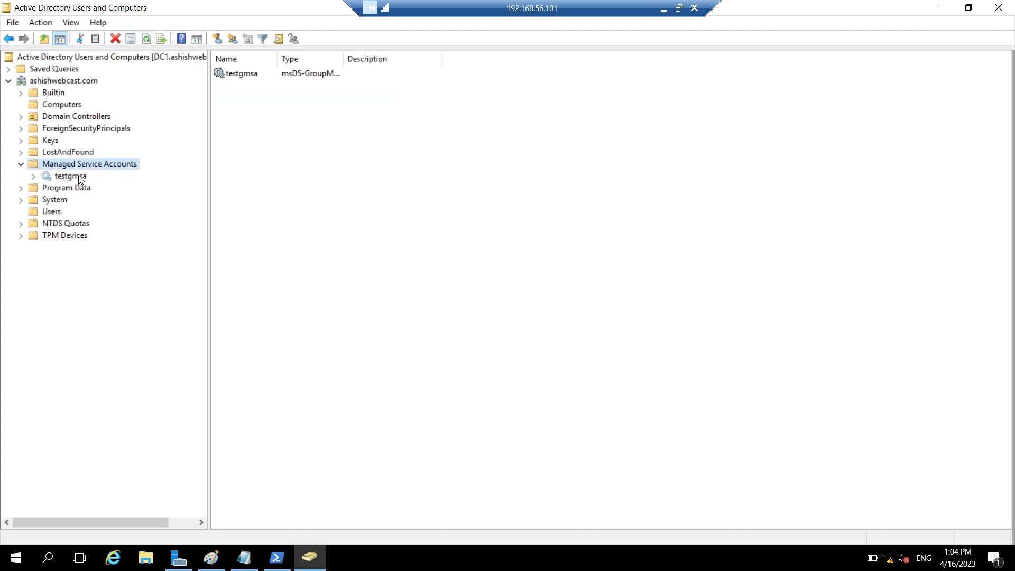
pyautogui.click(70, 176)
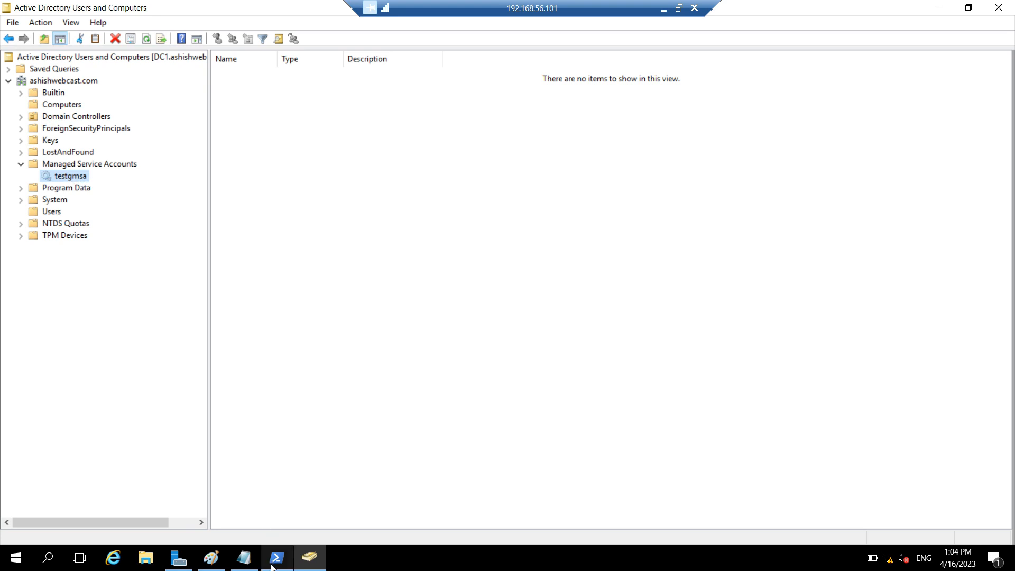
pyautogui.click(243, 557)
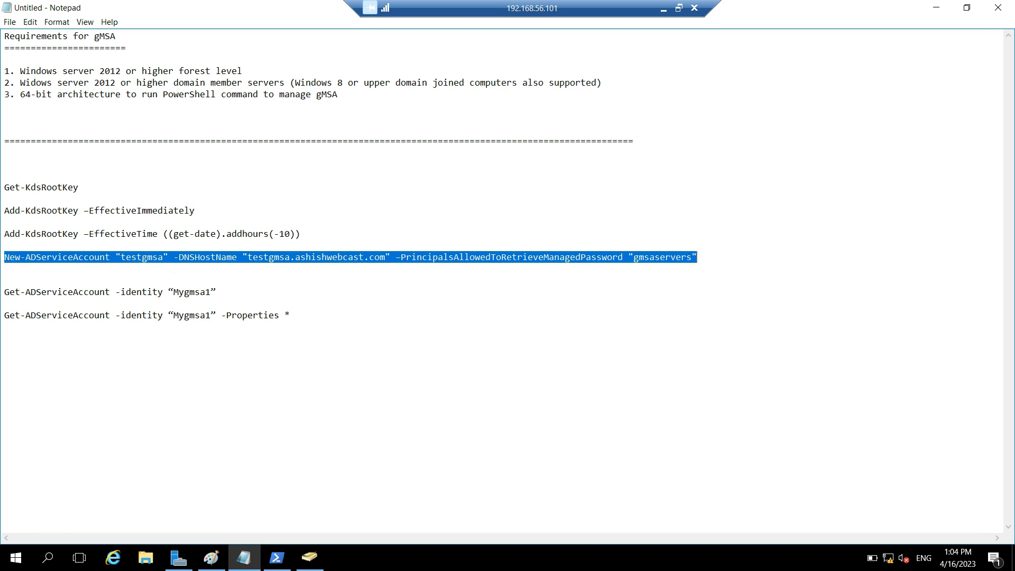
# Run the copied Get-ADServiceAccount -identity "Mygmsa1" -Properties * lookup.
pyautogui.click(215, 291)
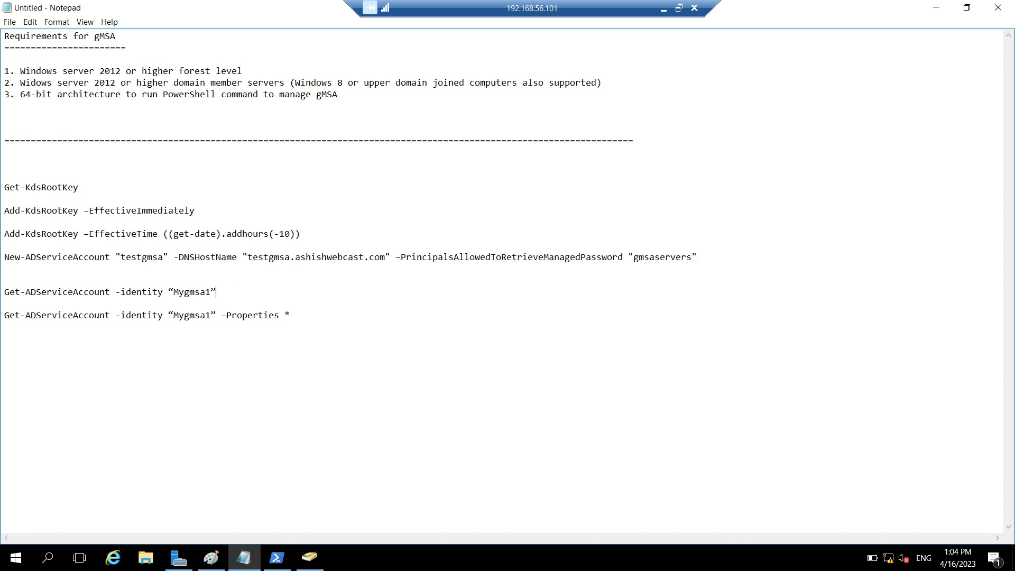
pyautogui.doubleClick(210, 292)
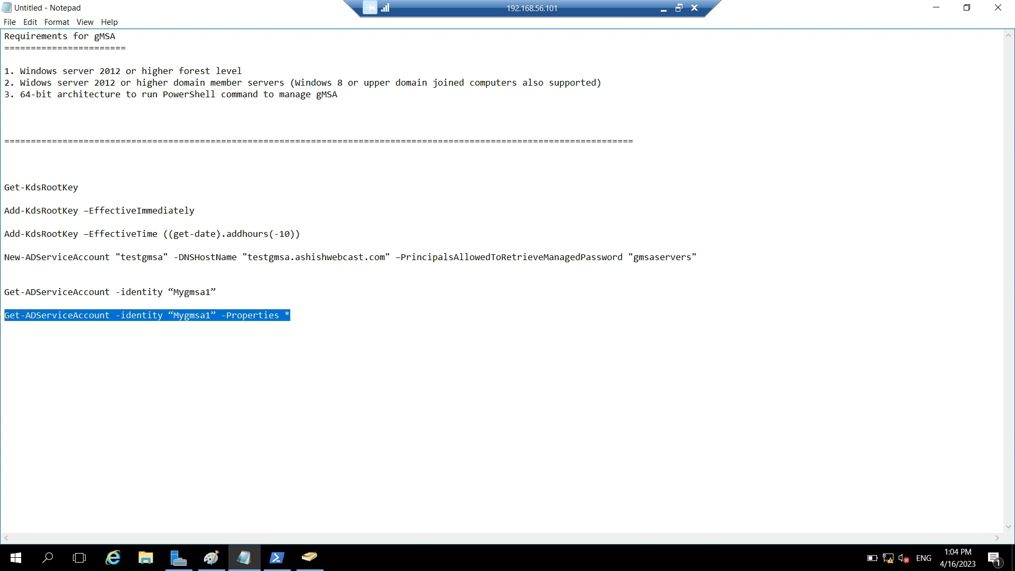
pyautogui.click(274, 557)
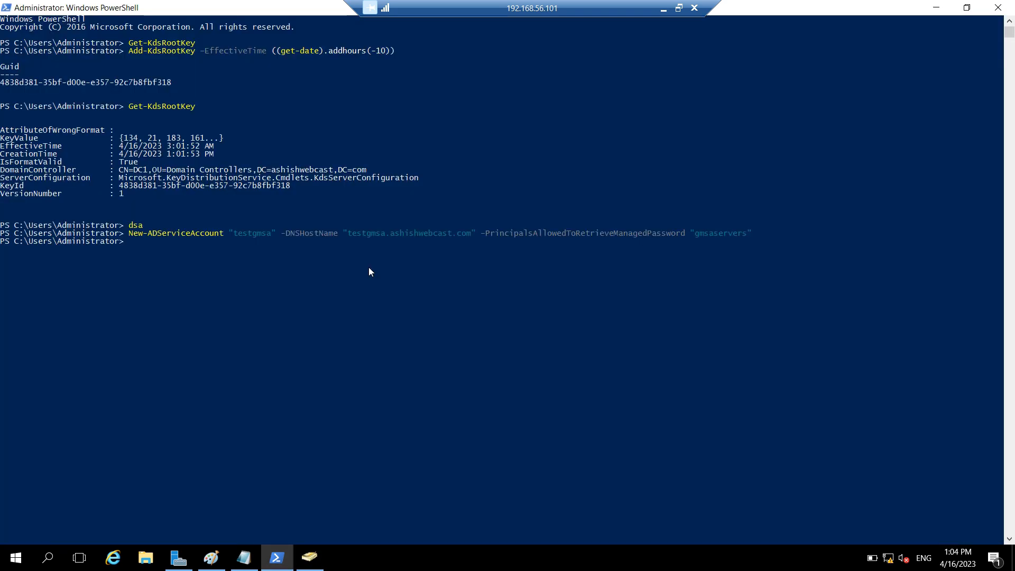
pyautogui.write('Get-ADServiceAccount -identity "Mygmsa1" -Properties *')
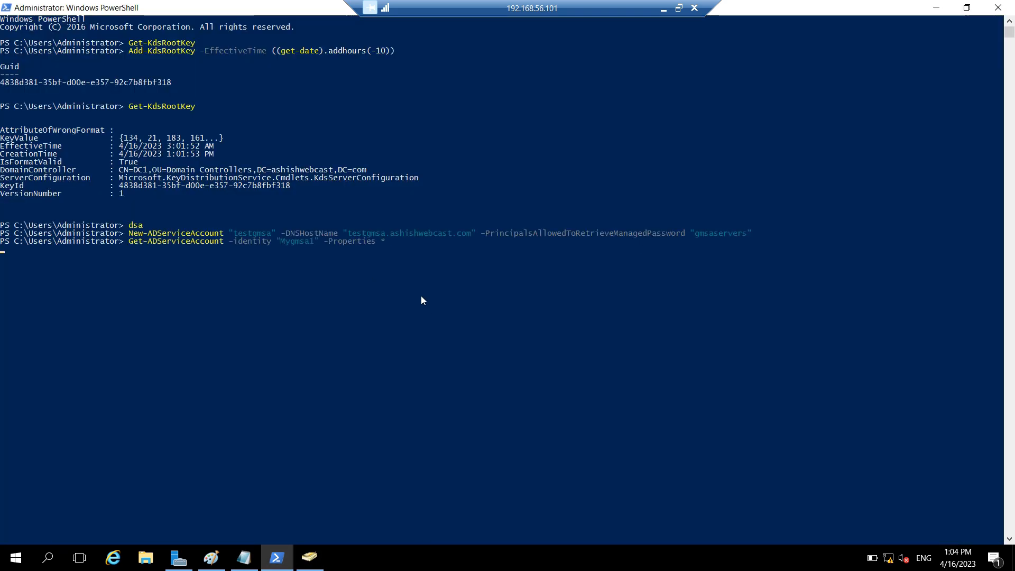
pyautogui.press('Return')
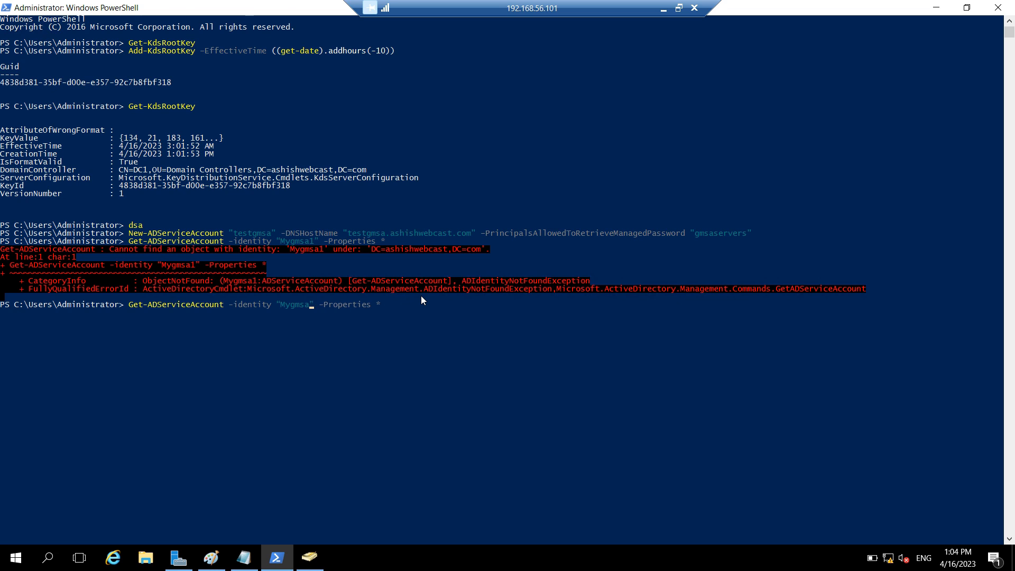
# Rerun the lookup for testgmsa, listing all properties including gmsaservers as allowed password retrievers.
pyautogui.write('test')
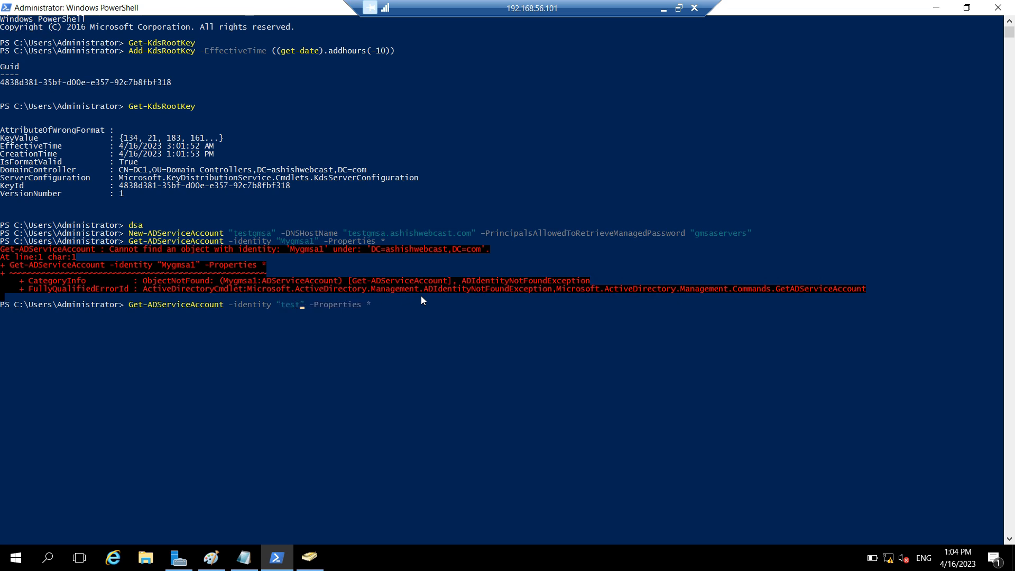
pyautogui.write('gm')
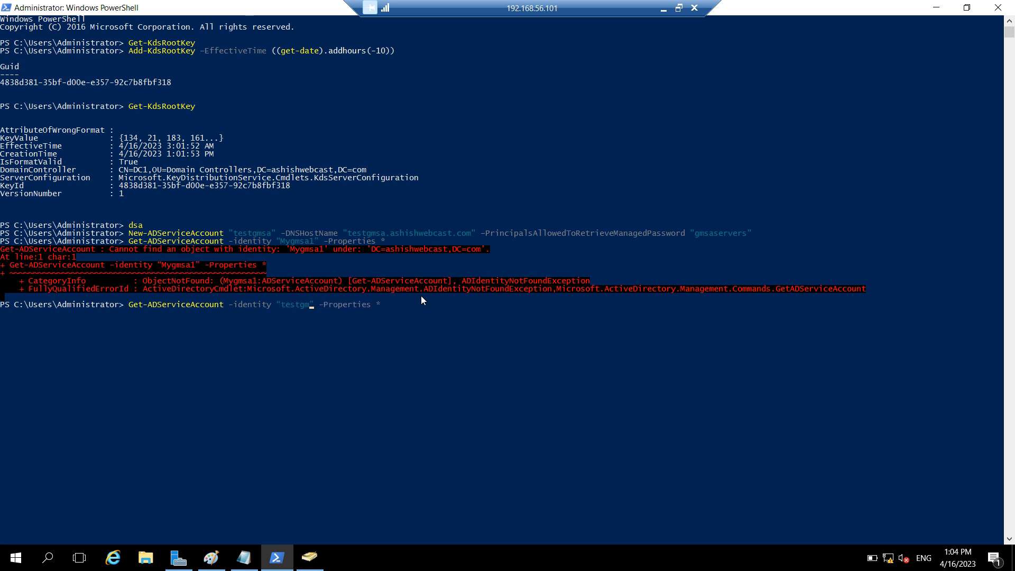
pyautogui.press('Return')
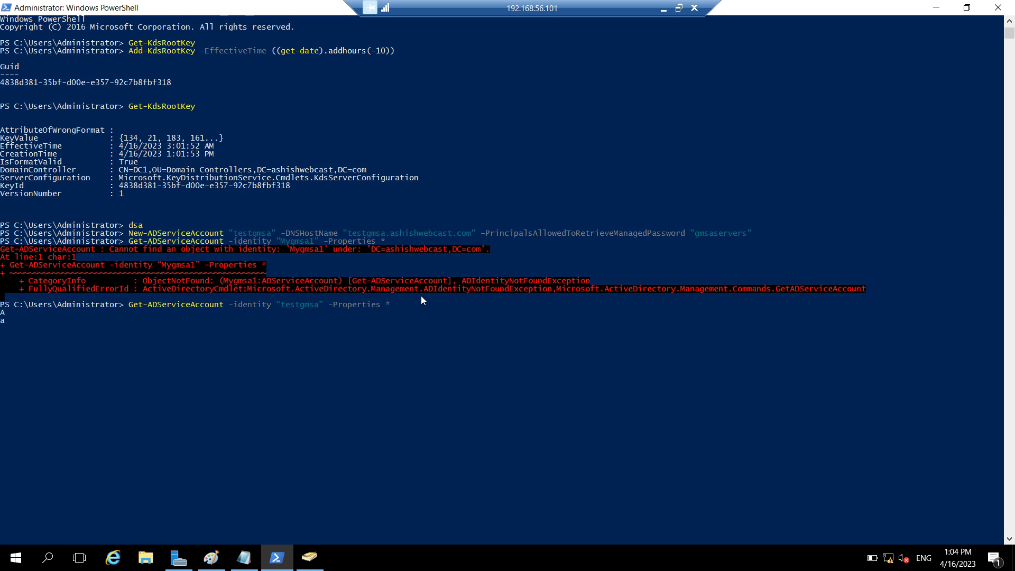
pyautogui.press('Return')
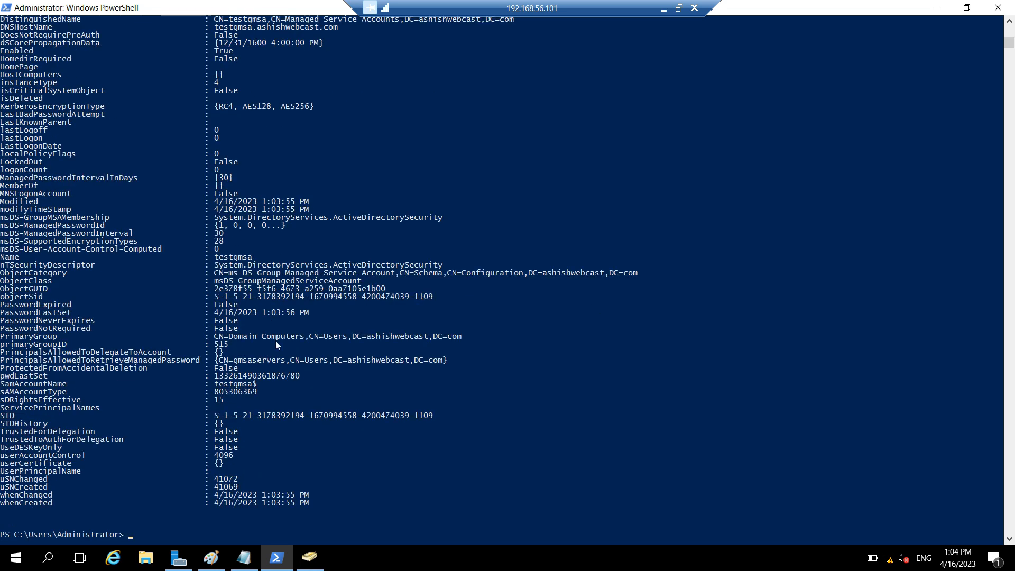
pyautogui.moveTo(78, 361)
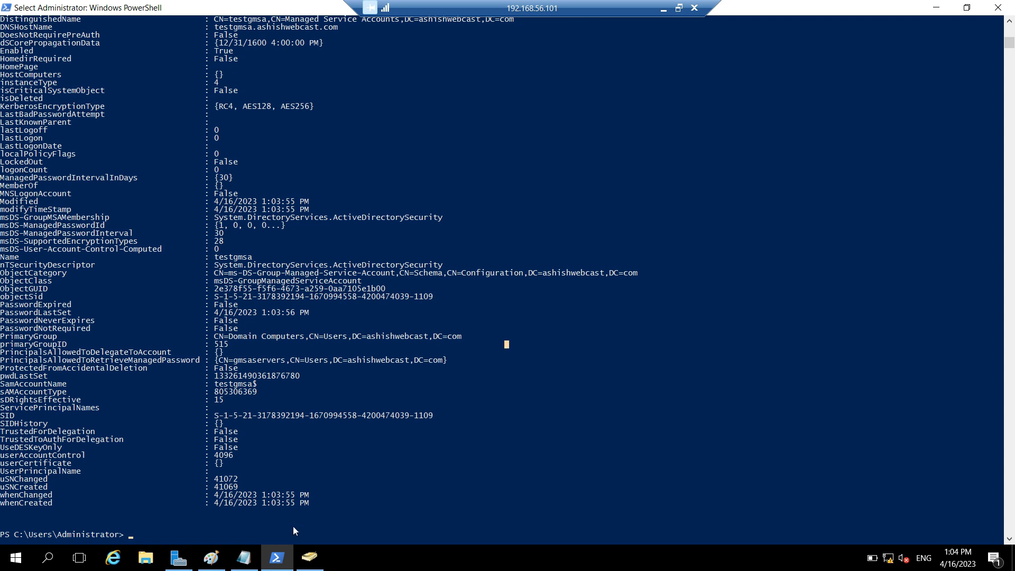
pyautogui.click(243, 557)
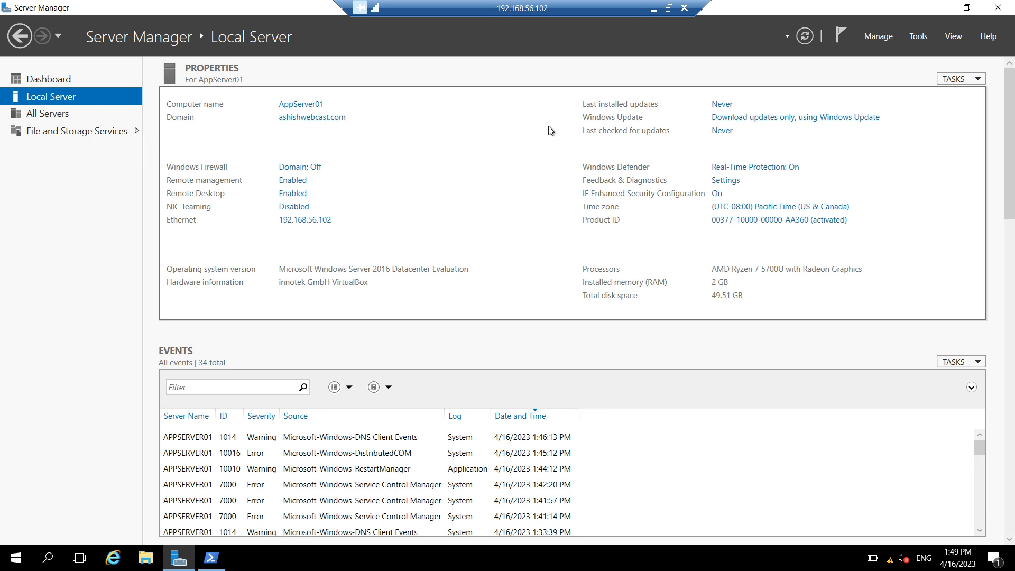
pyautogui.moveTo(211, 557)
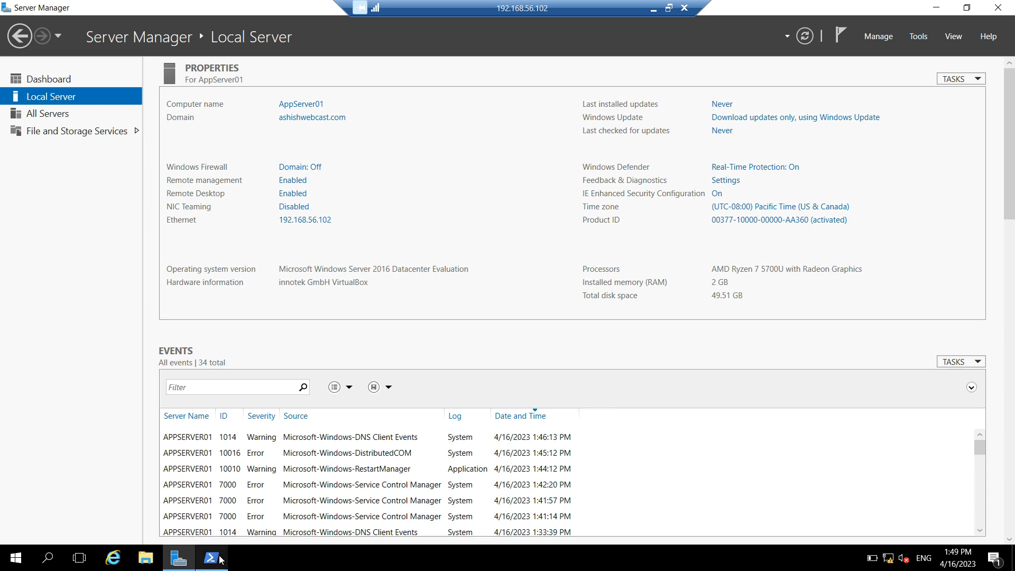
# Run Install-ADServiceAccount -Identity "testgmsa$" on AppServer01; the cmdlet is not recognized.
pyautogui.click(211, 557)
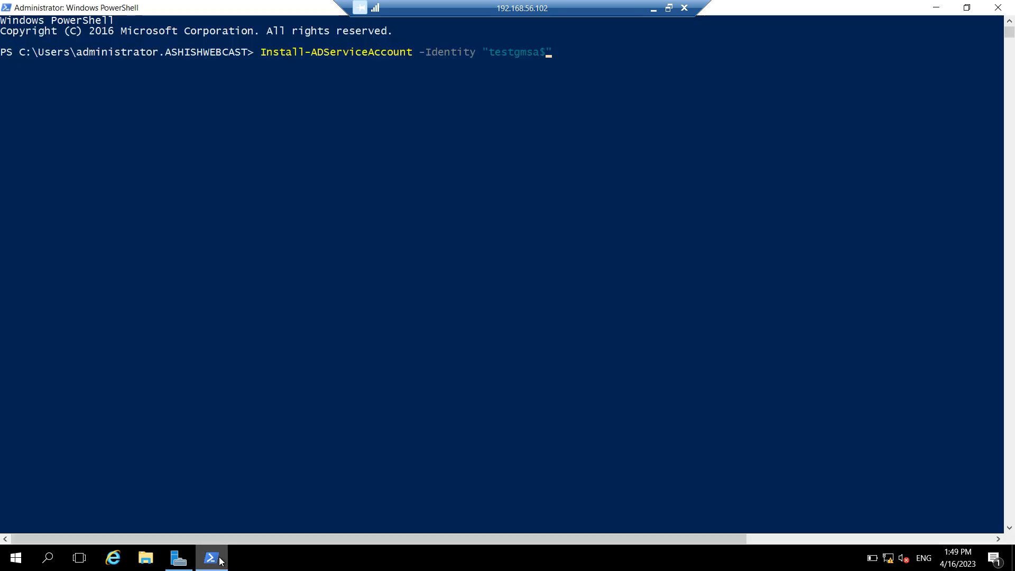
pyautogui.moveTo(254, 63)
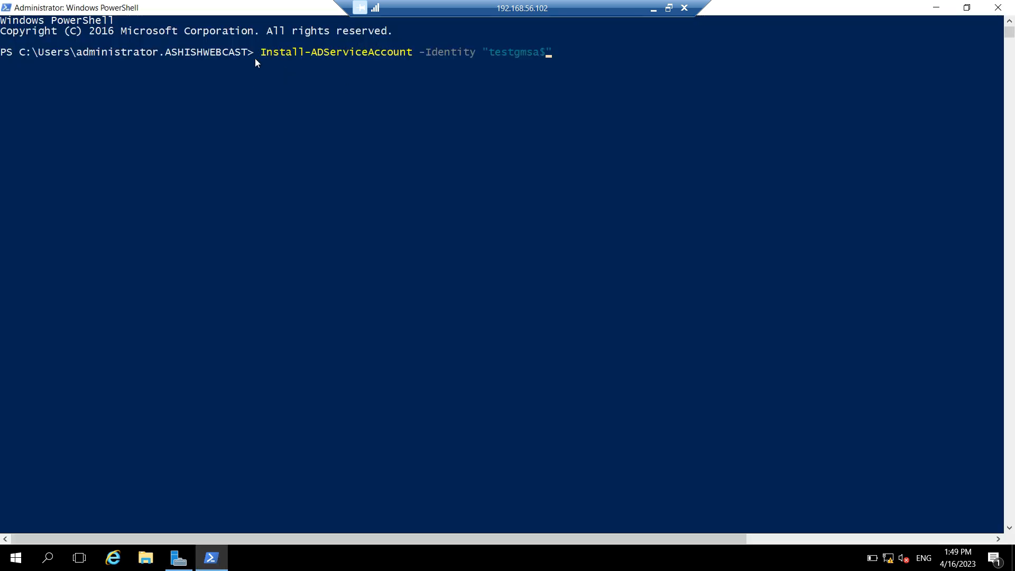
pyautogui.moveTo(336, 59)
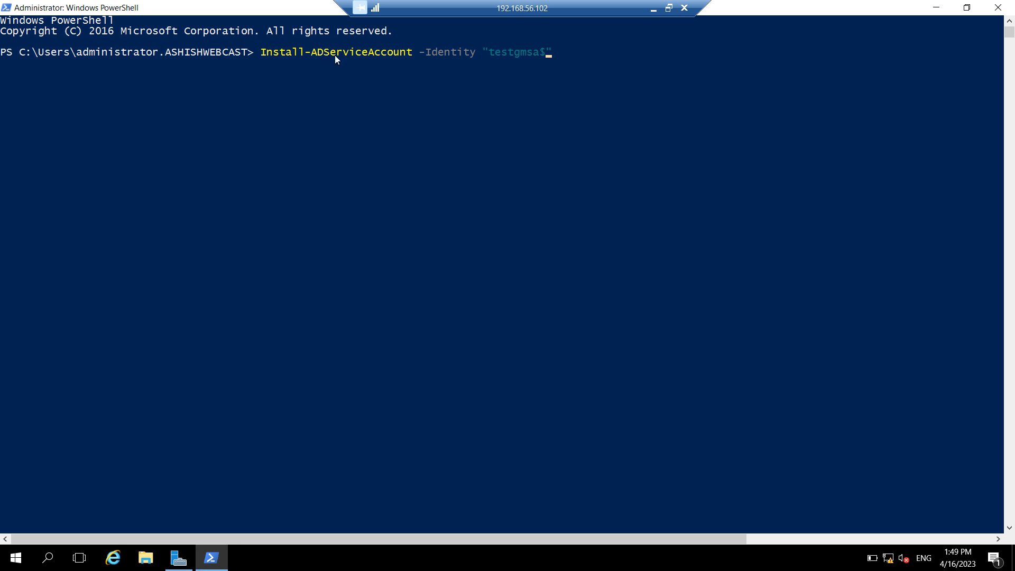
pyautogui.moveTo(456, 60)
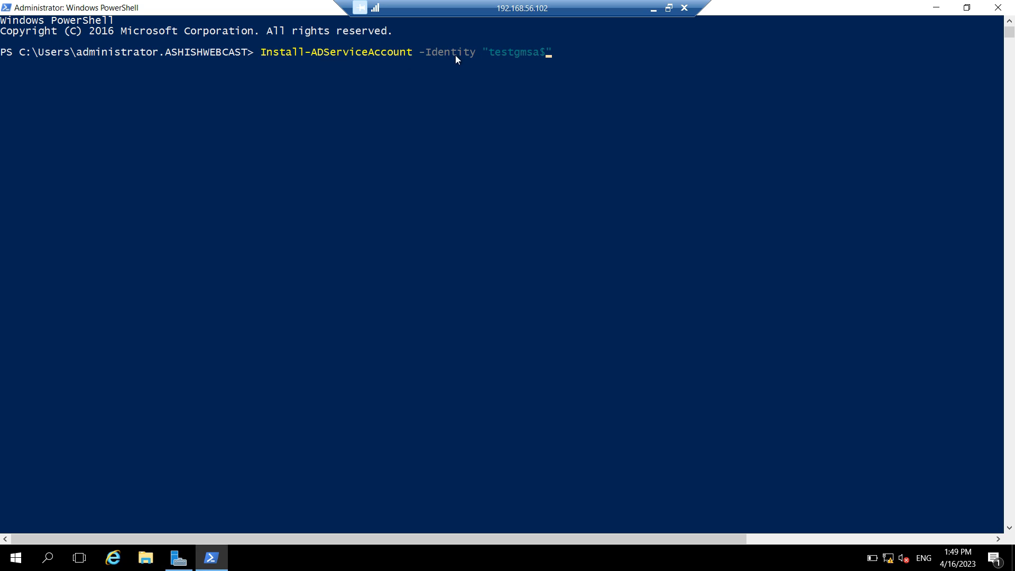
pyautogui.moveTo(530, 58)
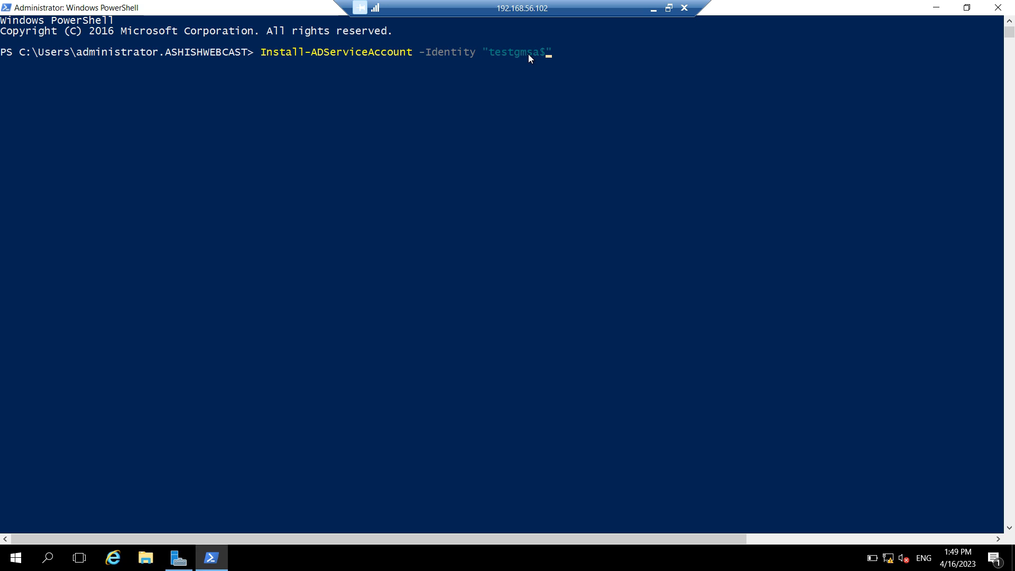
pyautogui.moveTo(539, 58)
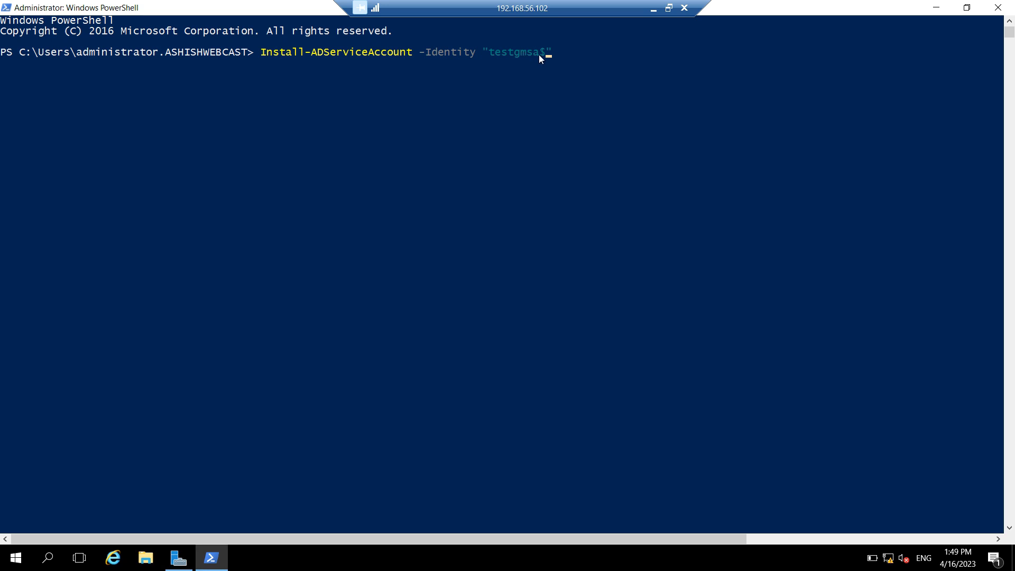
pyautogui.press('Return')
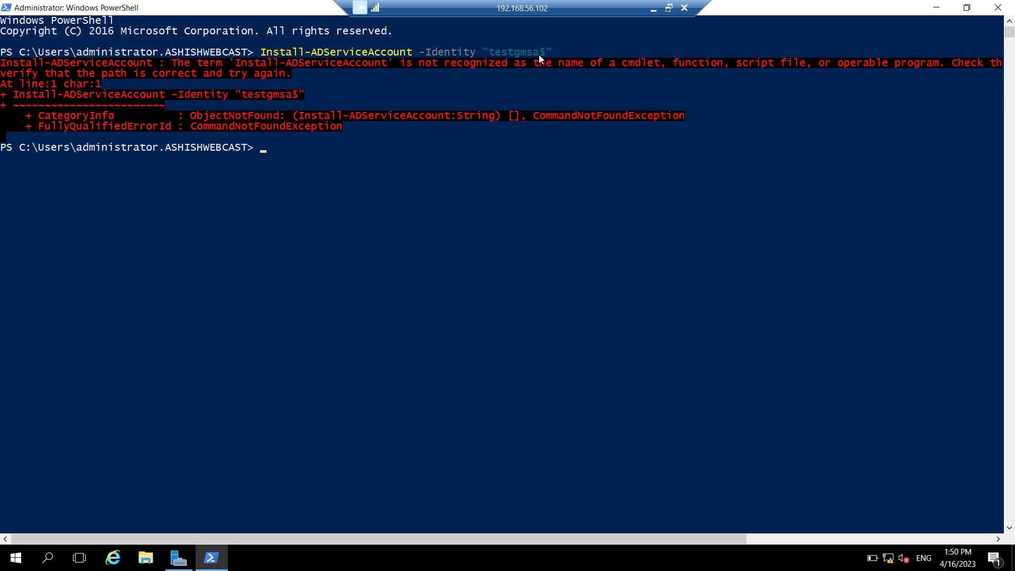
pyautogui.moveTo(264, 75)
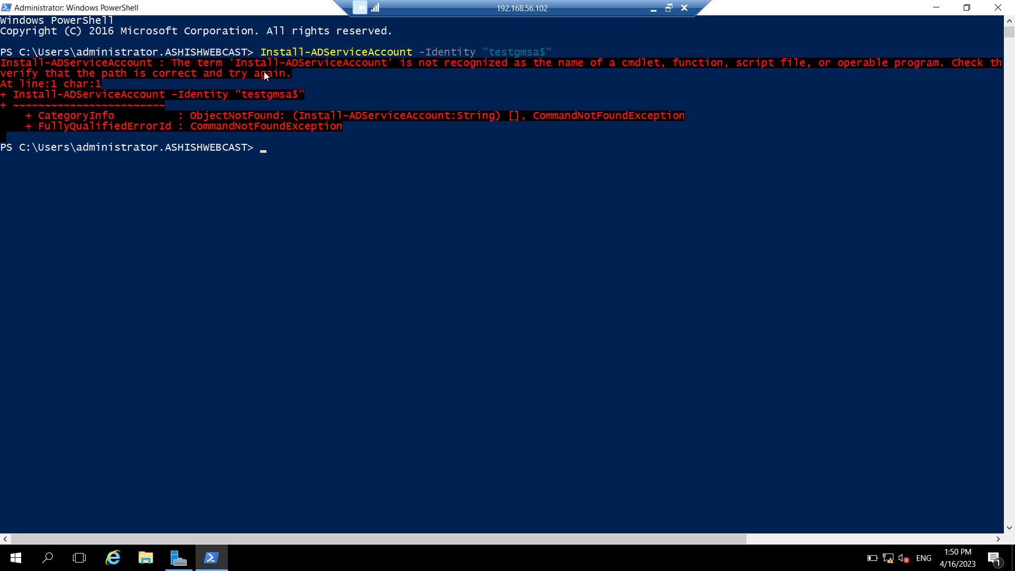
pyautogui.moveTo(369, 76)
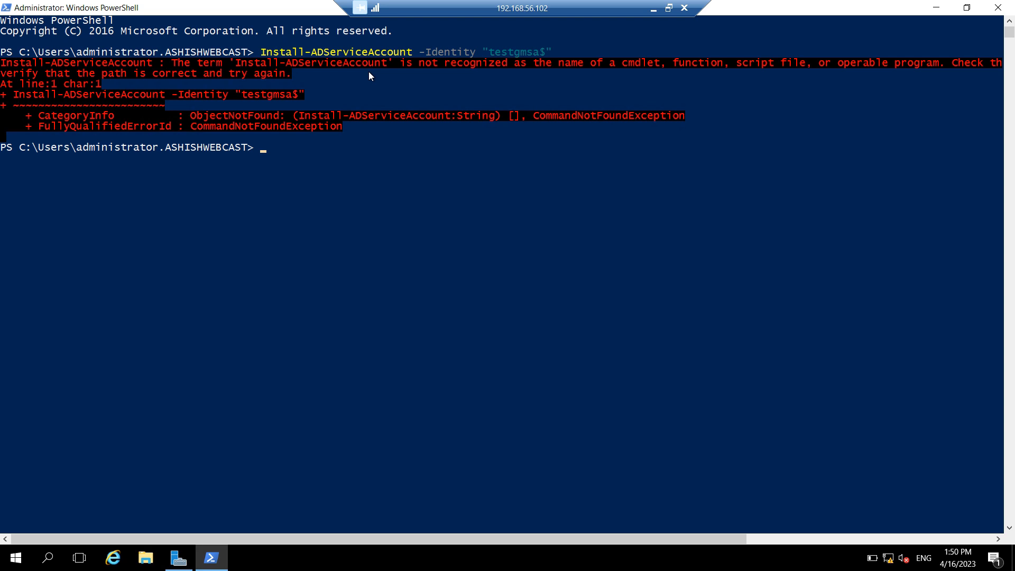
pyautogui.moveTo(483, 165)
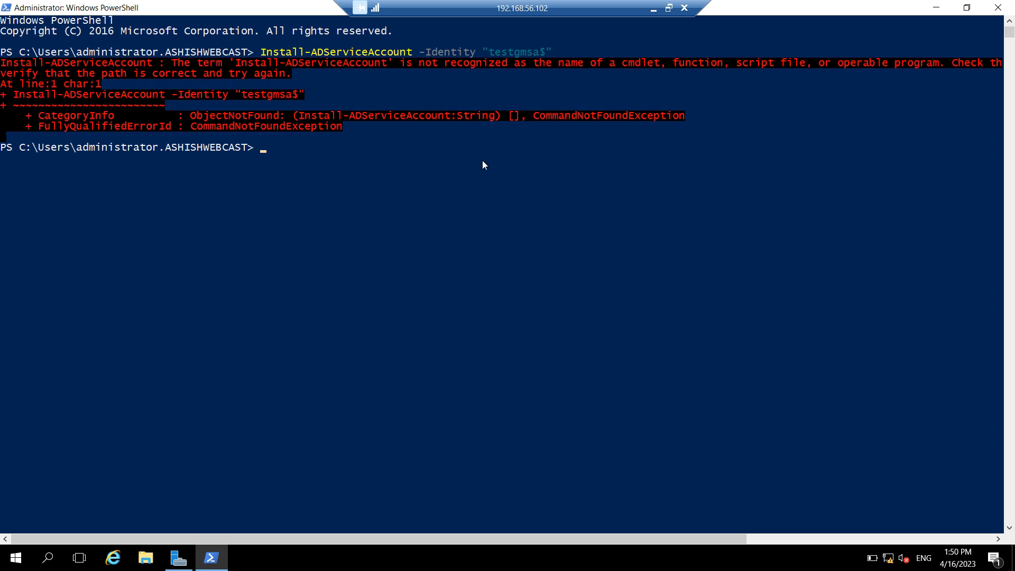
pyautogui.moveTo(208, 519)
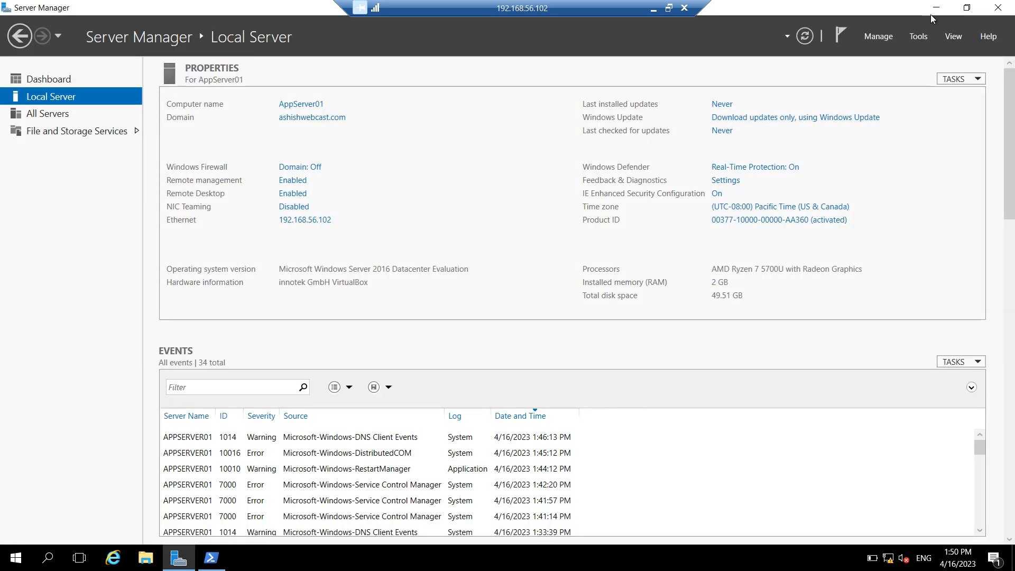
# Launch the Add Roles and Features Wizard from Manage and maximize it.
pyautogui.click(878, 37)
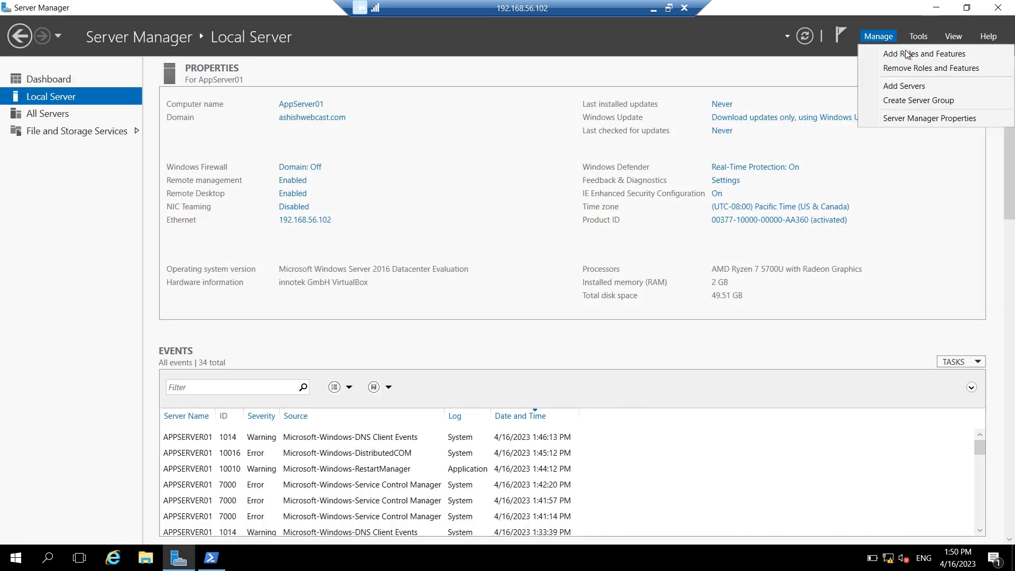
pyautogui.moveTo(925, 54)
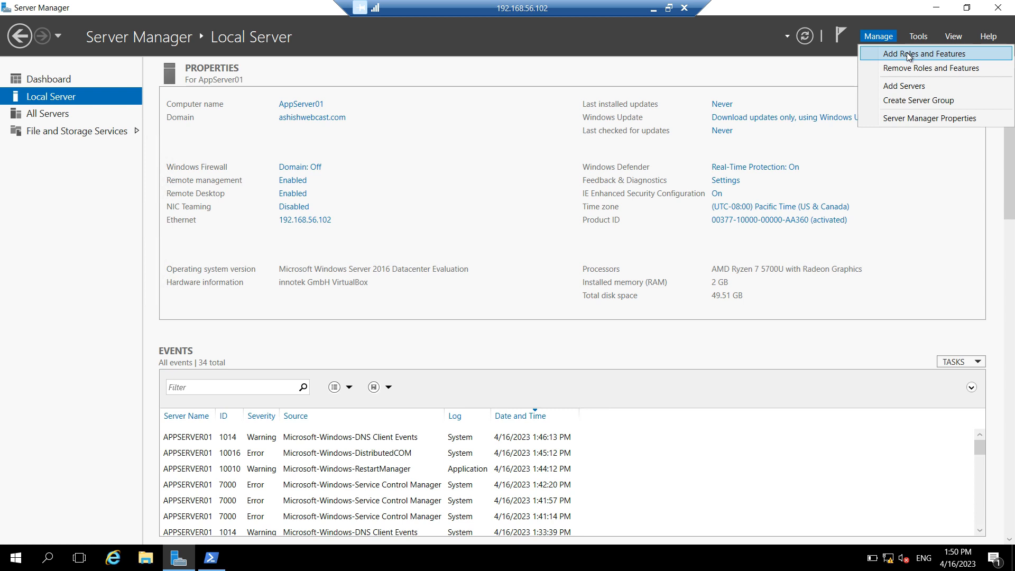
pyautogui.click(921, 54)
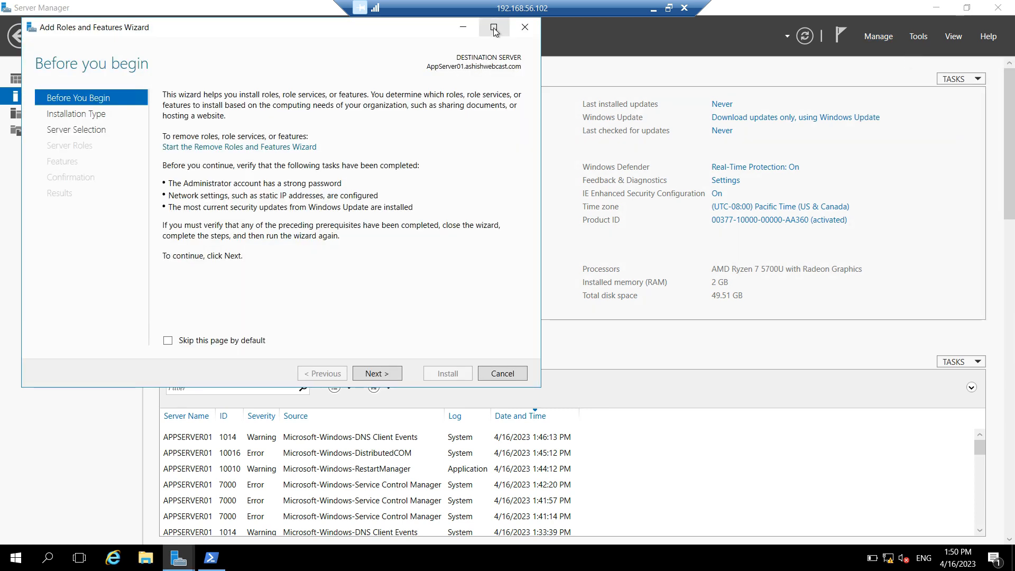
pyautogui.click(493, 27)
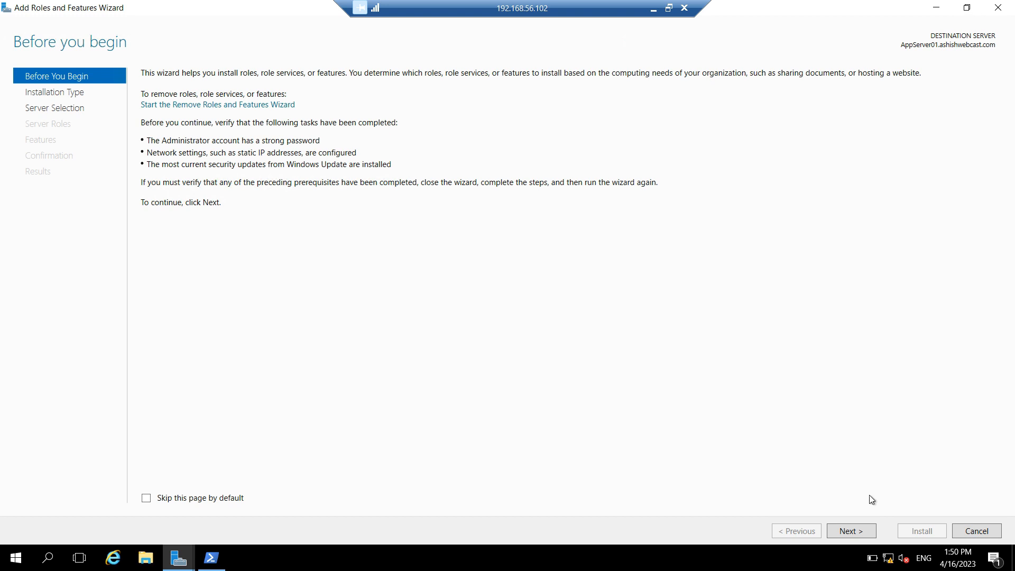
# Advance past Installation Type, Server Selection (AppServer01) and Server Roles to the Features page.
pyautogui.click(850, 531)
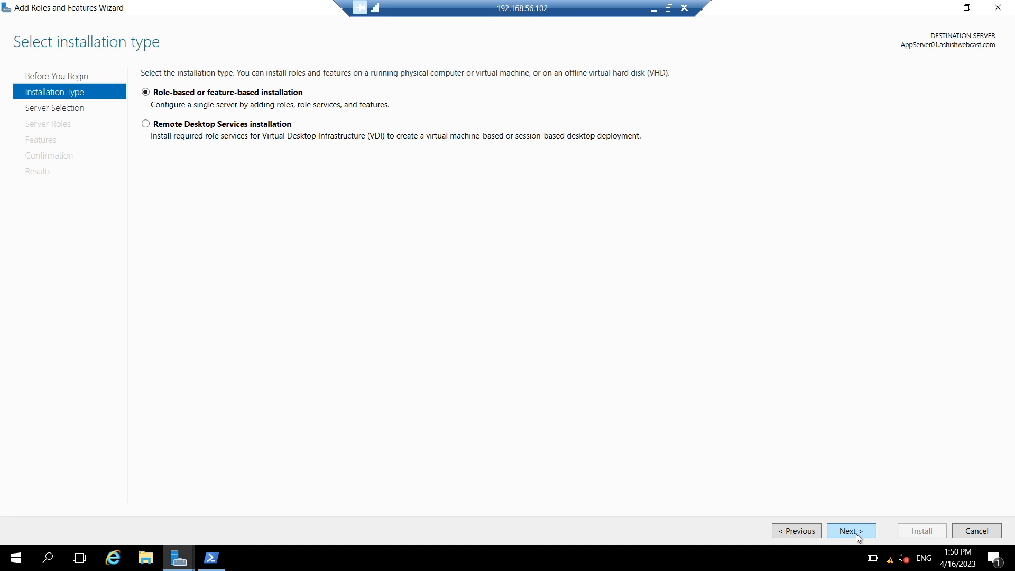
pyautogui.click(850, 530)
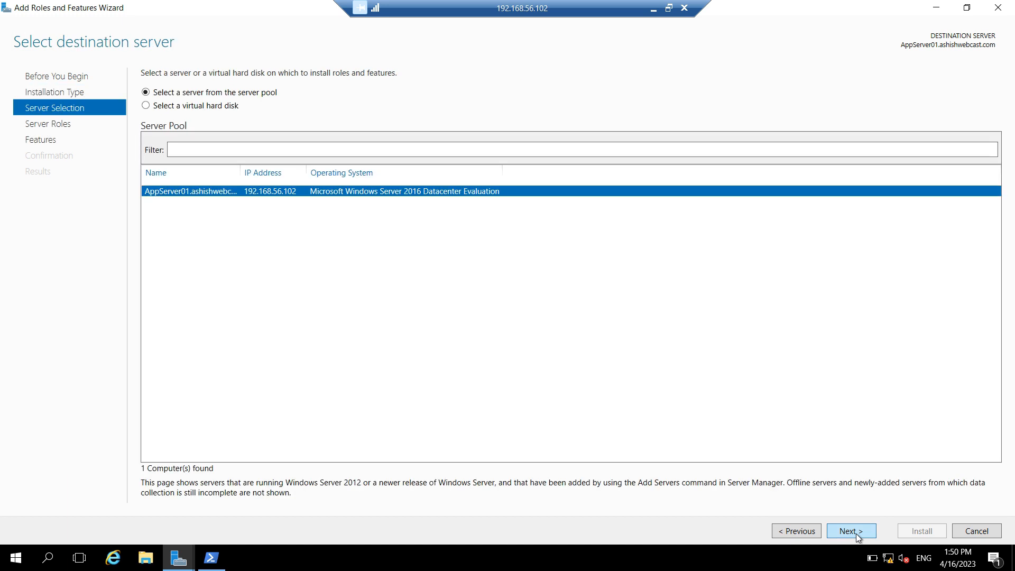
pyautogui.click(850, 531)
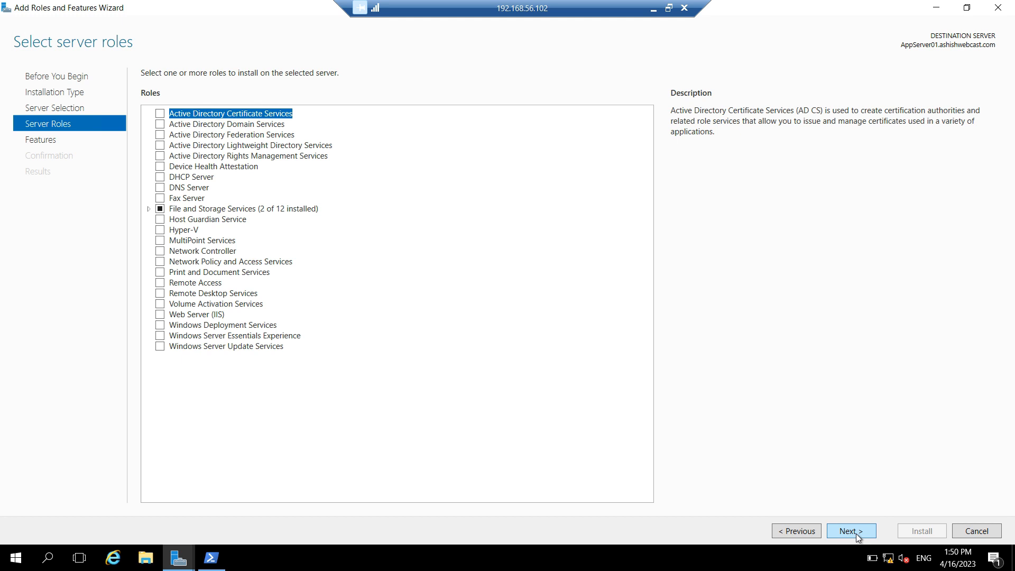
pyautogui.click(849, 531)
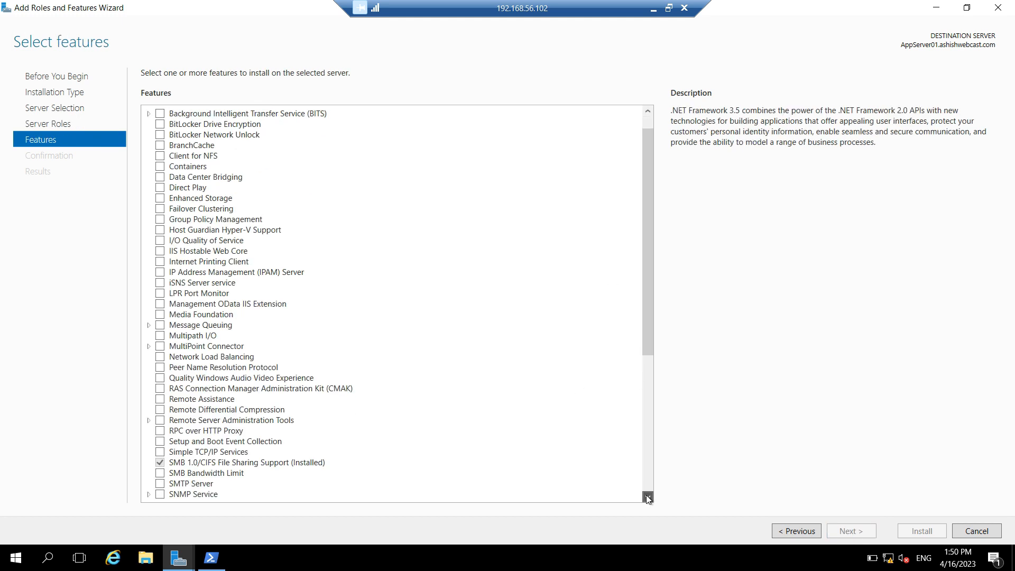
# Expand Remote Server Administration Tools > Role Administration Tools > AD DS and AD LDS Tools.
pyautogui.scroll(-3)
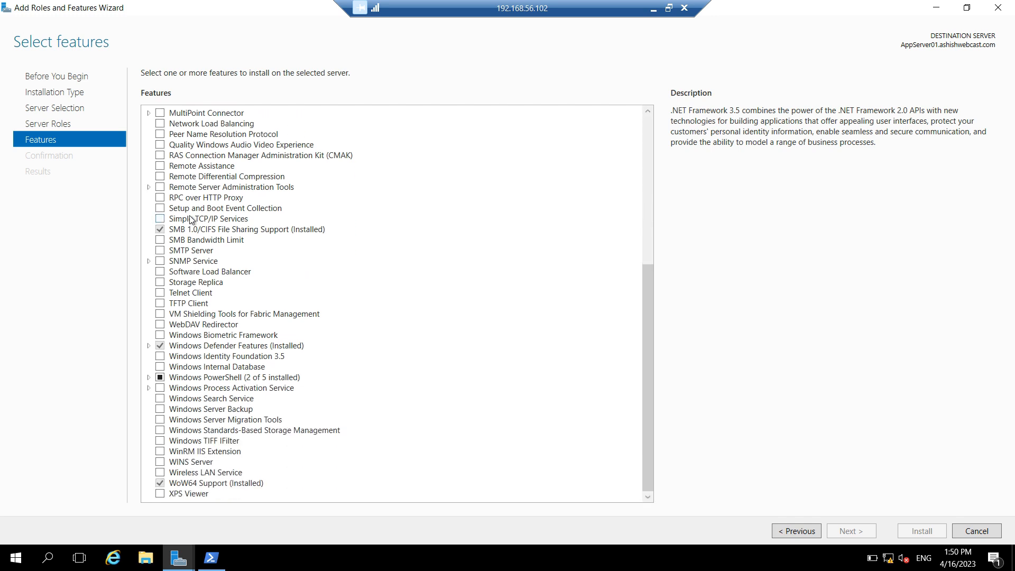
pyautogui.moveTo(150, 190)
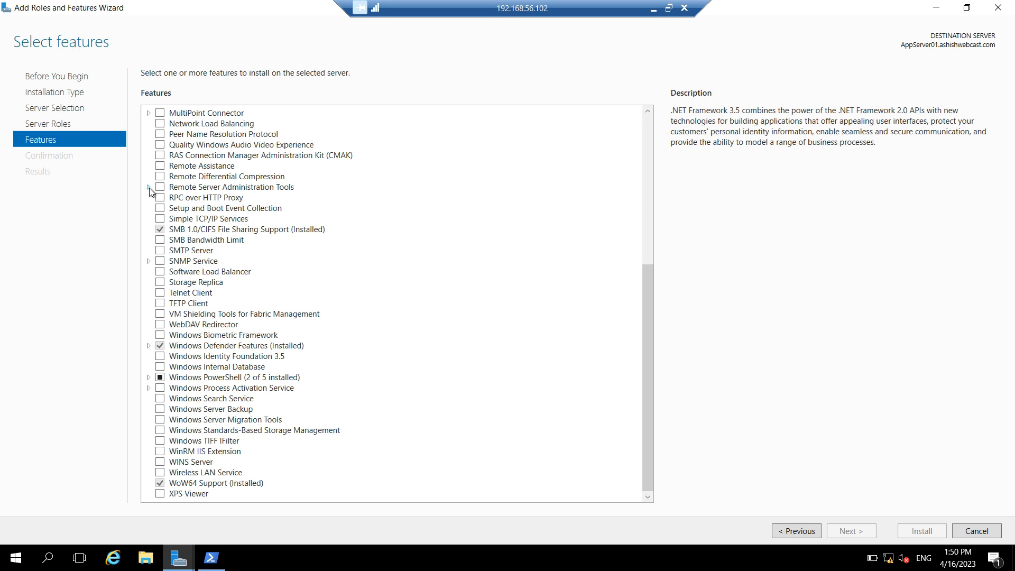
pyautogui.click(149, 187)
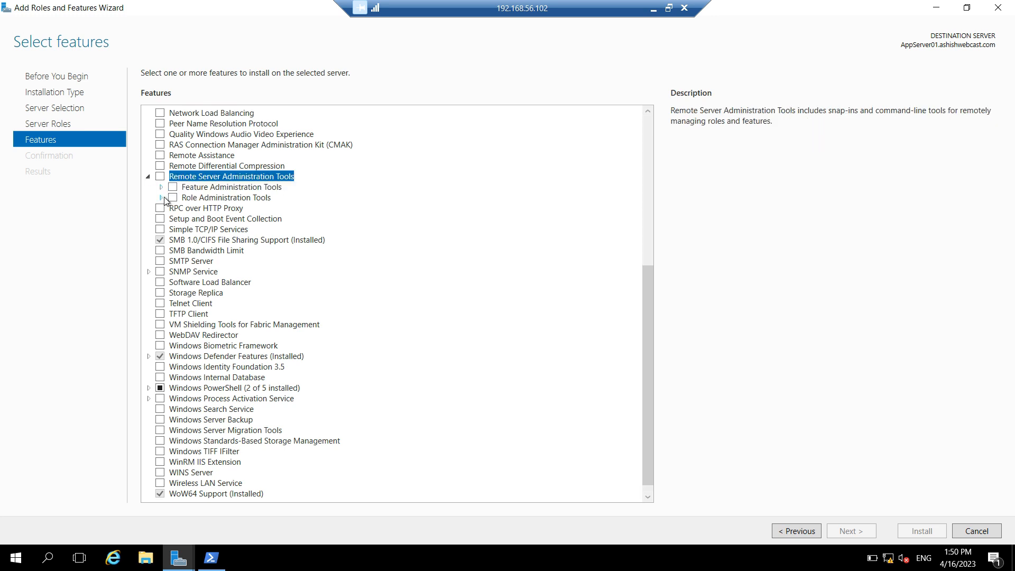
pyautogui.moveTo(165, 201)
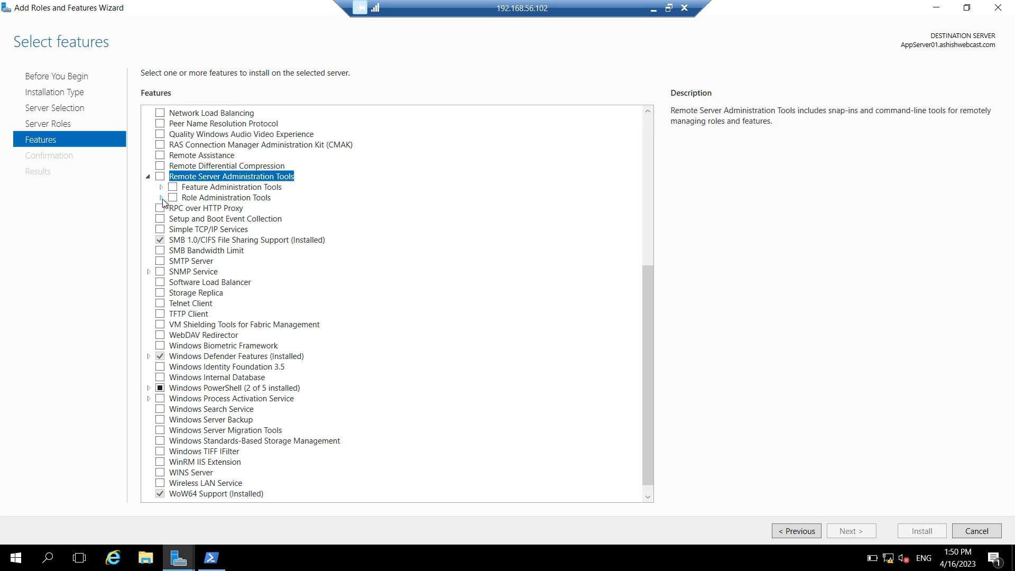
pyautogui.click(174, 197)
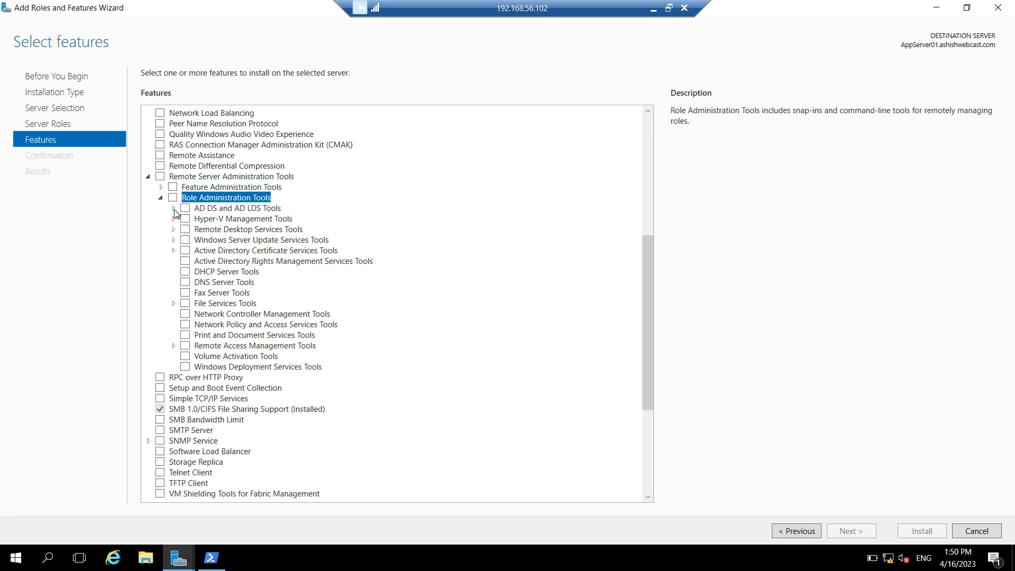
pyautogui.moveTo(170, 214)
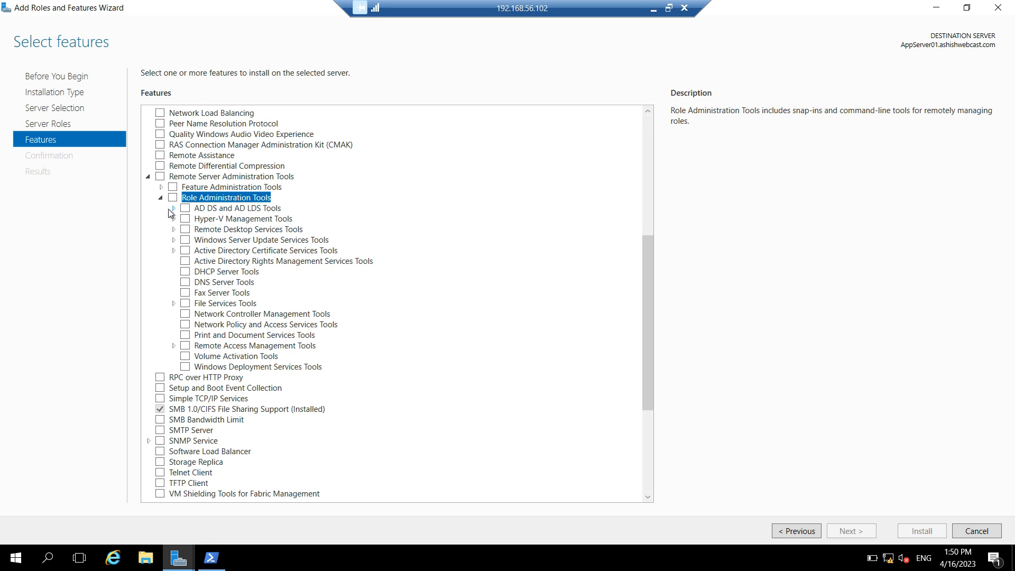
pyautogui.click(174, 208)
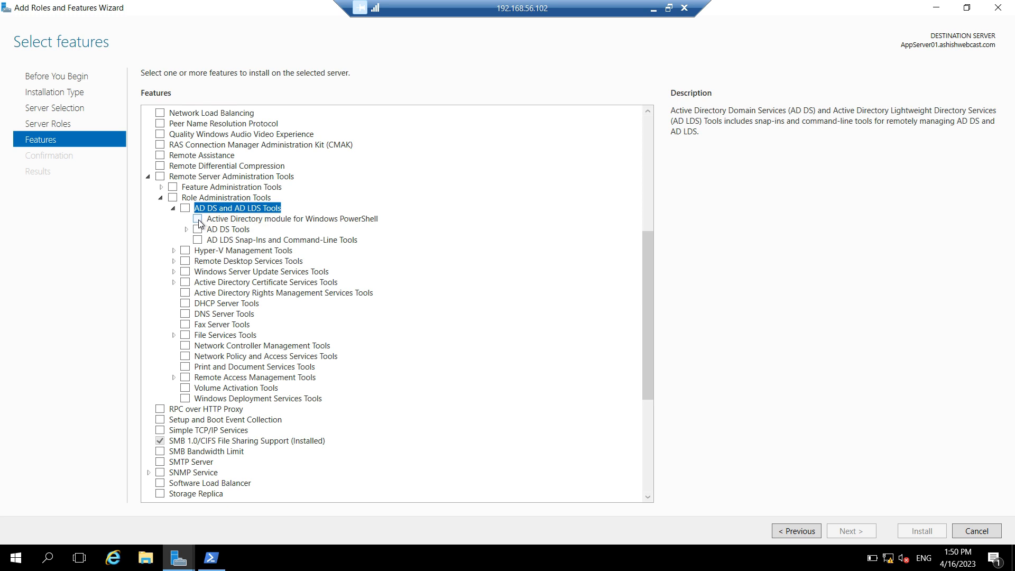
# Select Active Directory module for Windows PowerShell and proceed to the confirmation page.
pyautogui.click(291, 219)
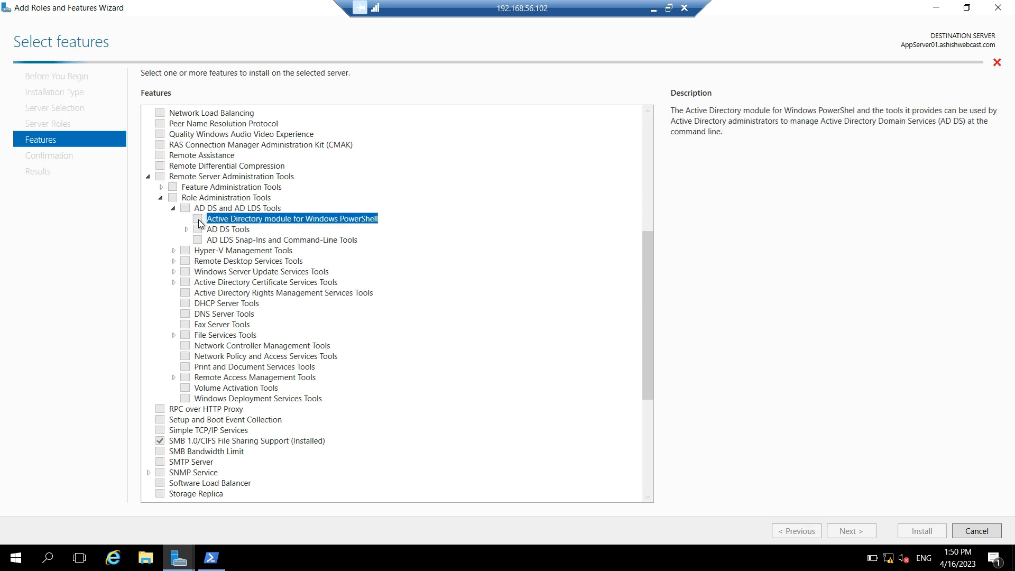
pyautogui.click(197, 218)
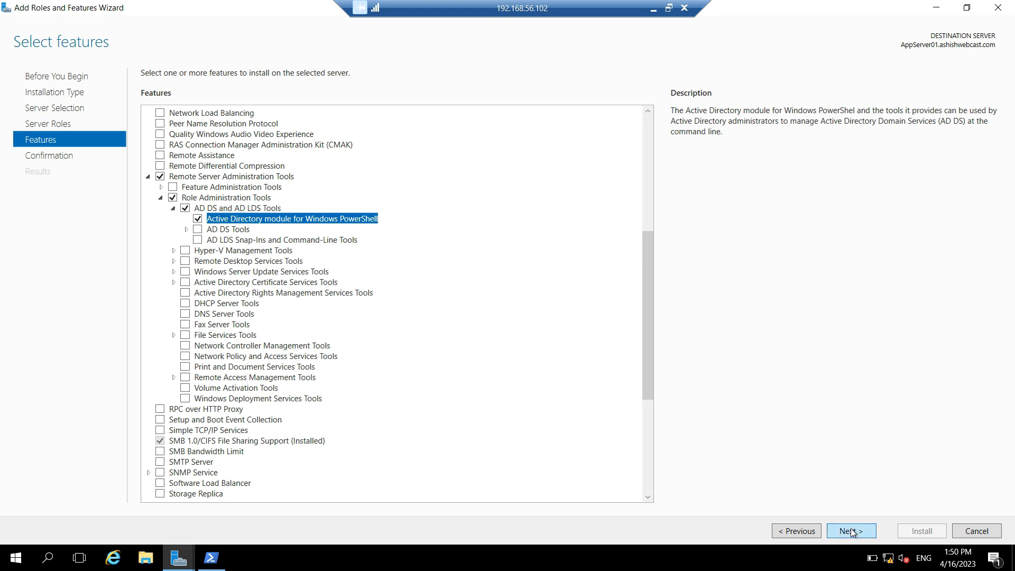
pyautogui.click(850, 530)
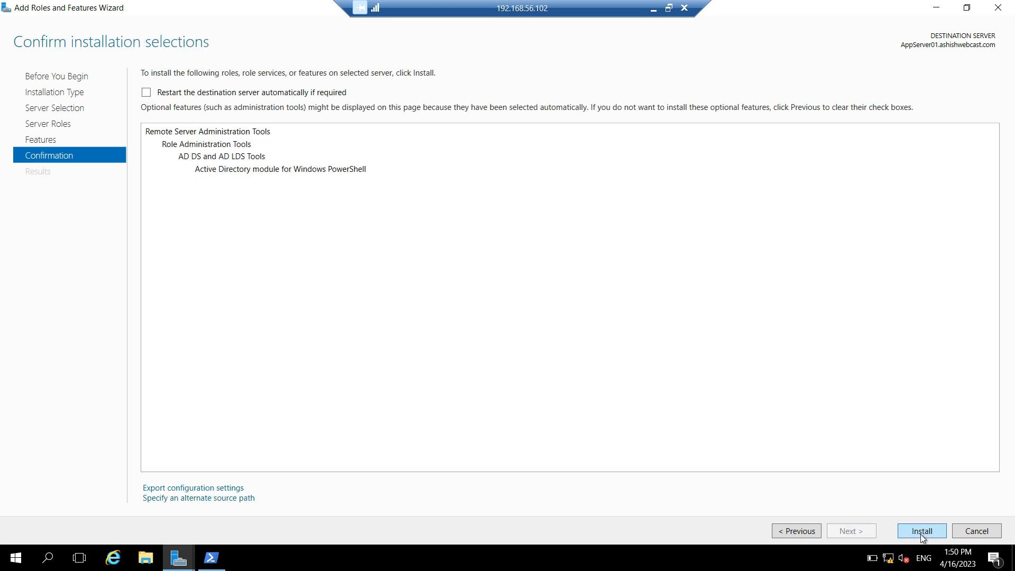
# Begin installing the AD PowerShell module, then return to the PowerShell console.
pyautogui.click(920, 531)
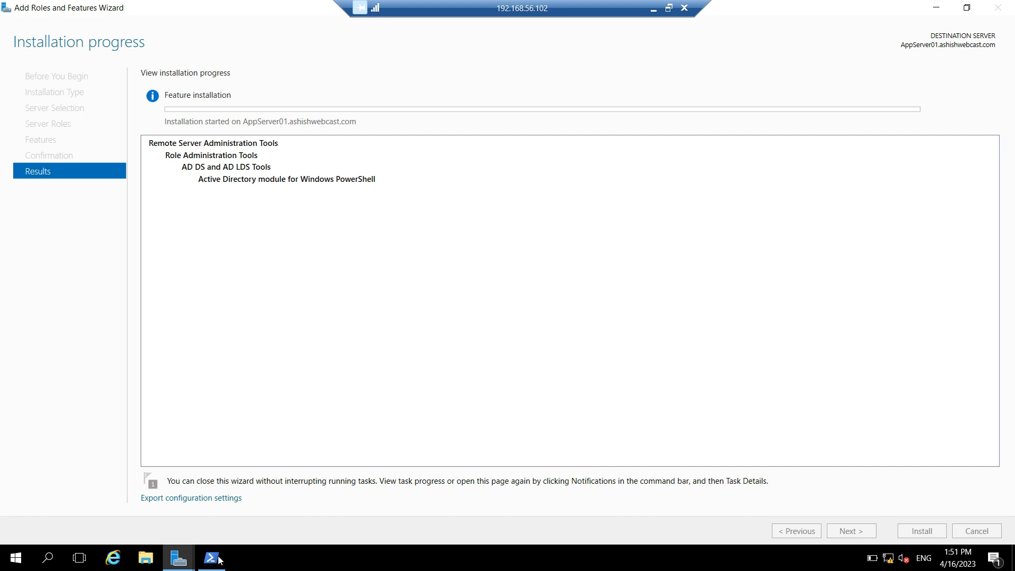
pyautogui.moveTo(211, 558)
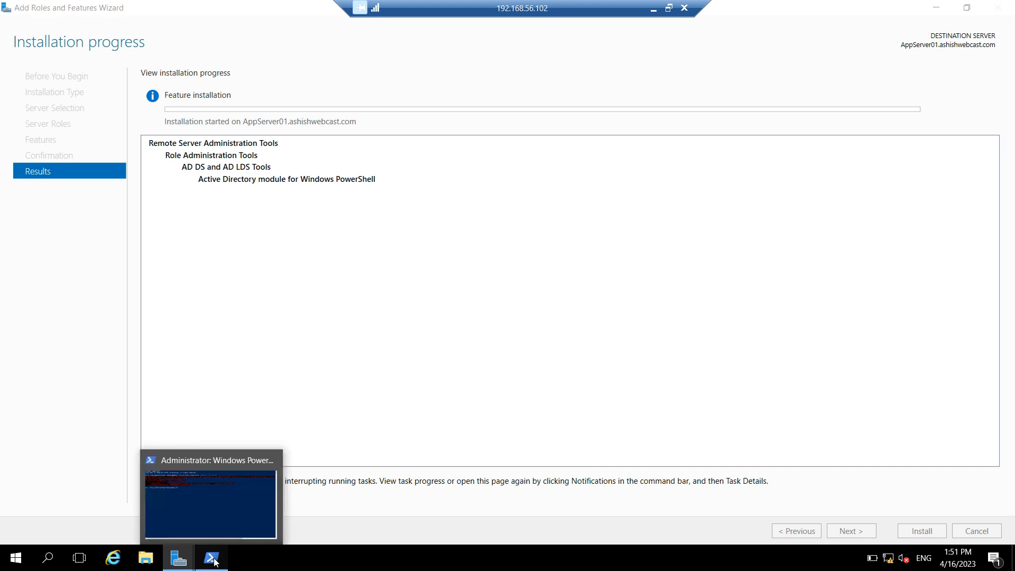
pyautogui.click(210, 498)
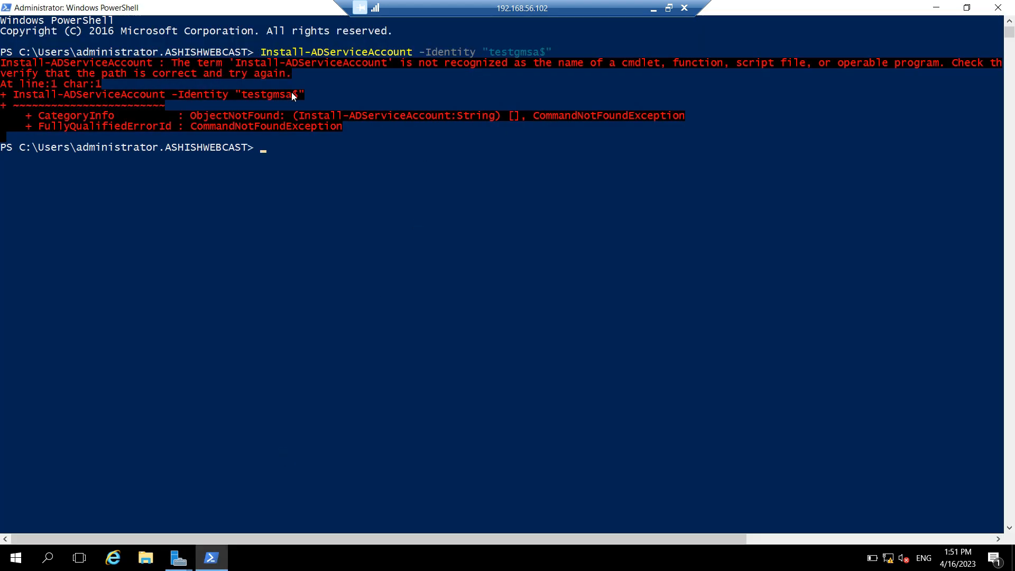
pyautogui.moveTo(435, 86)
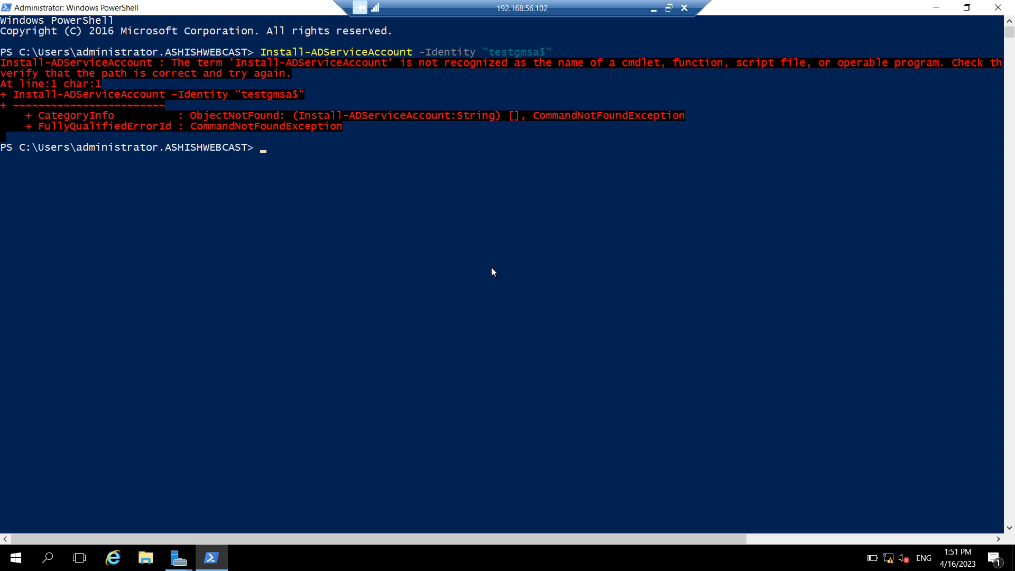
pyautogui.moveTo(224, 445)
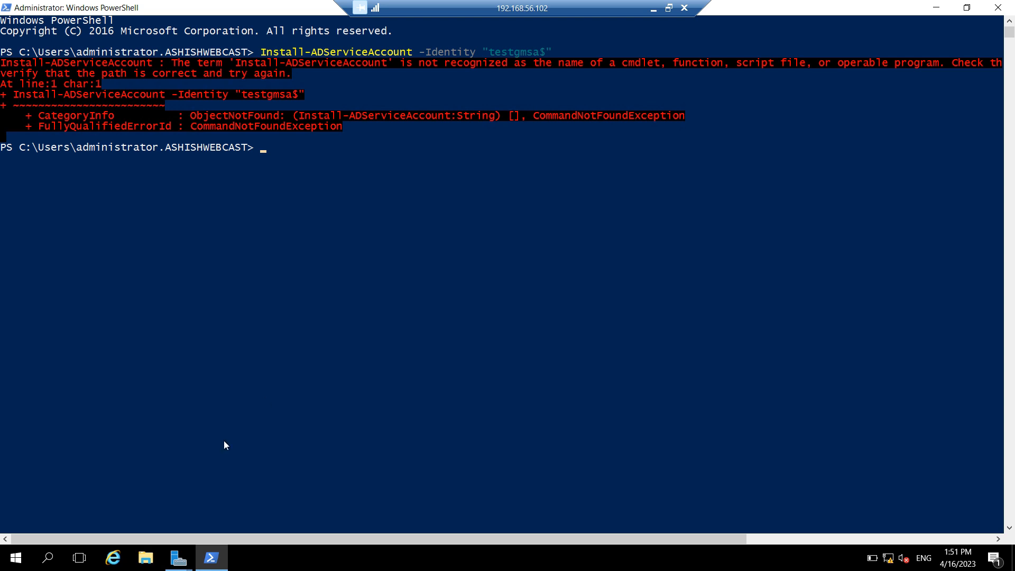
pyautogui.moveTo(178, 556)
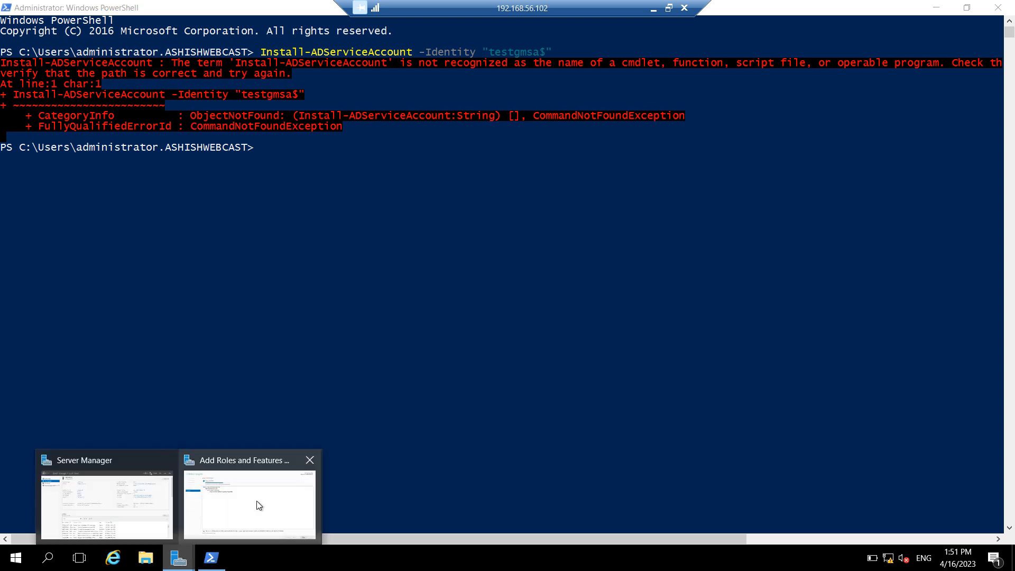
pyautogui.click(249, 505)
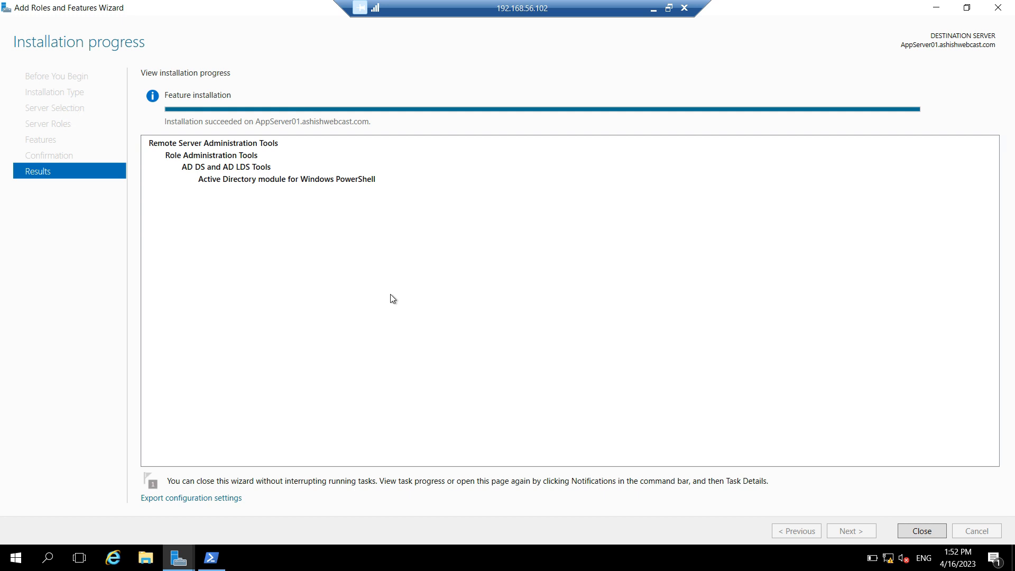
pyautogui.click(210, 557)
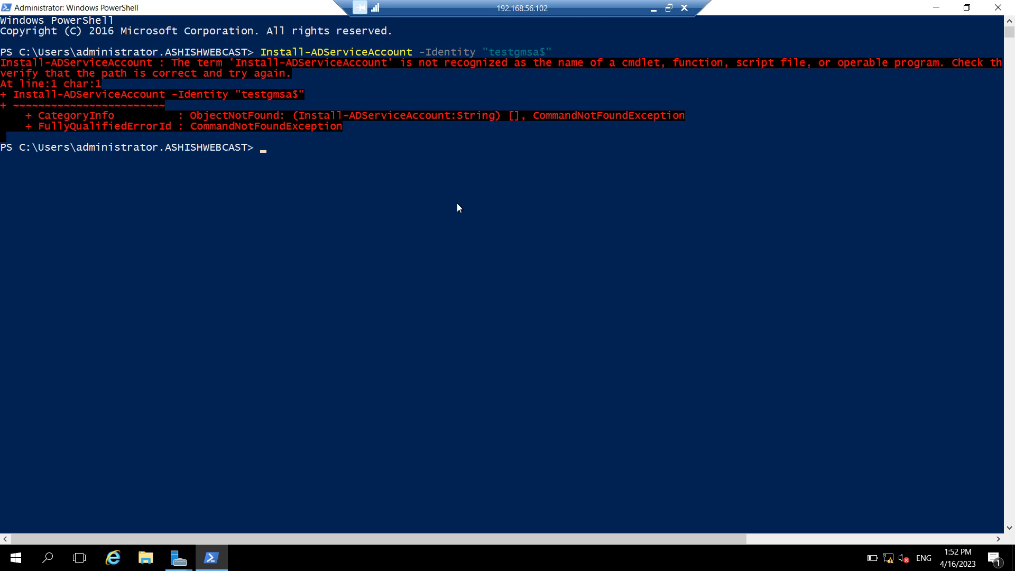
# Rerun Install-ADServiceAccount -Identity "testgmsa$", now completing without error.
pyautogui.press('Up')
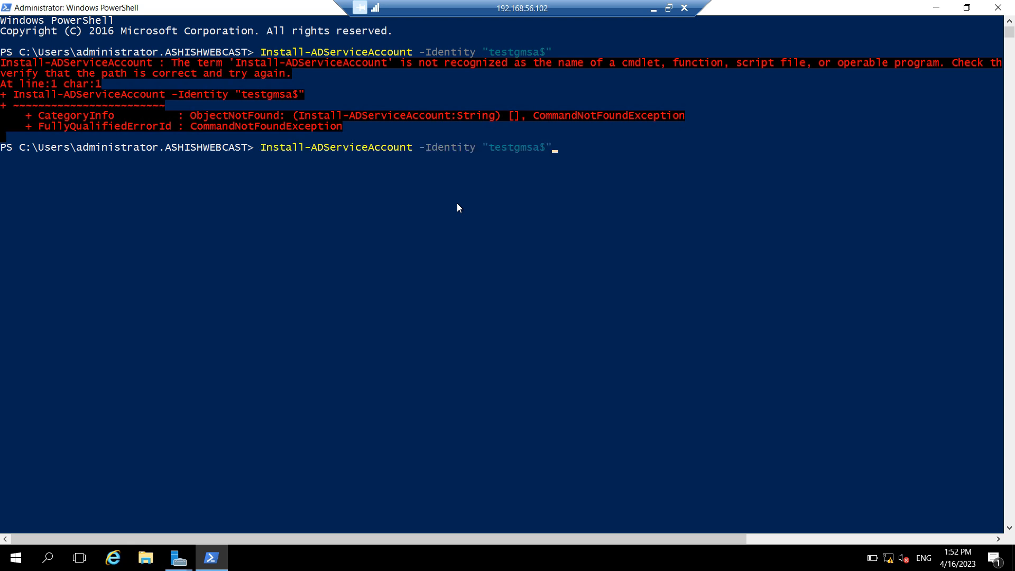
pyautogui.press('Return')
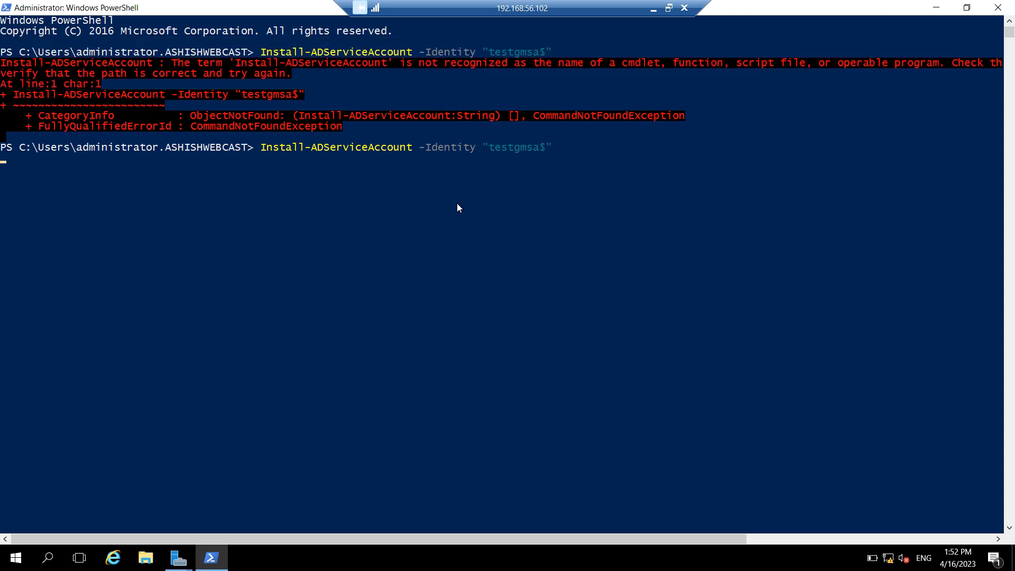
pyautogui.press('Return')
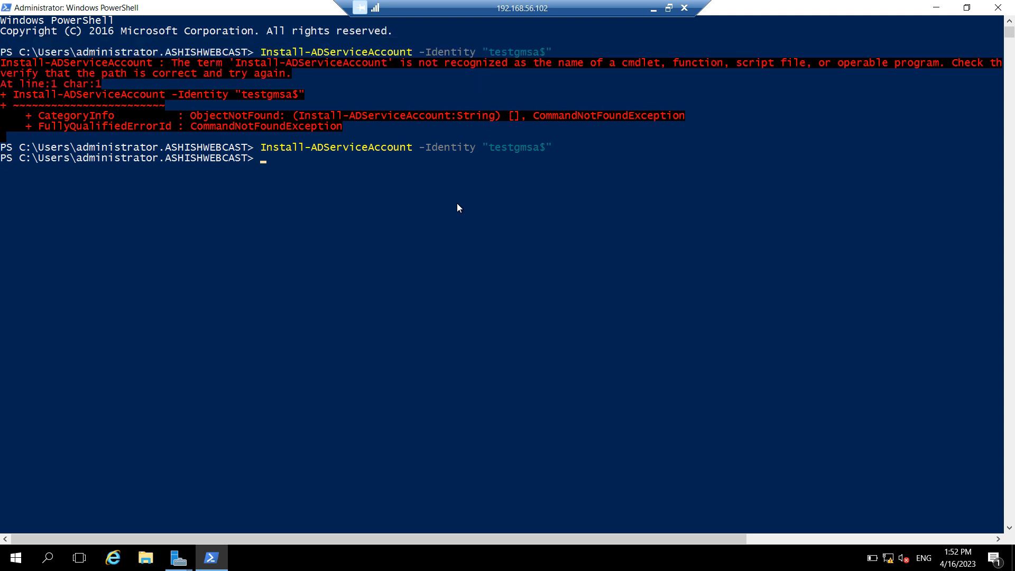
pyautogui.write('test-')
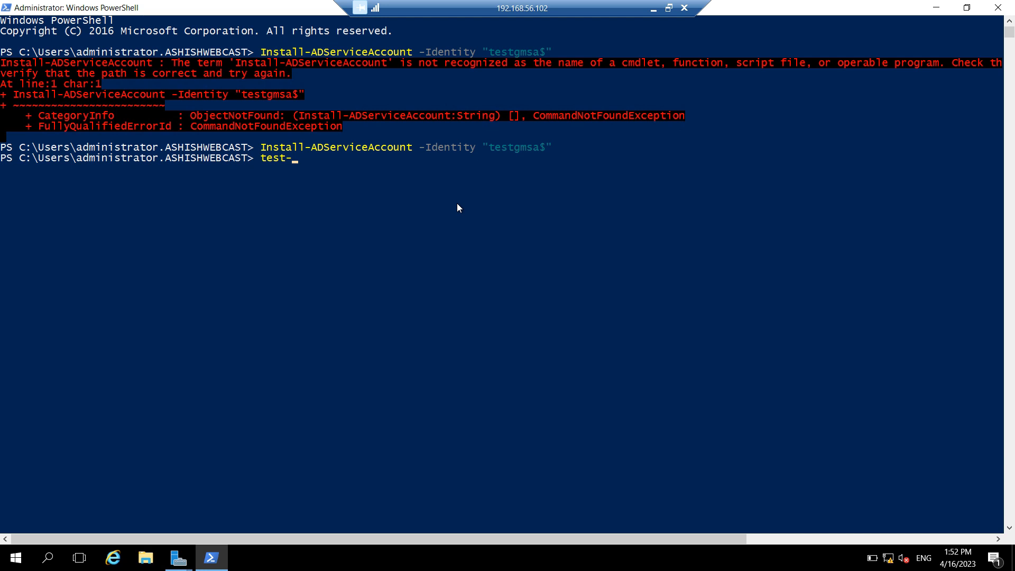
# Run Test-ADServiceAccount -Identity "testgmsa$" and get True back.
pyautogui.write('adse')
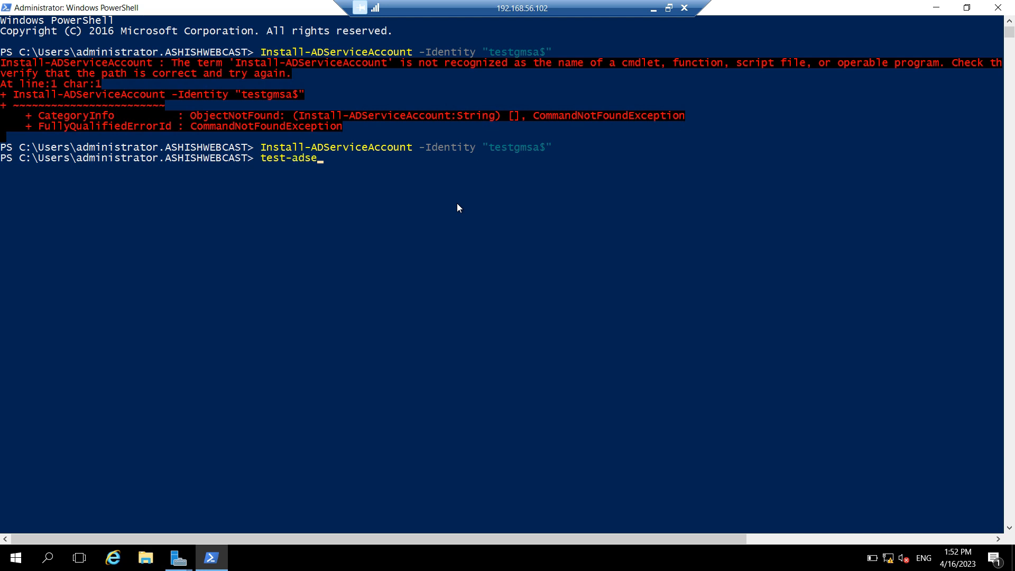
pyautogui.write('rvicea')
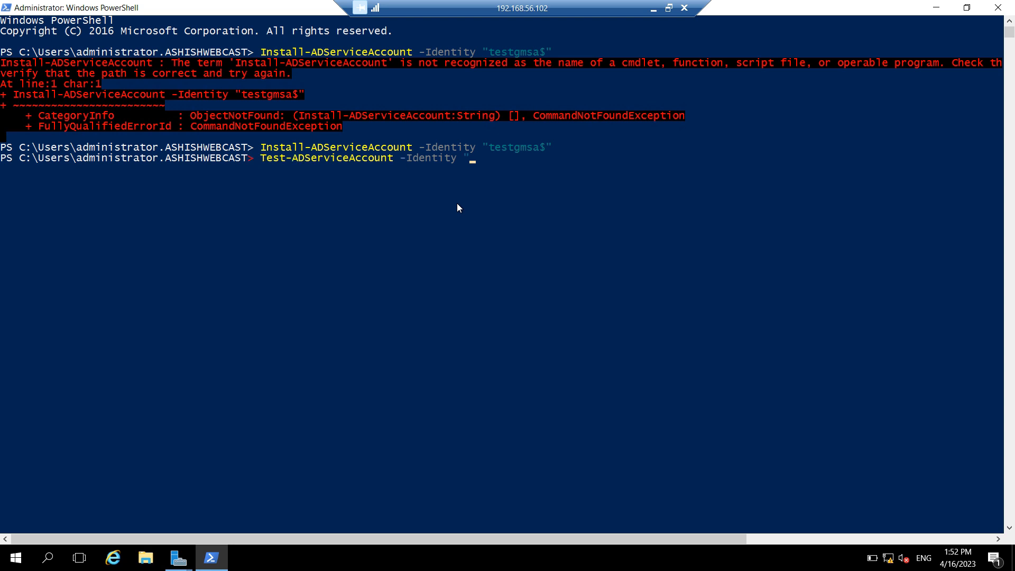
pyautogui.write('testgmsa')
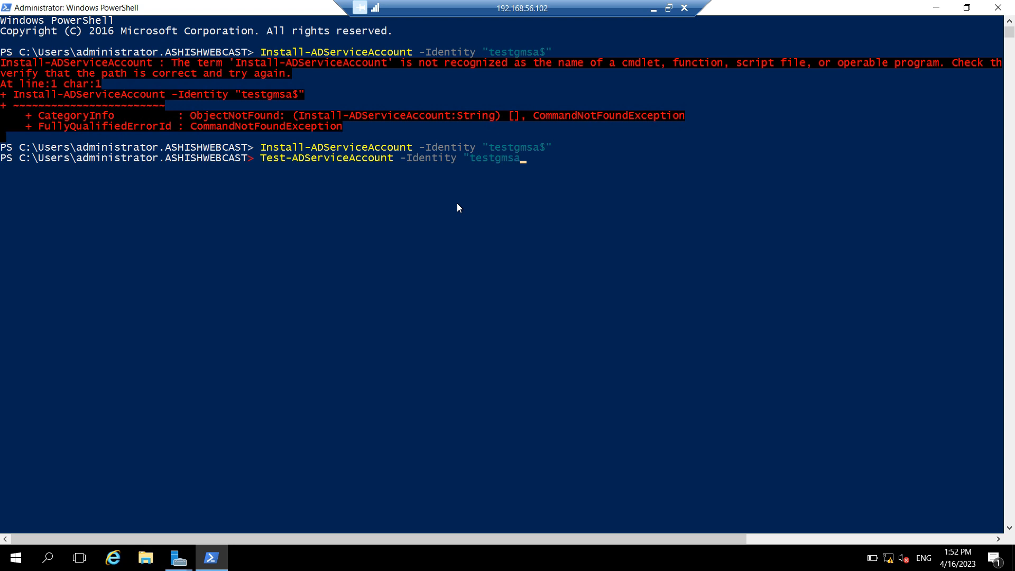
pyautogui.write('$"')
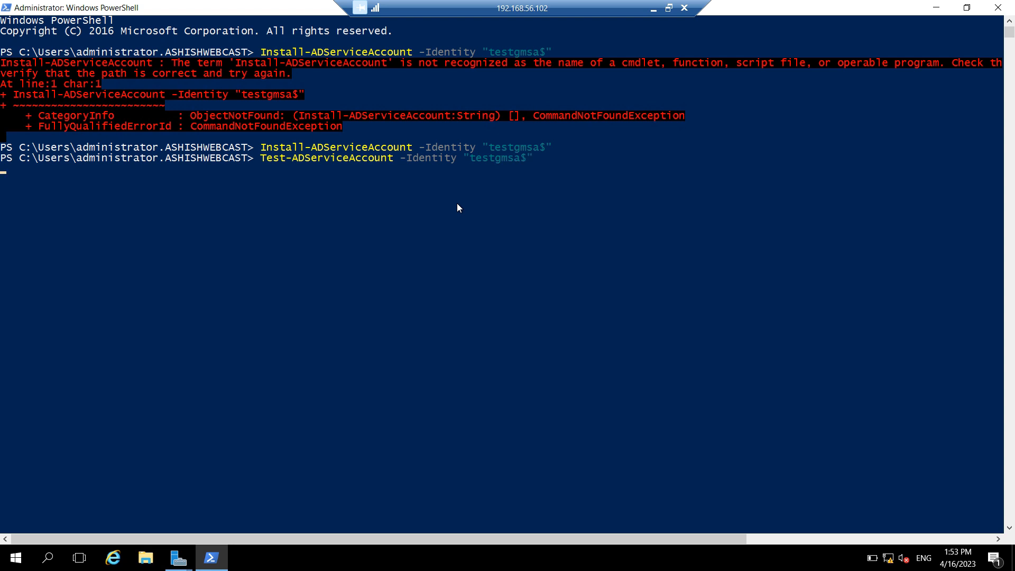
pyautogui.press('Return')
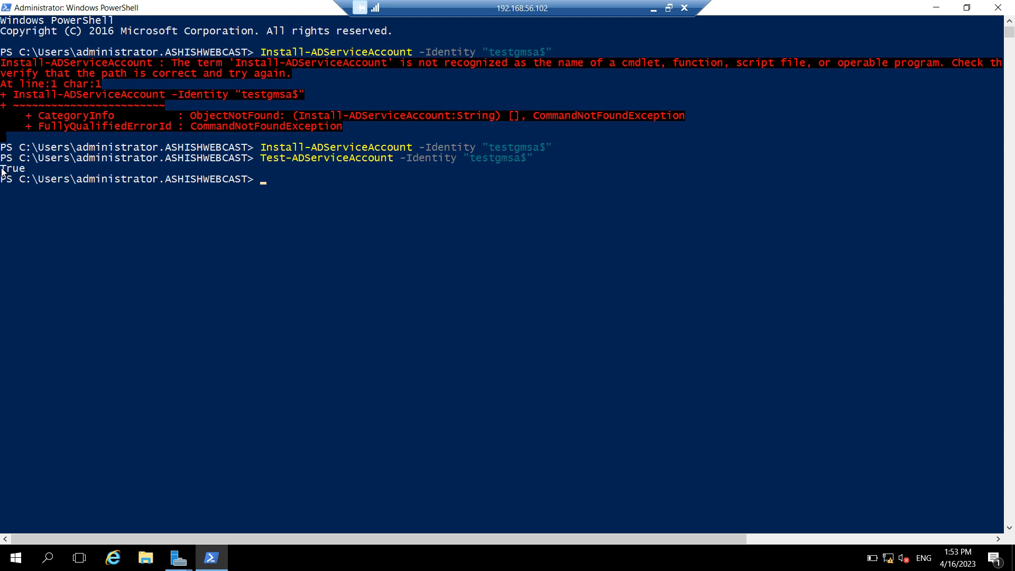
pyautogui.moveTo(37, 172)
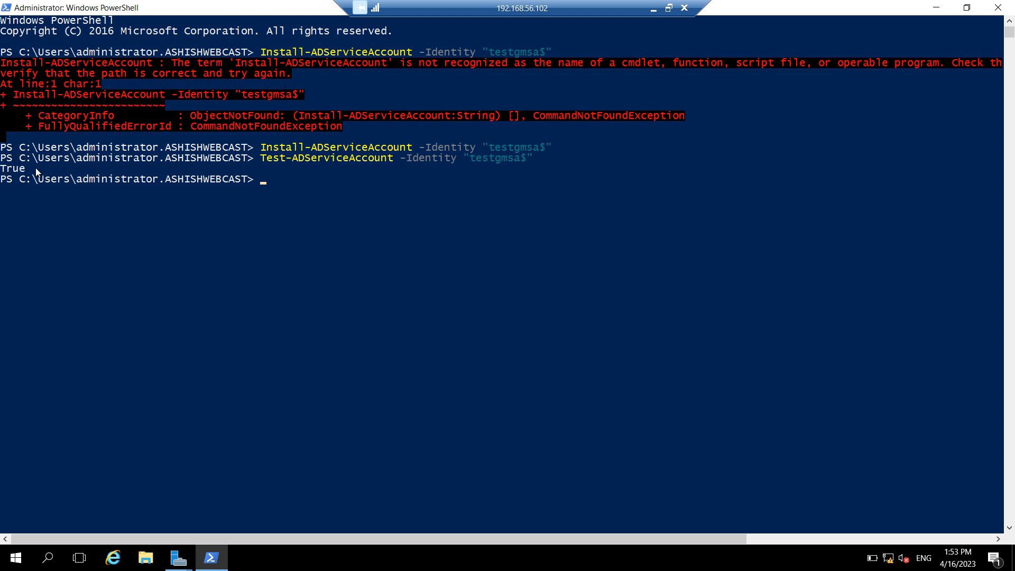
pyautogui.moveTo(421, 207)
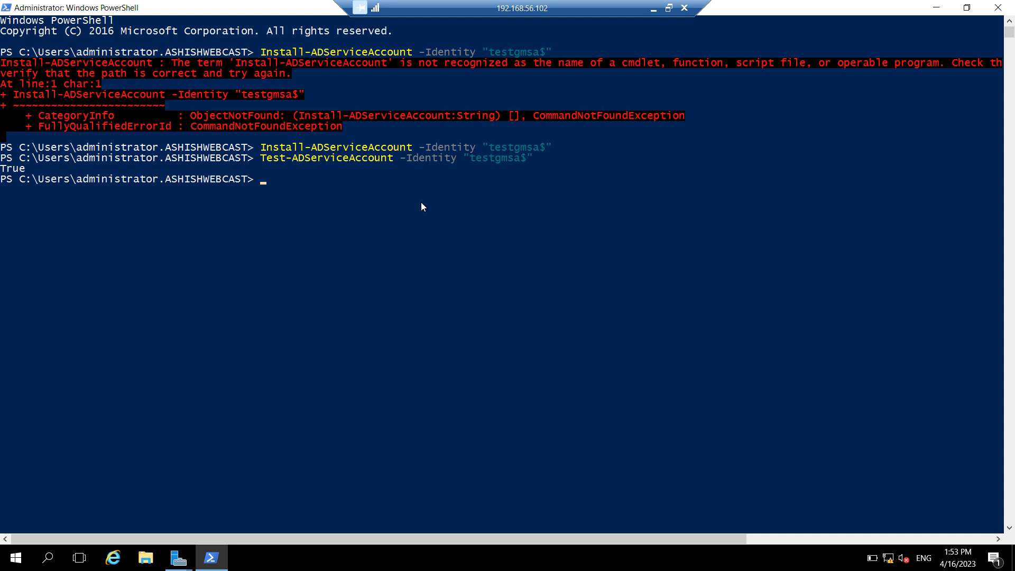